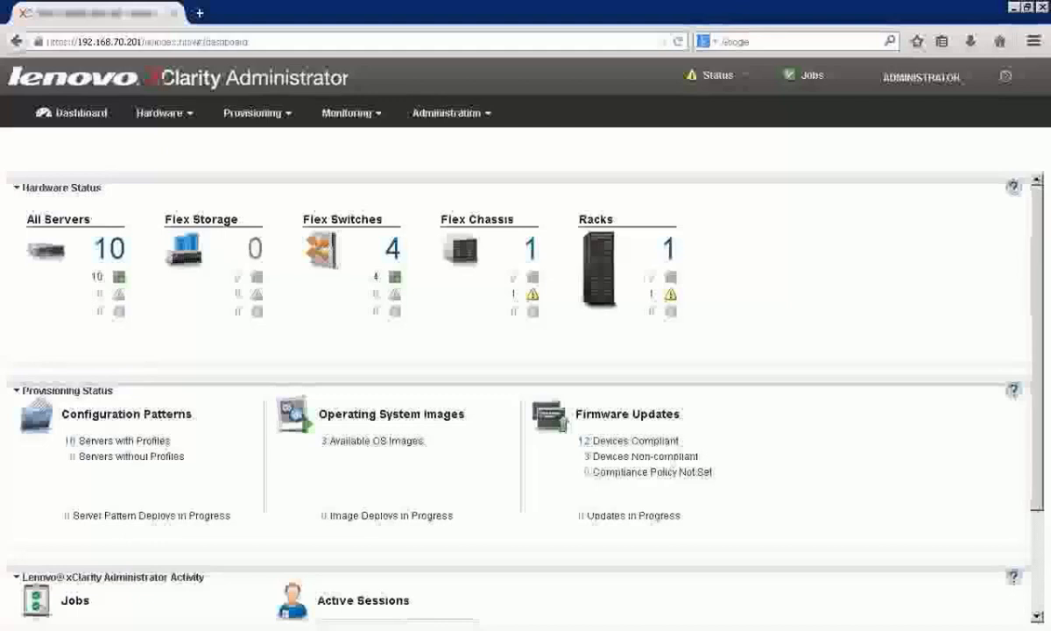
mouse_move(296, 450)
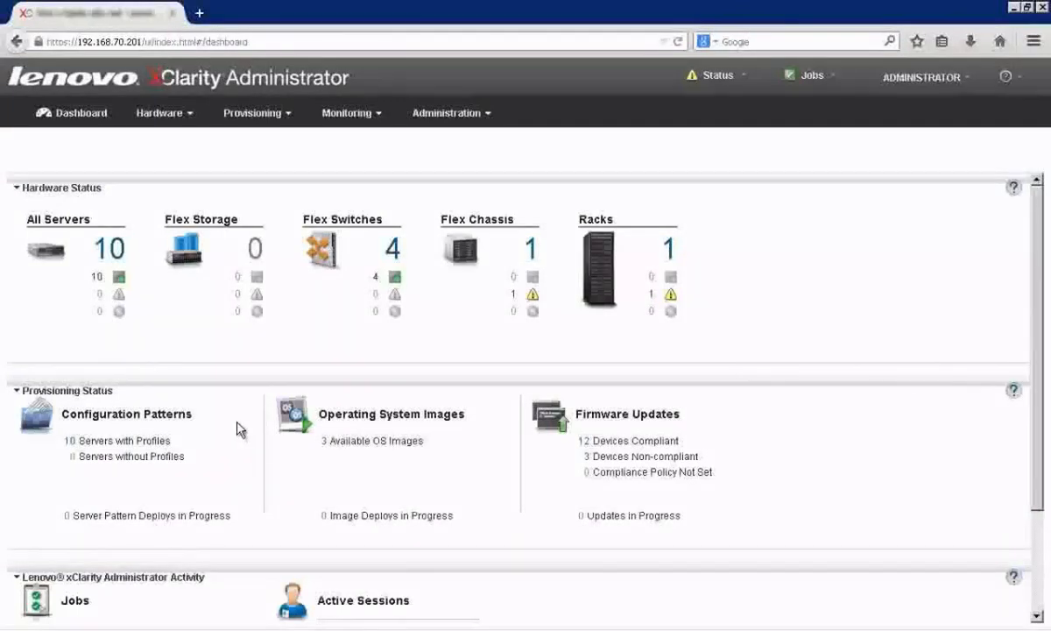
mouse_move(108, 474)
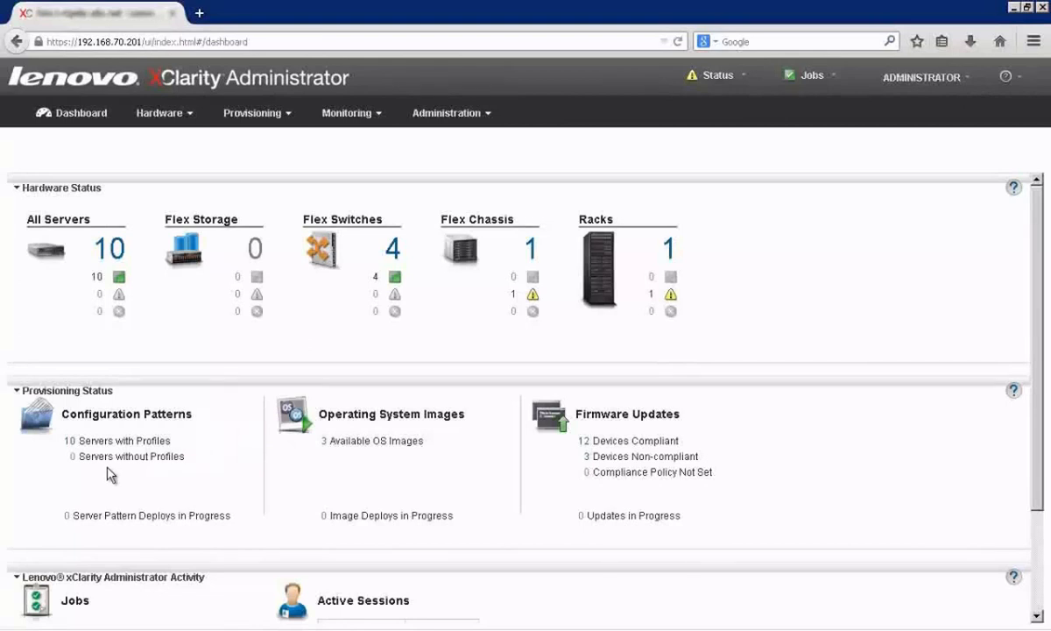
mouse_move(49, 467)
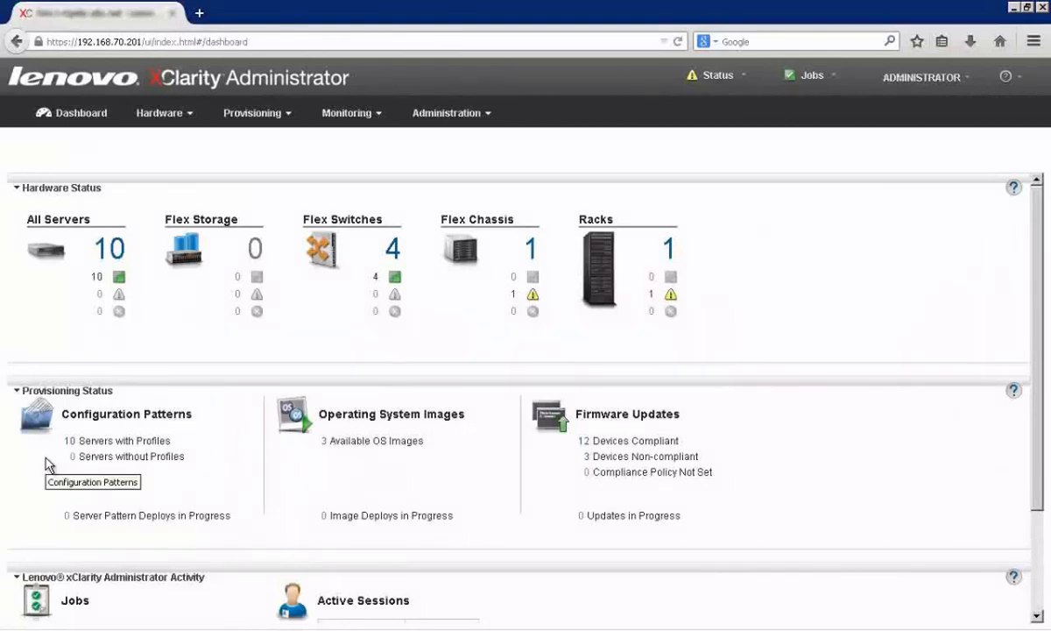
mouse_move(42, 487)
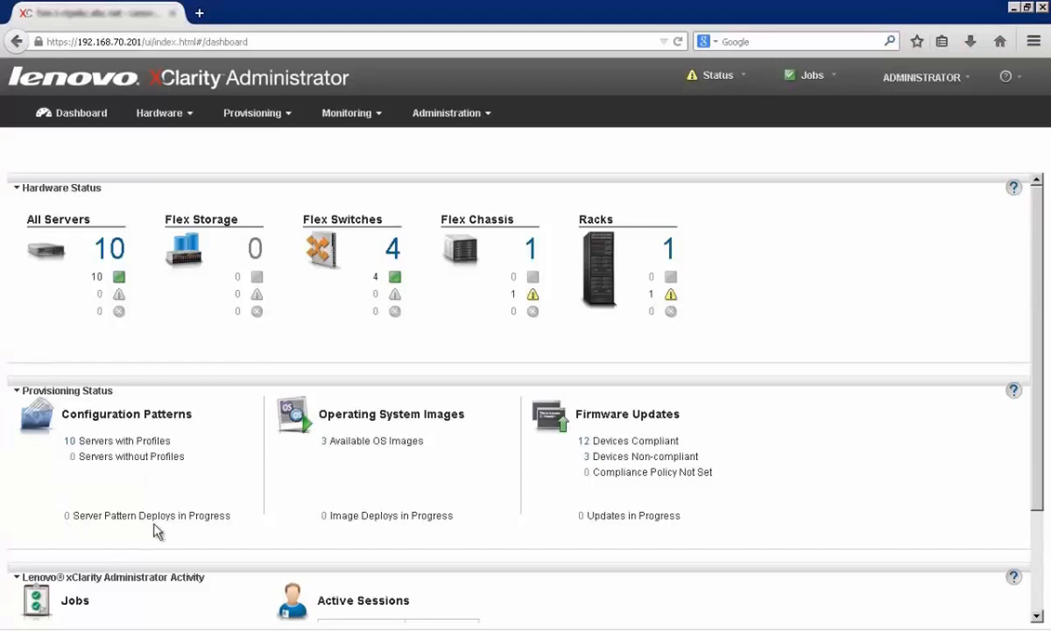
mouse_move(159, 536)
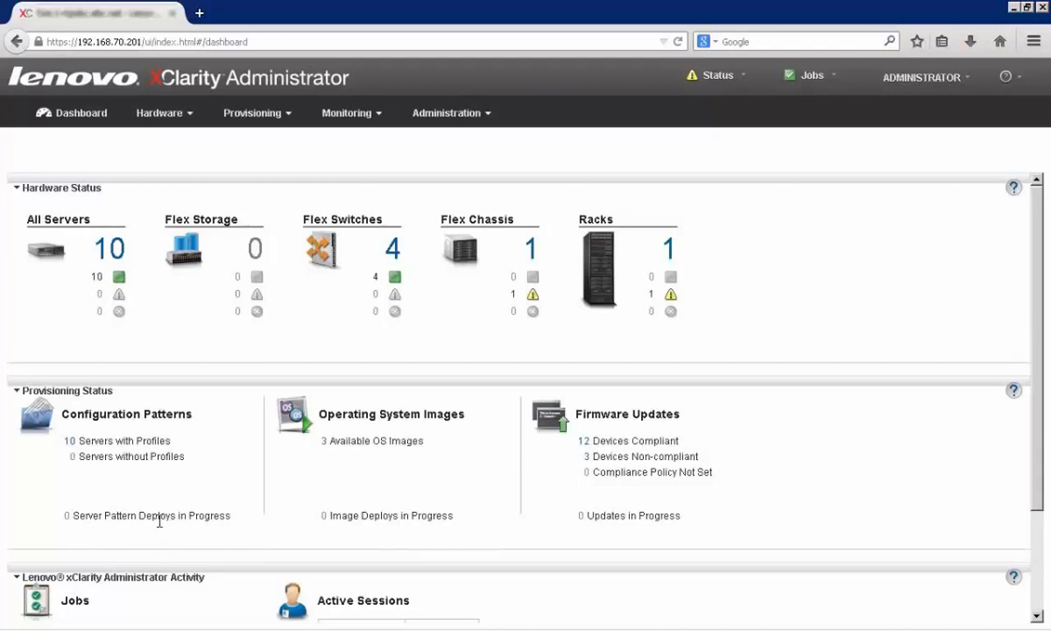
- Show the Server Patterns list via Provisioning > Configuration Patterns > Patterns
left_click(256, 112)
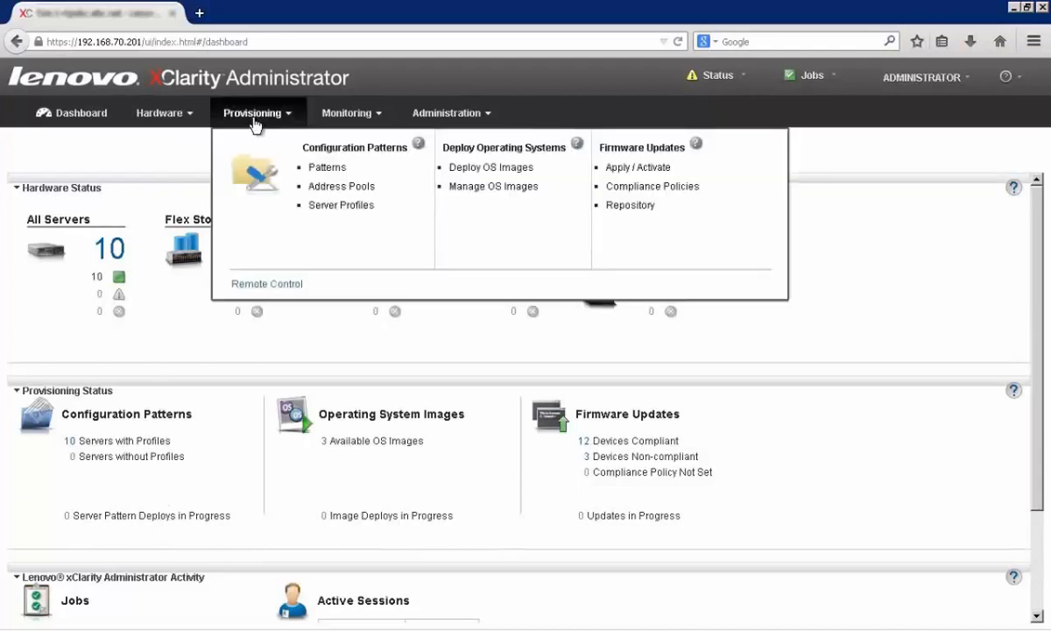
mouse_move(327, 167)
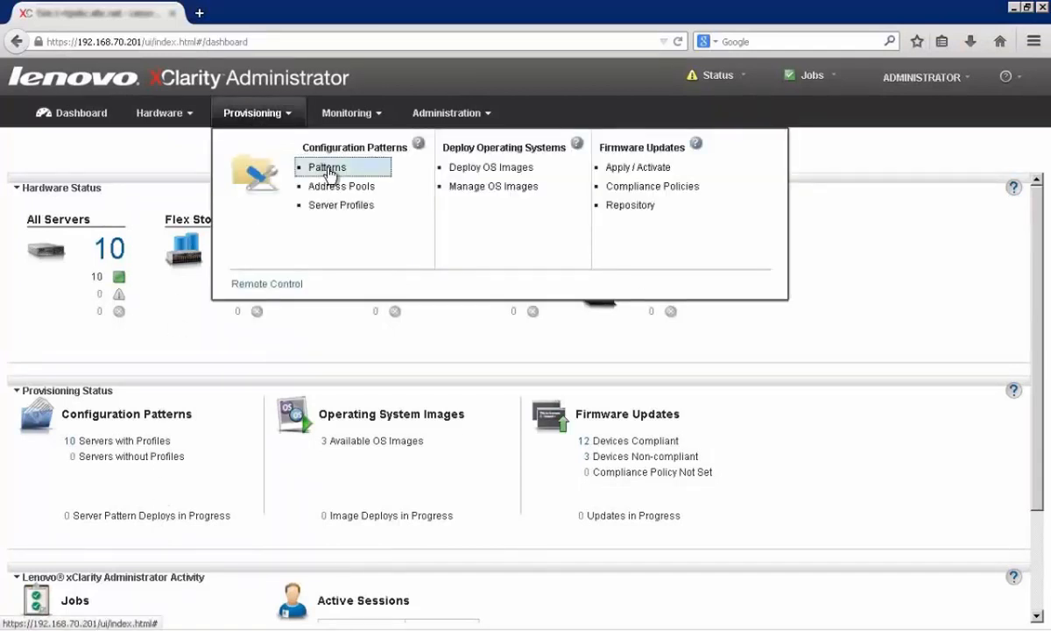
left_click(327, 167)
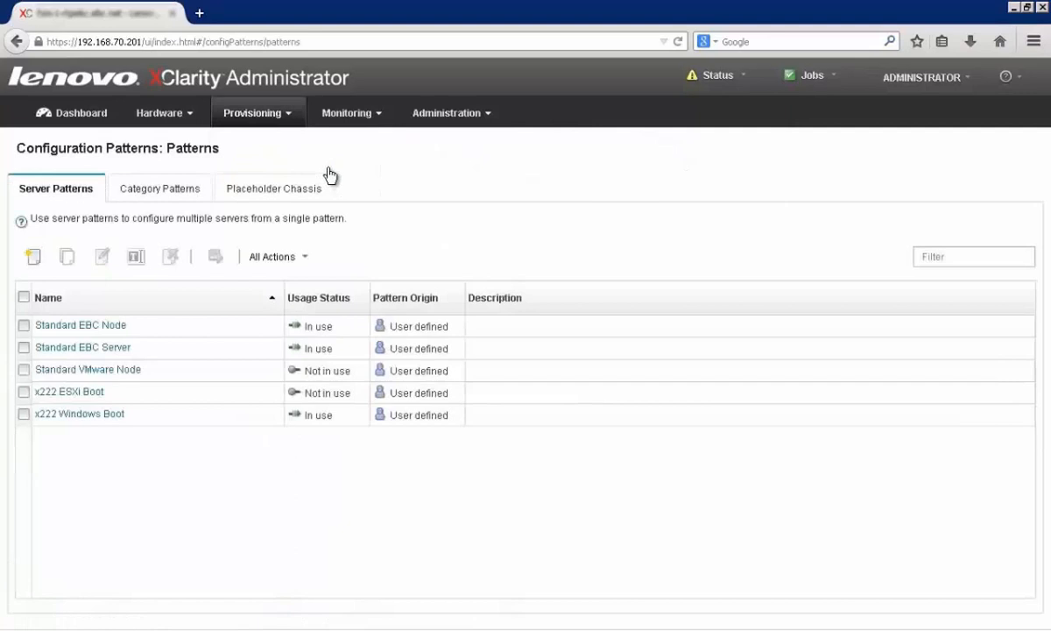
mouse_move(331, 172)
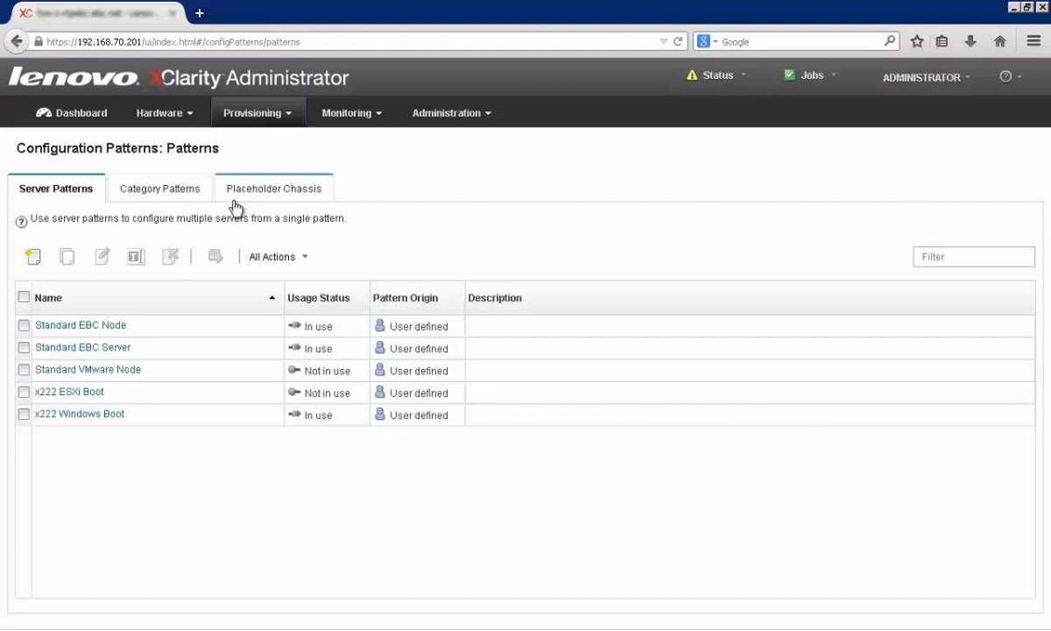
- Start a from-scratch Flex Compute Node server pattern named 'New Standard'
left_click(33, 256)
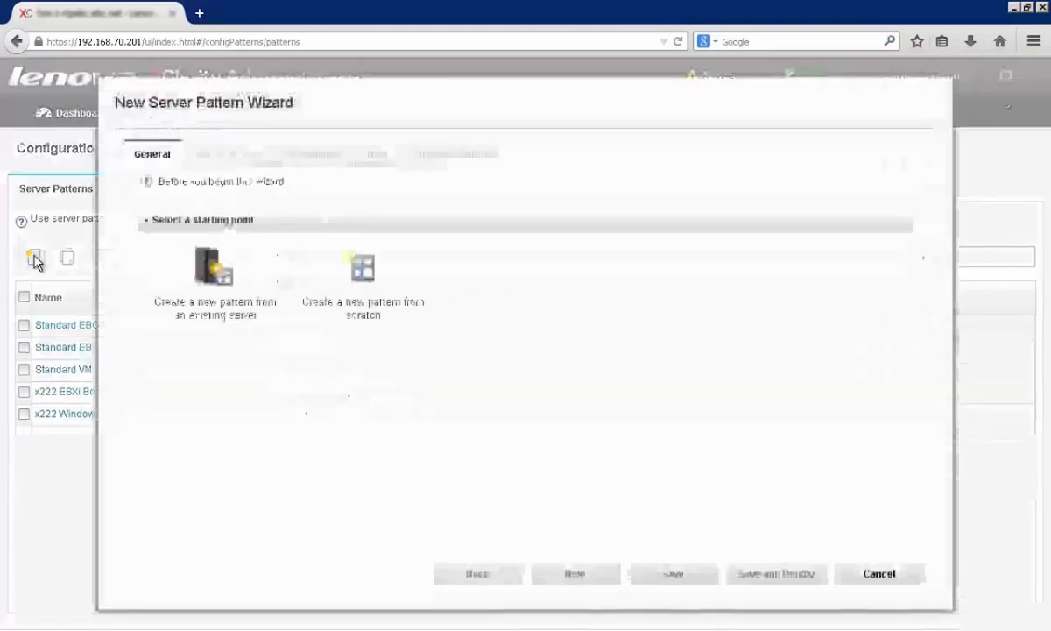
mouse_move(192, 332)
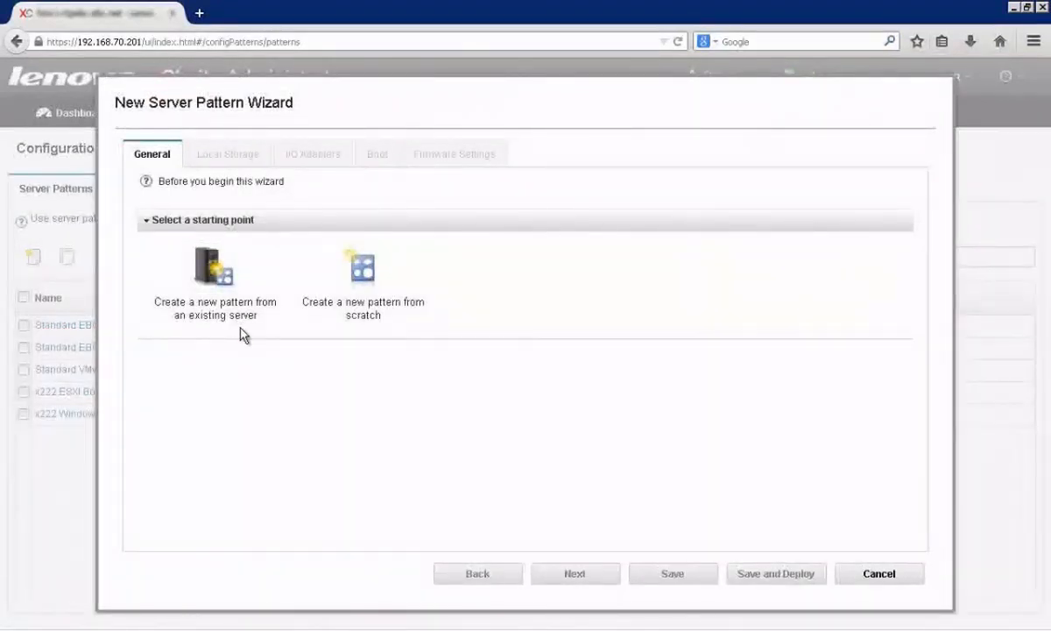
mouse_move(302, 335)
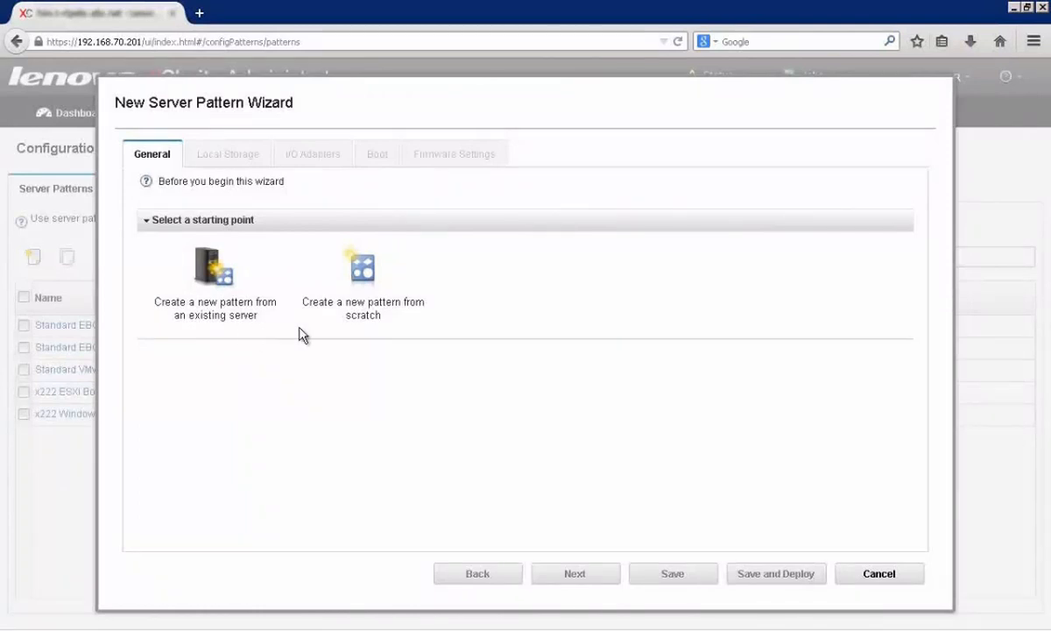
mouse_move(357, 315)
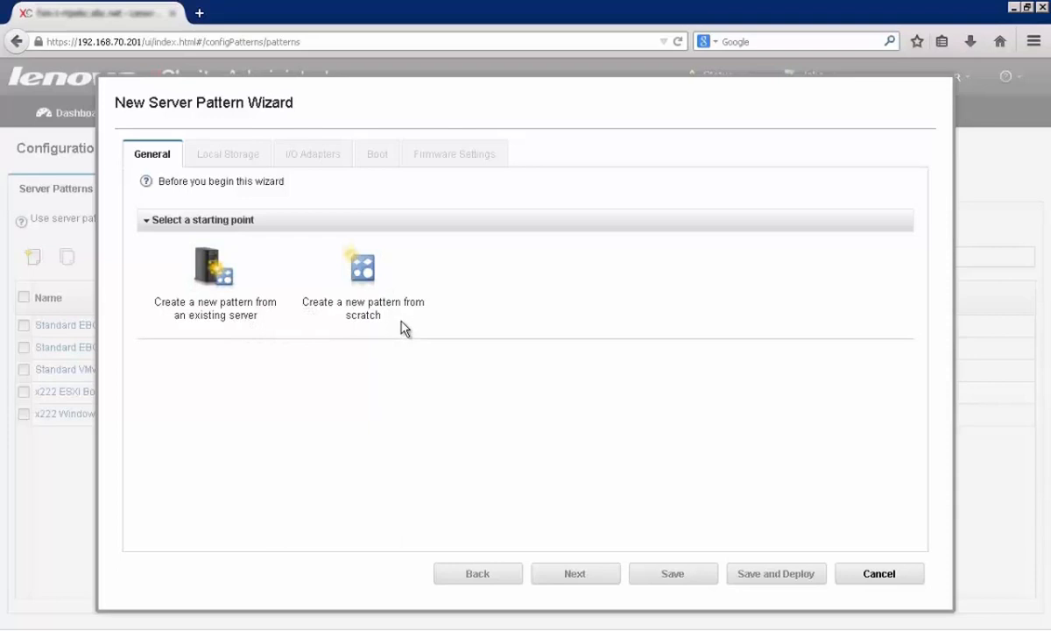
mouse_move(405, 305)
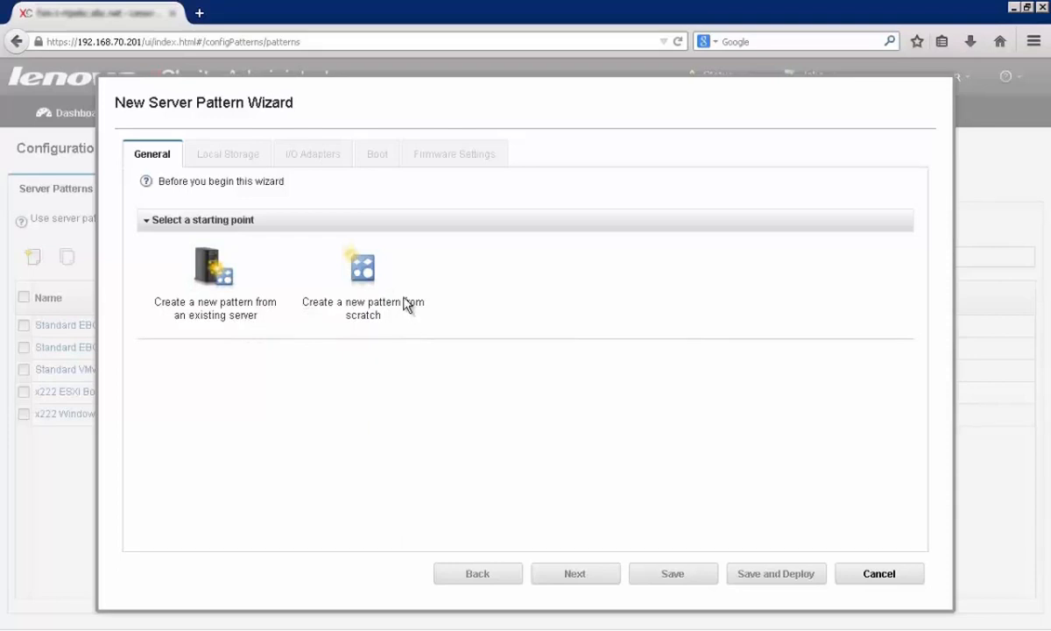
left_click(362, 268)
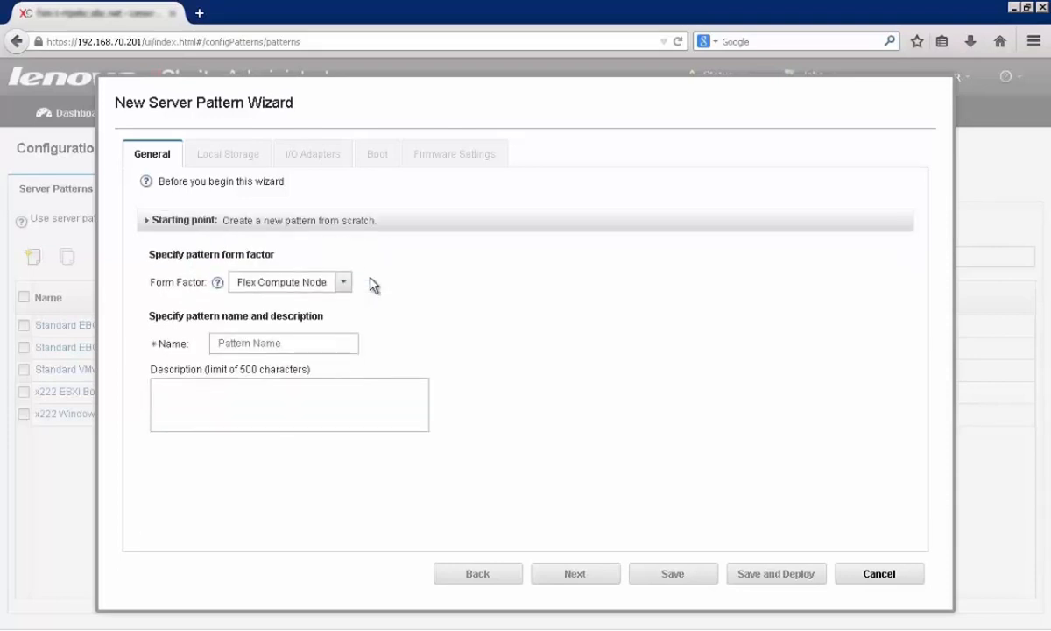
mouse_move(358, 313)
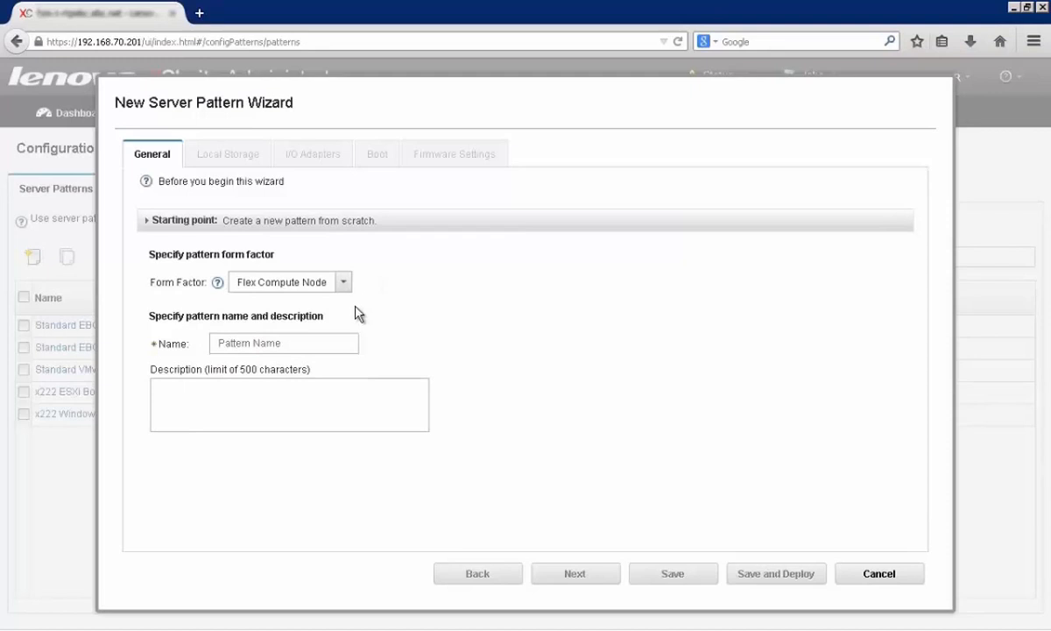
left_click(283, 344)
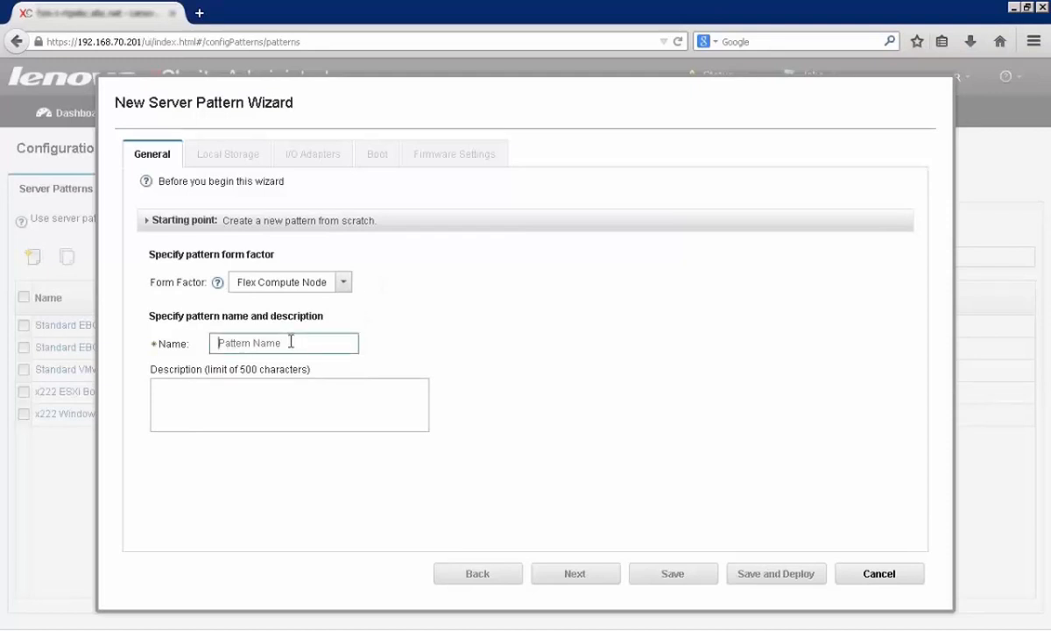
type("New Standard")
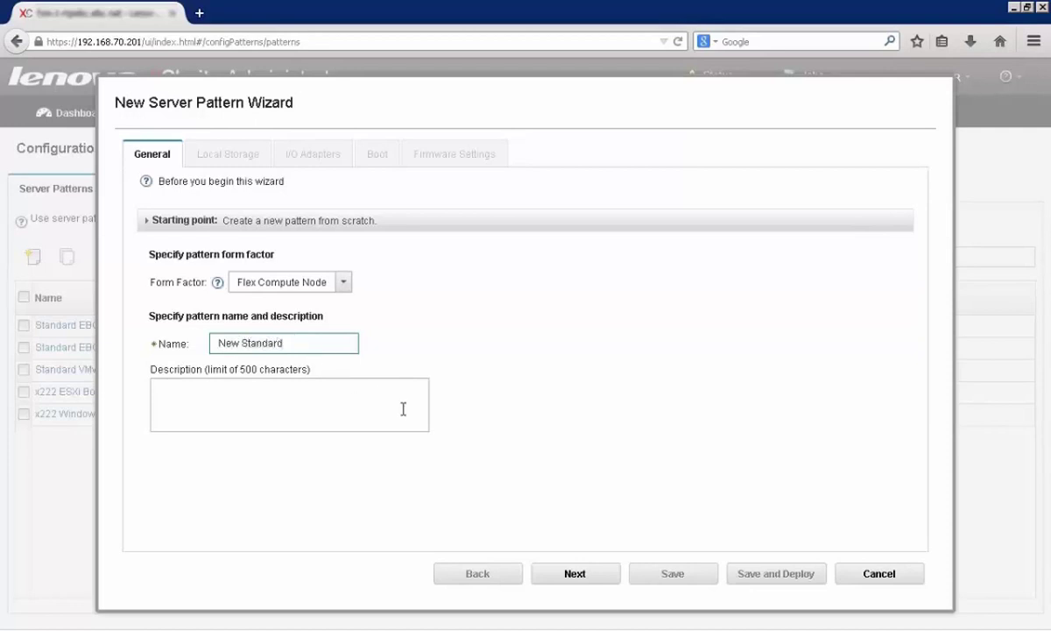
- Specify local storage as RAID 1 mirroring across 2 drives and advance to I/O Adapters
left_click(575, 573)
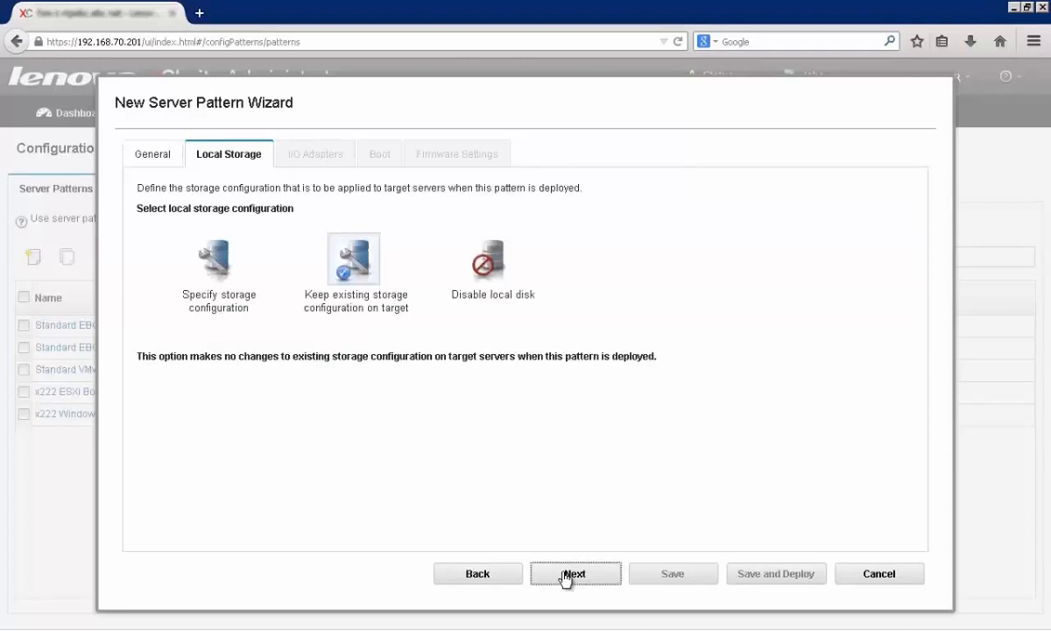
mouse_move(522, 475)
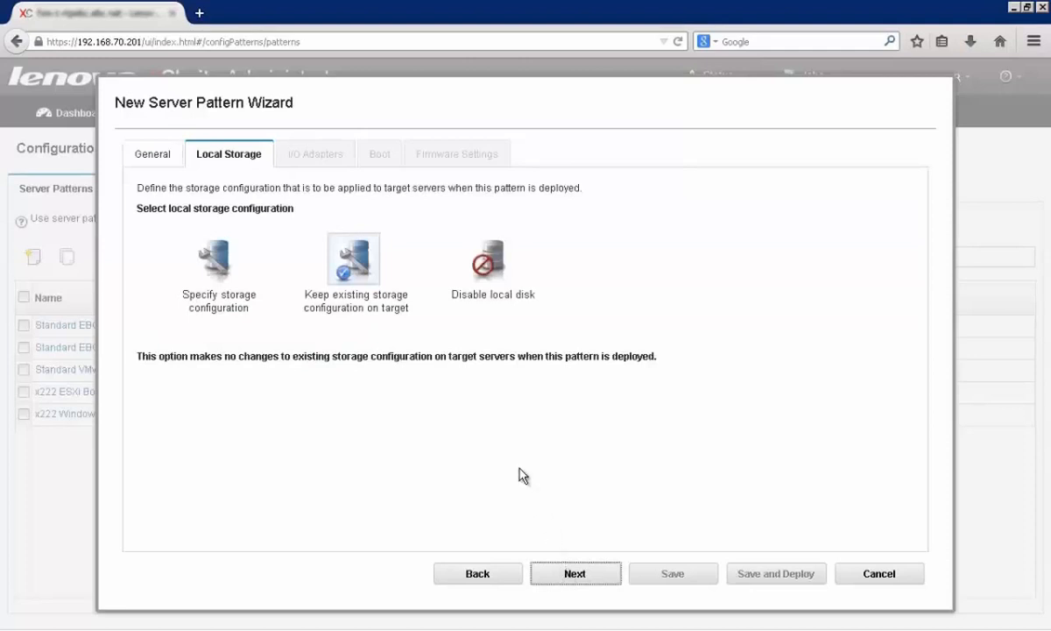
mouse_move(296, 436)
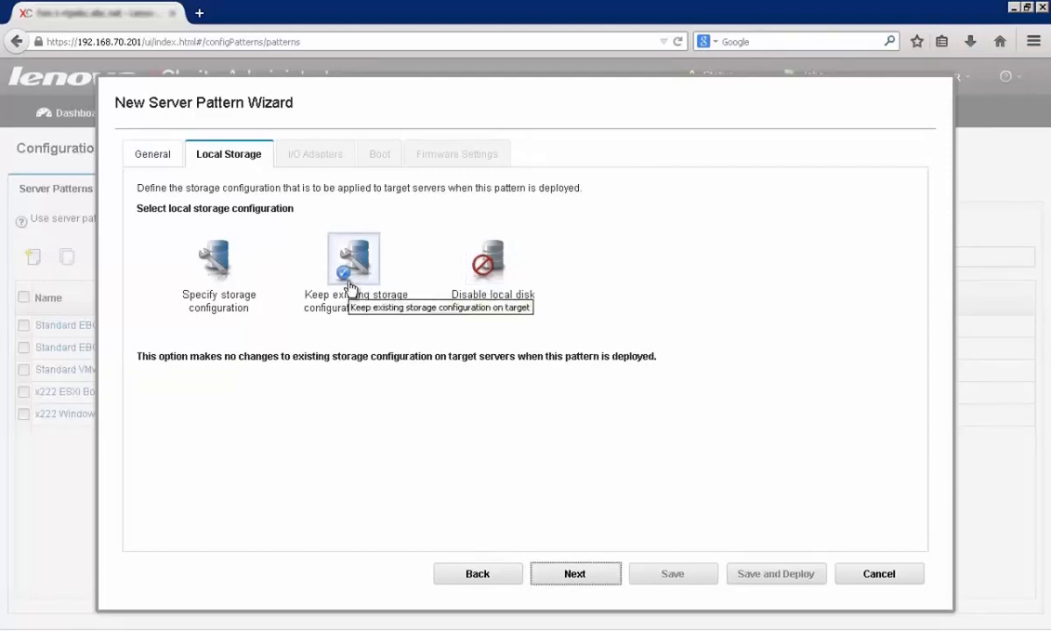
left_click(217, 258)
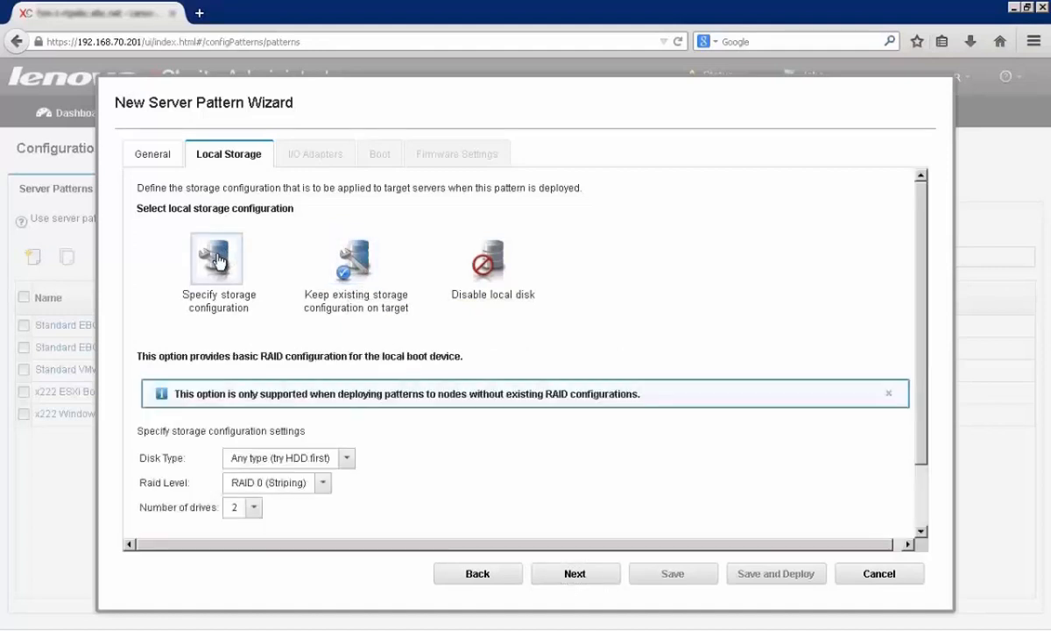
mouse_move(347, 452)
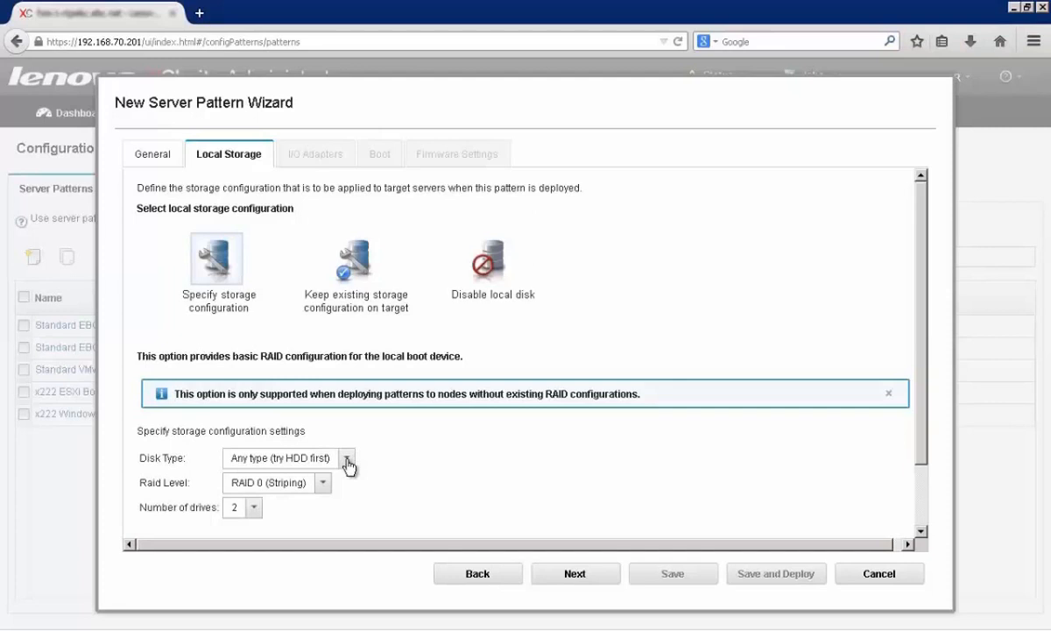
mouse_move(325, 488)
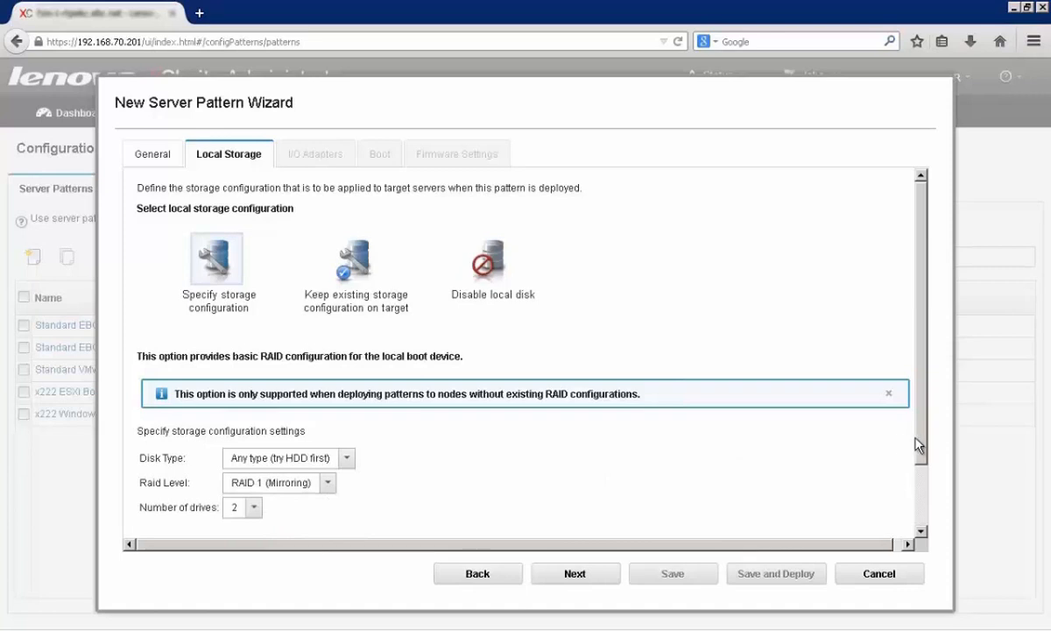
scroll("down", 3)
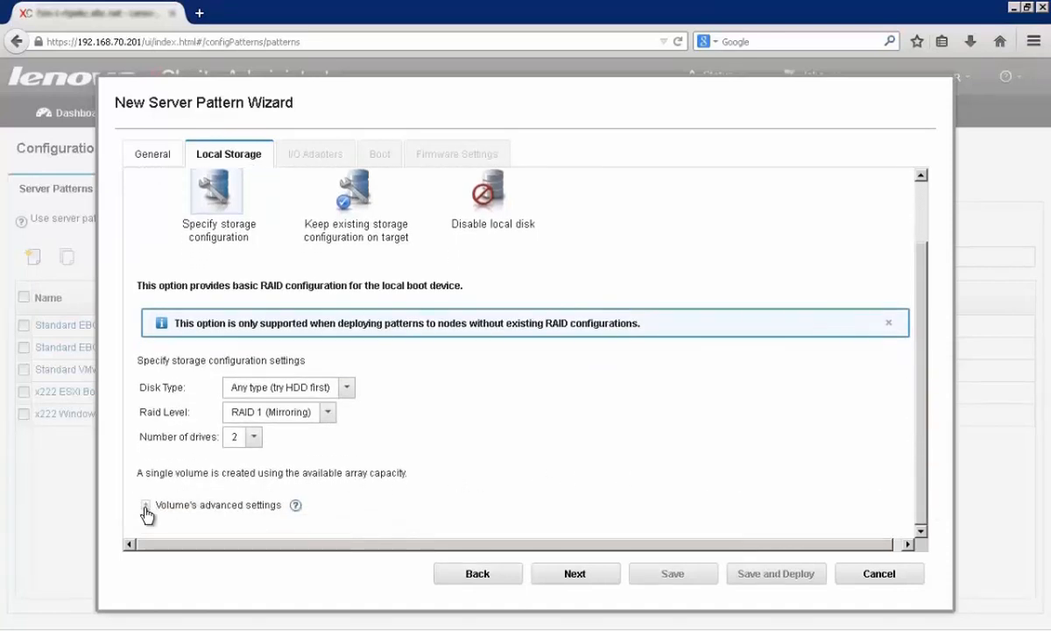
left_click(145, 505)
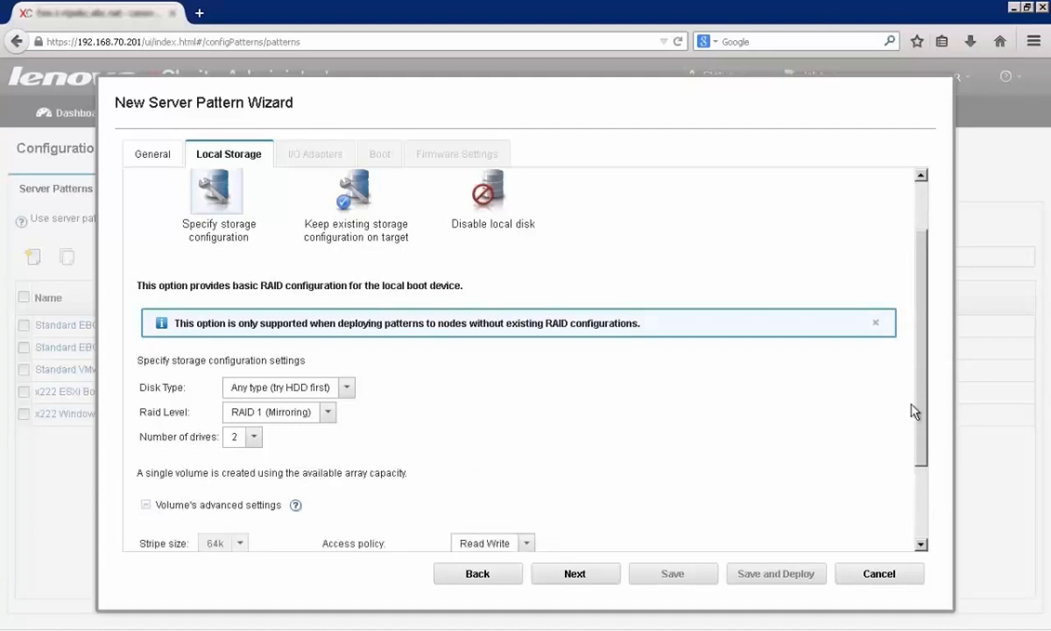
scroll("down", 3)
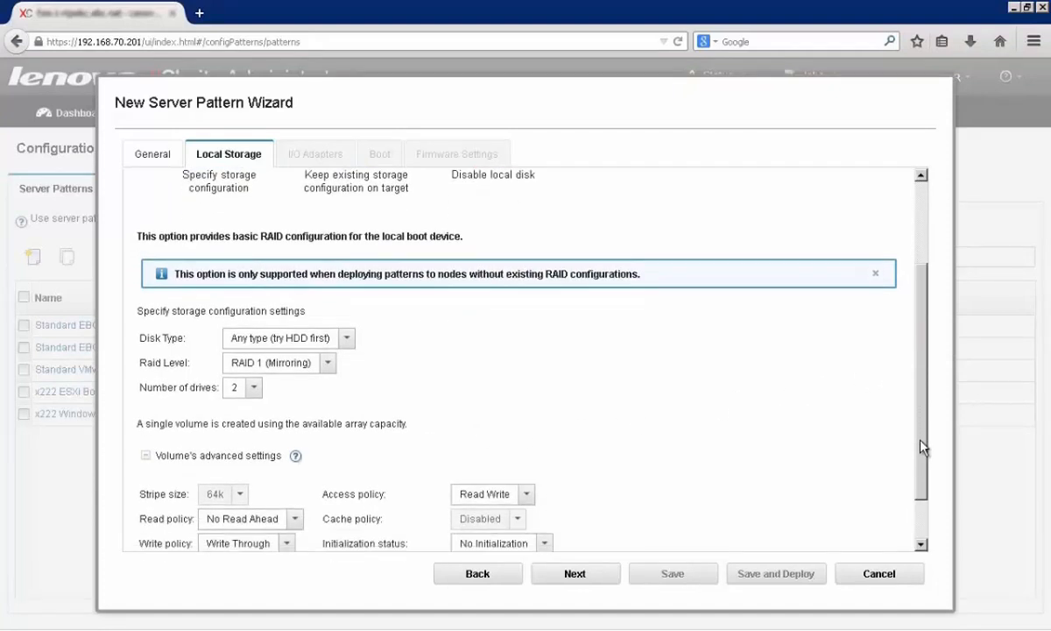
scroll("down", 3)
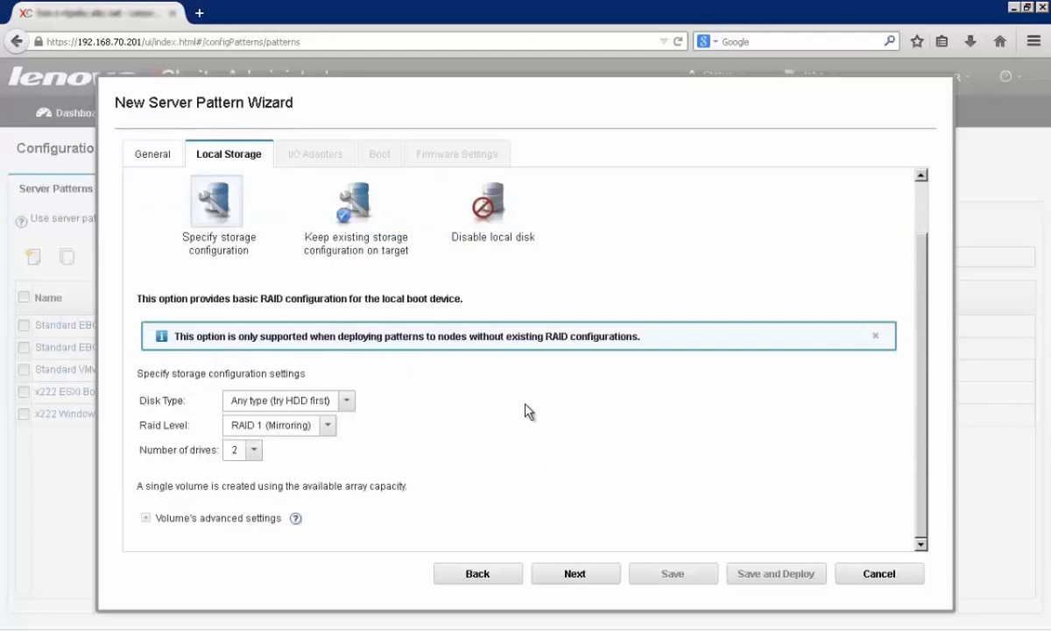
mouse_move(596, 558)
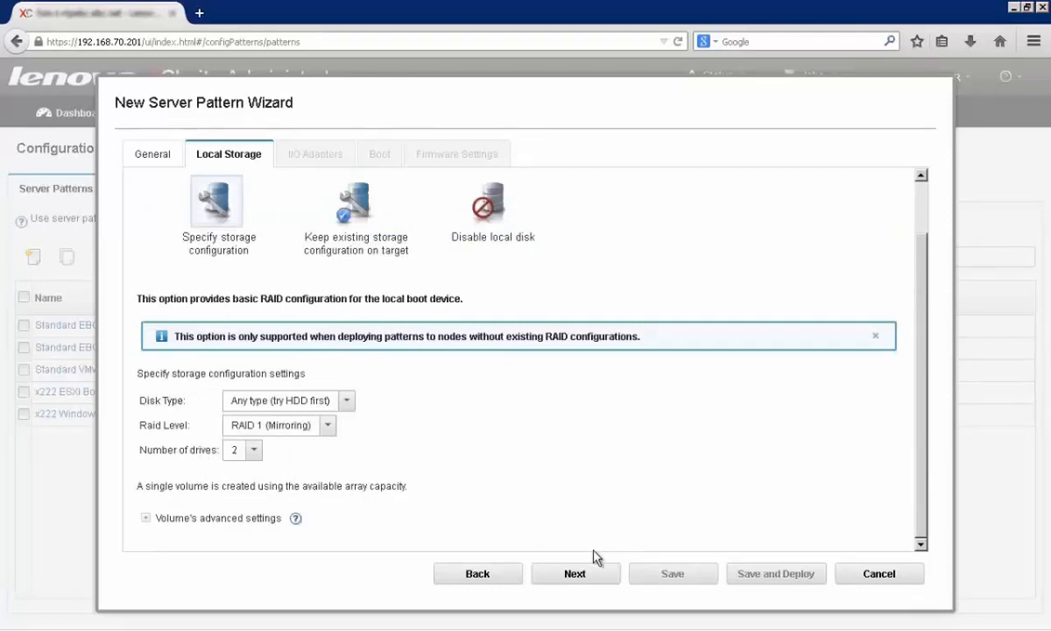
left_click(575, 572)
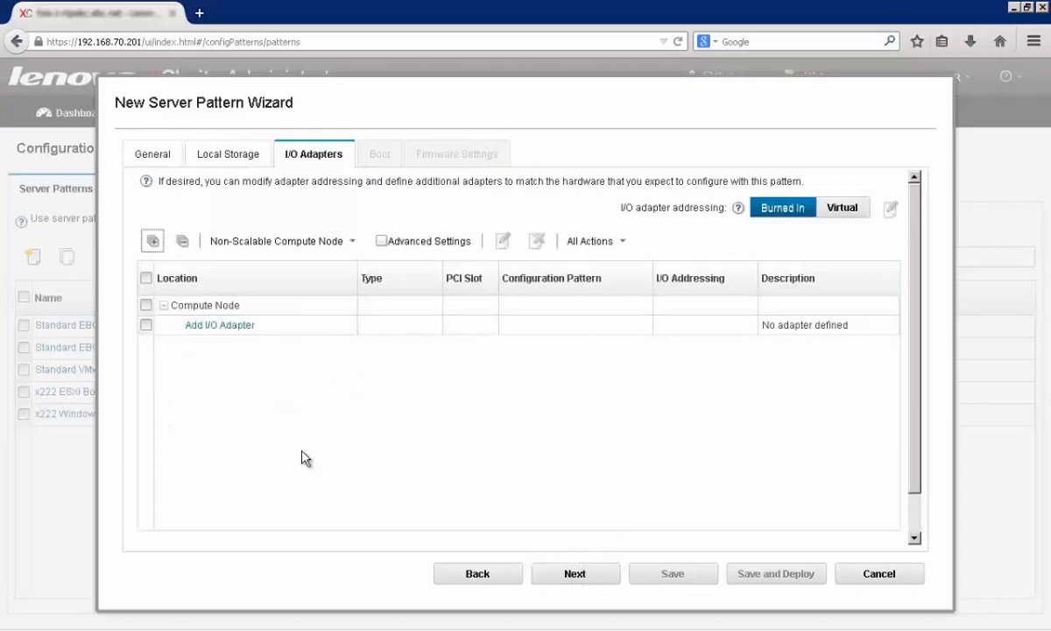
mouse_move(233, 334)
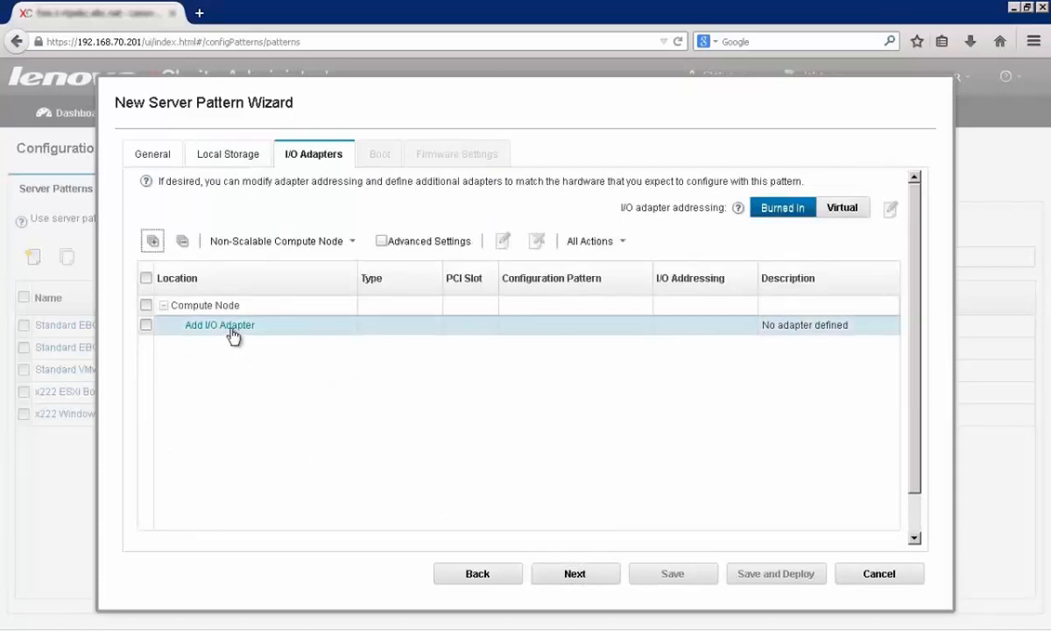
- Add the Embedded 10Gb Virtual Fabric Ethernet Controller (LOM) with the FCOE and ENET port pattern
left_click(218, 324)
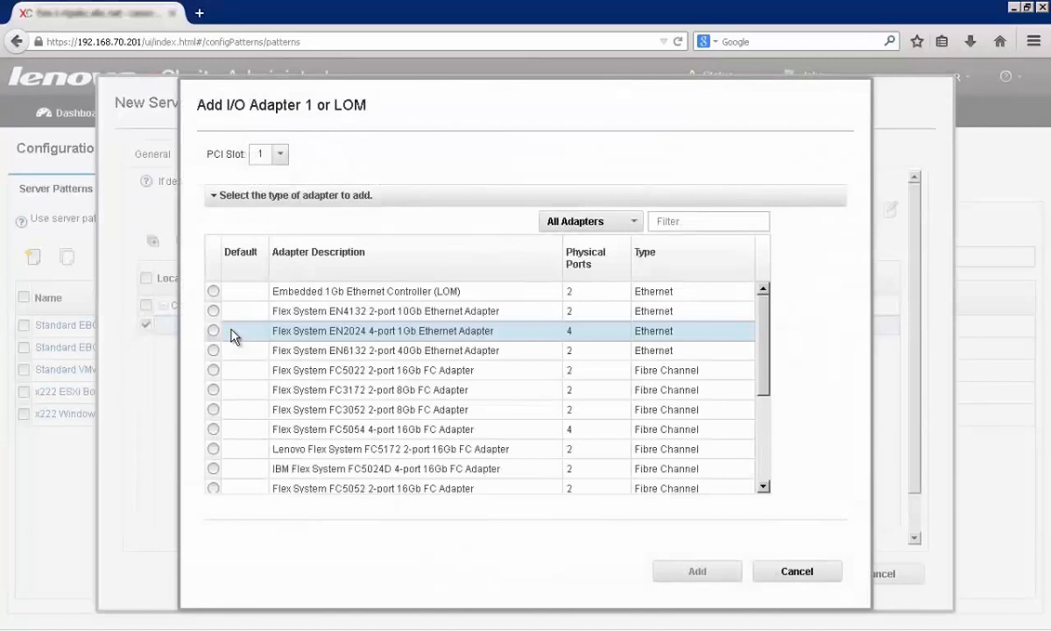
mouse_move(547, 332)
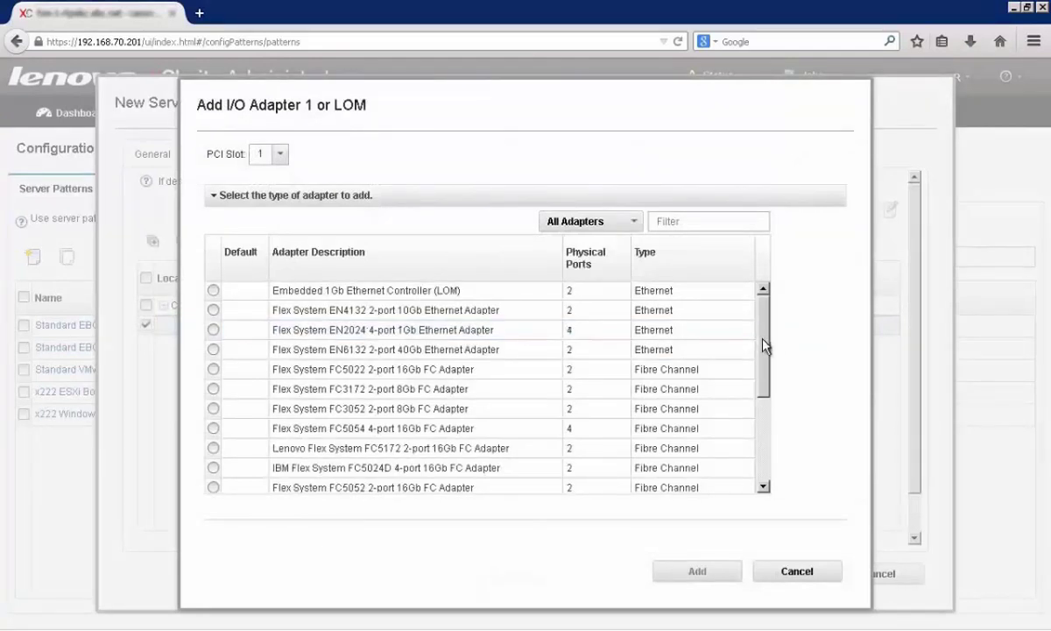
scroll("down", 3)
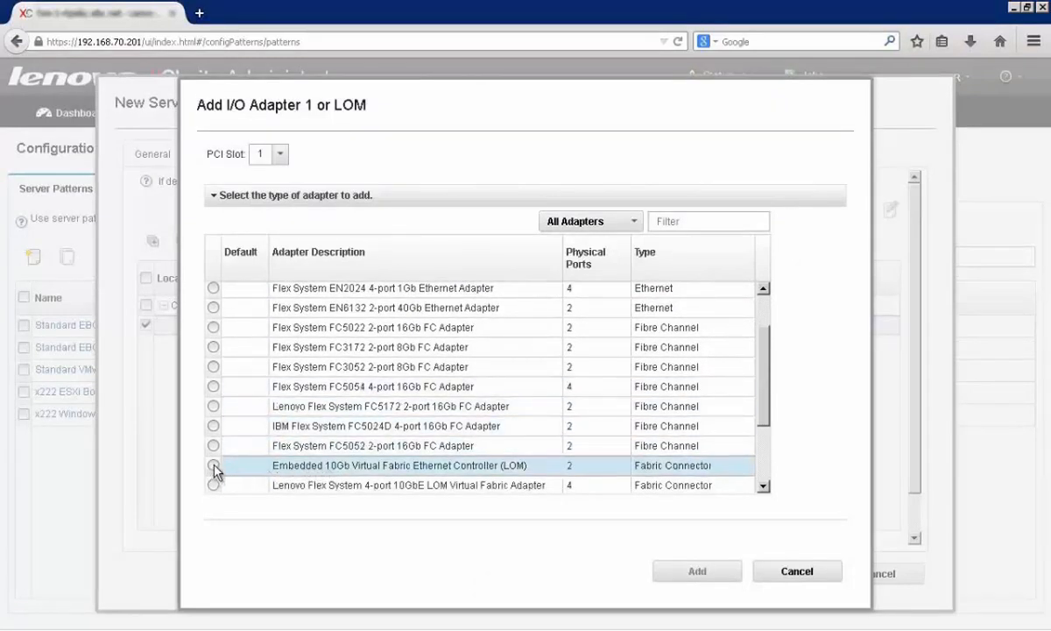
left_click(213, 465)
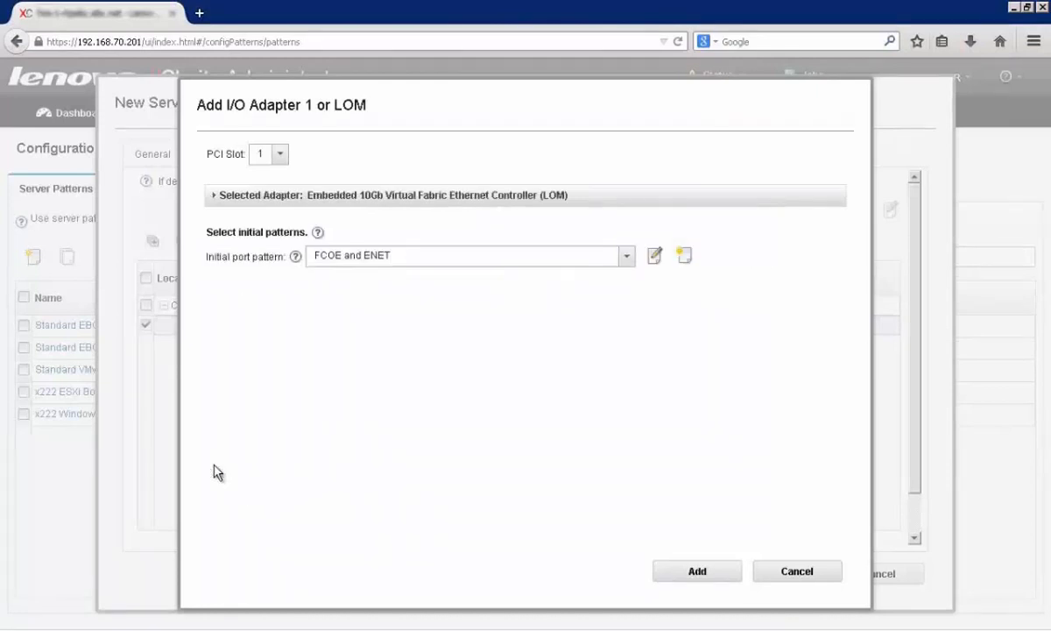
mouse_move(256, 260)
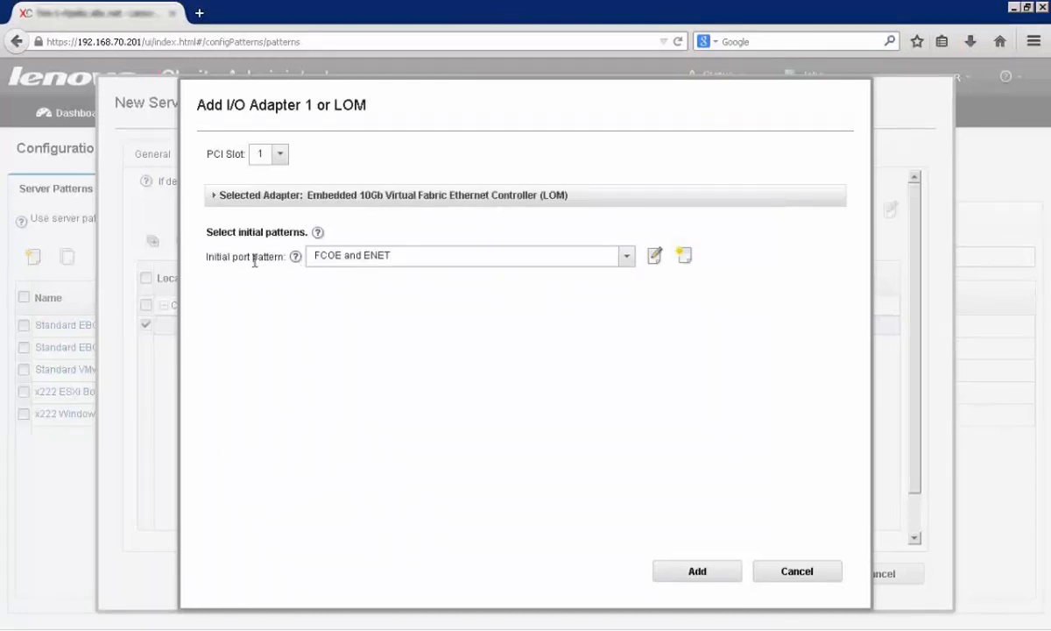
mouse_move(442, 267)
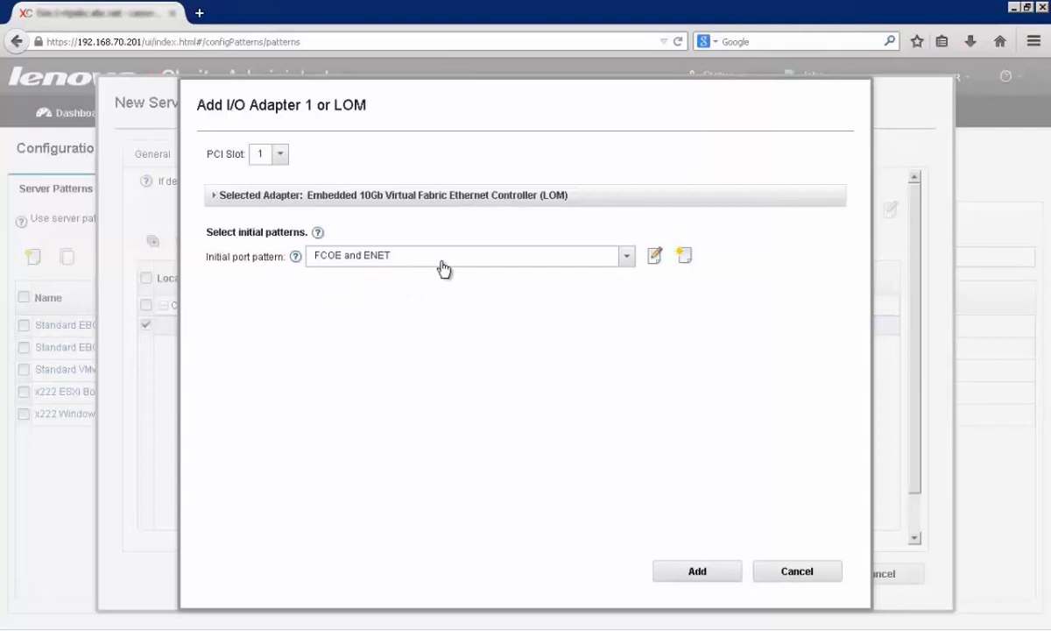
left_click(627, 255)
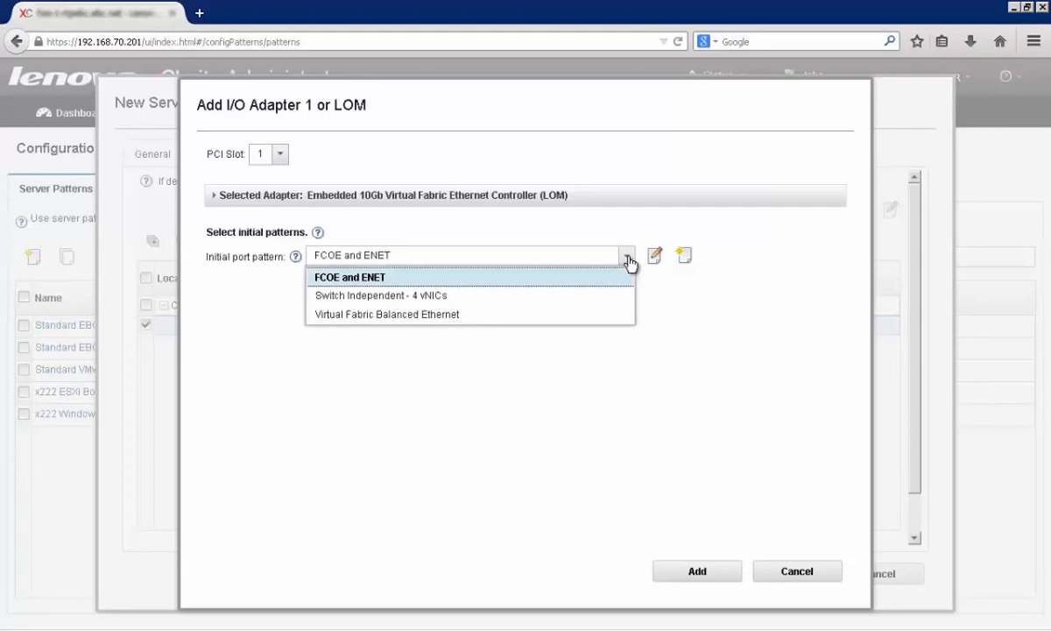
left_click(349, 277)
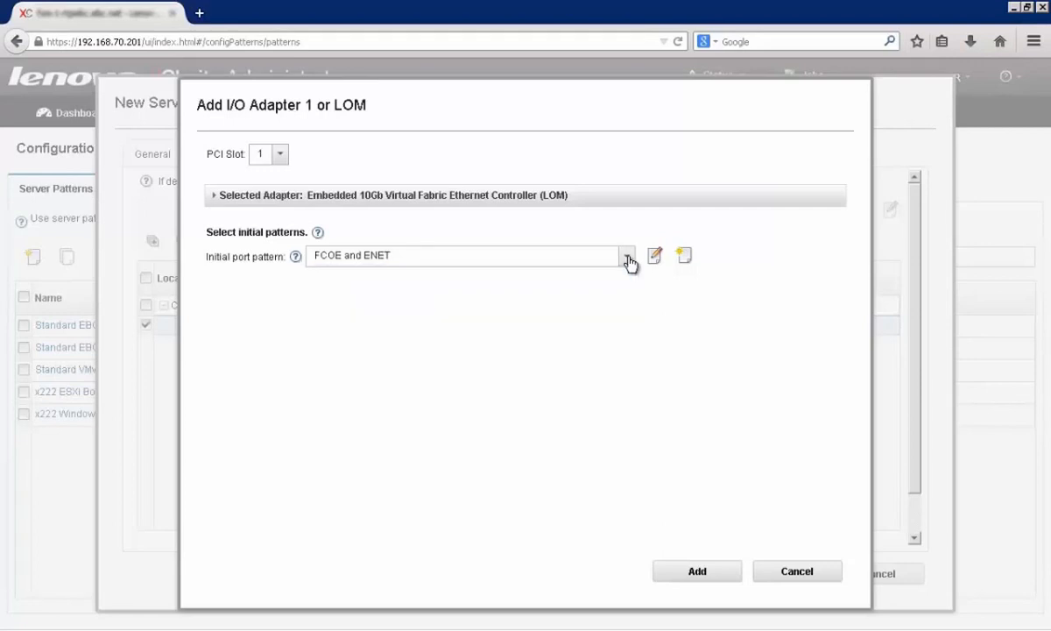
mouse_move(435, 287)
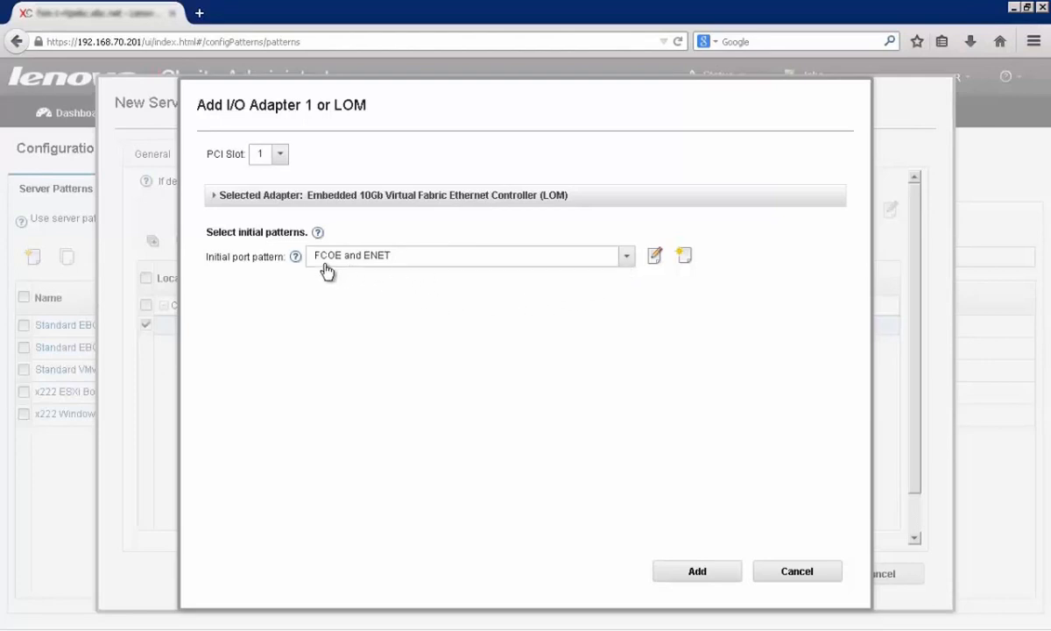
mouse_move(490, 282)
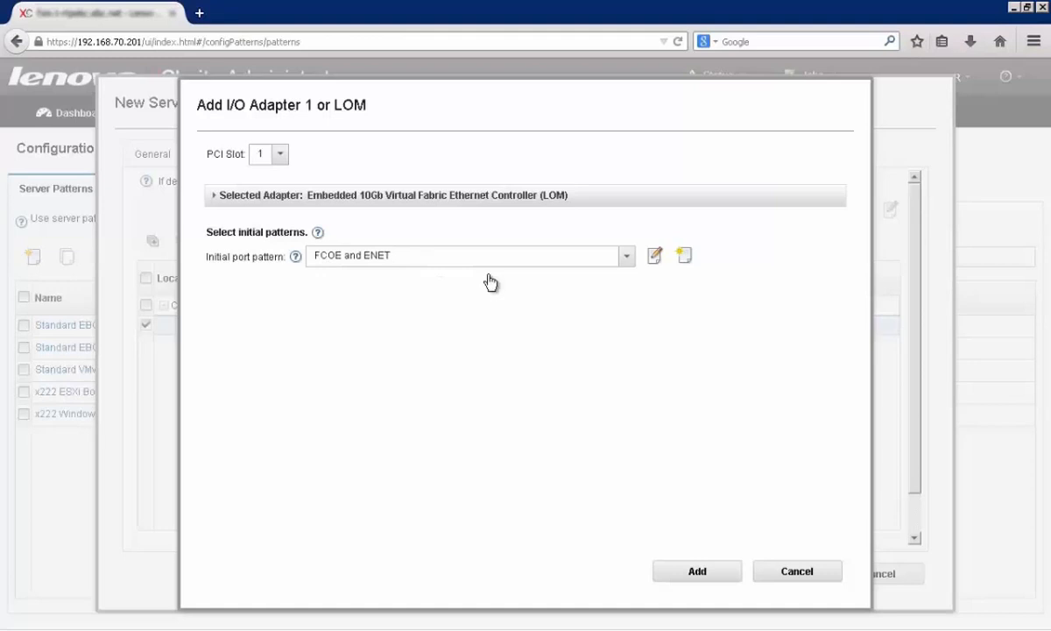
left_click(696, 571)
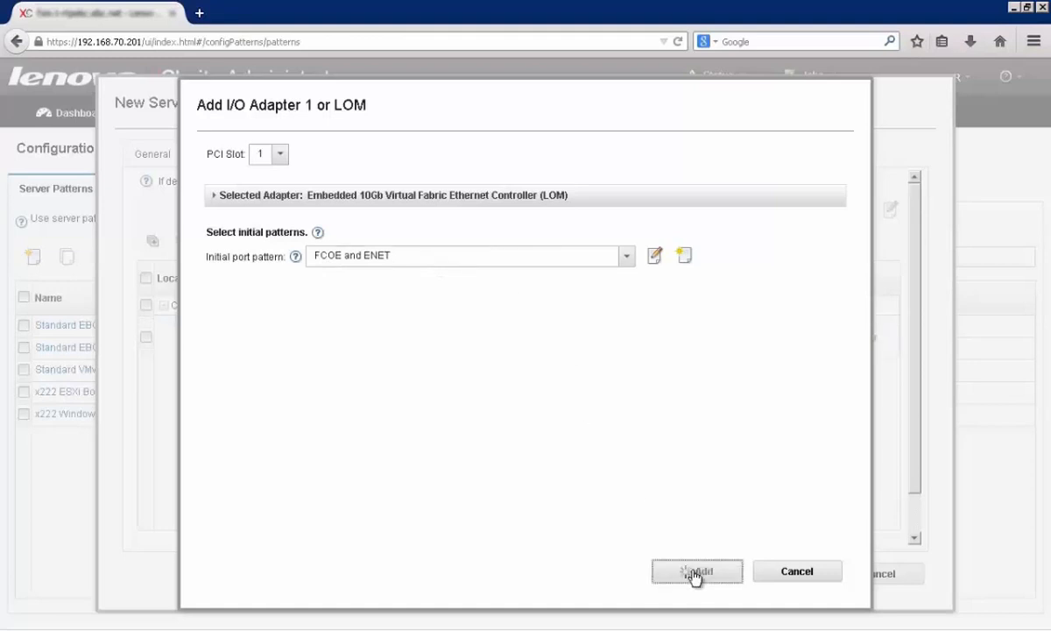
left_click(696, 571)
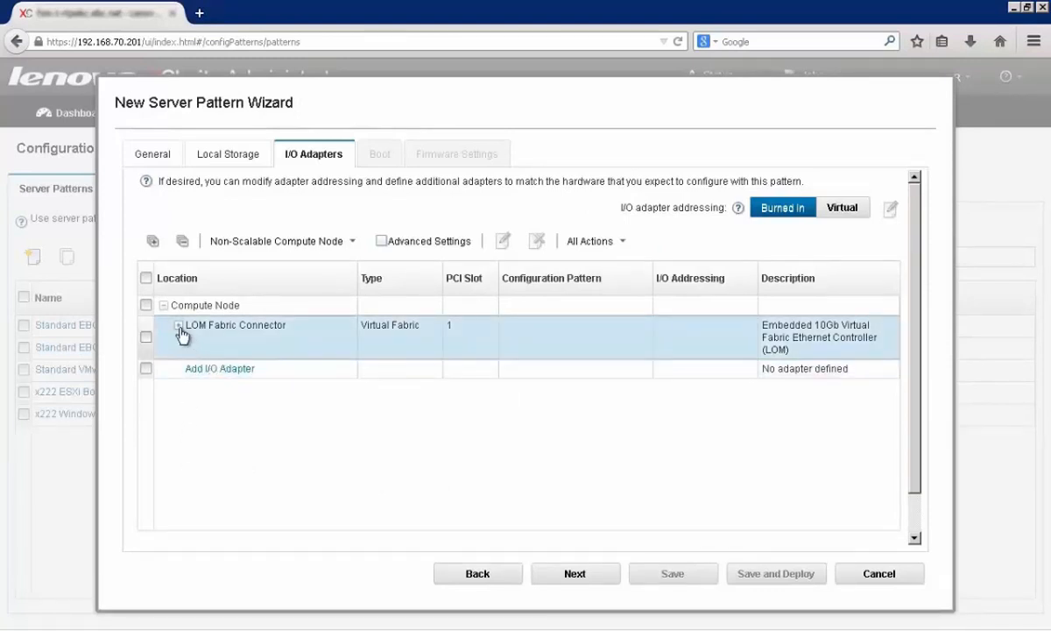
- Expand LOM Fabric Connector Port 1 and enable Advanced Settings to show bandwidth and VLAN columns
left_click(178, 324)
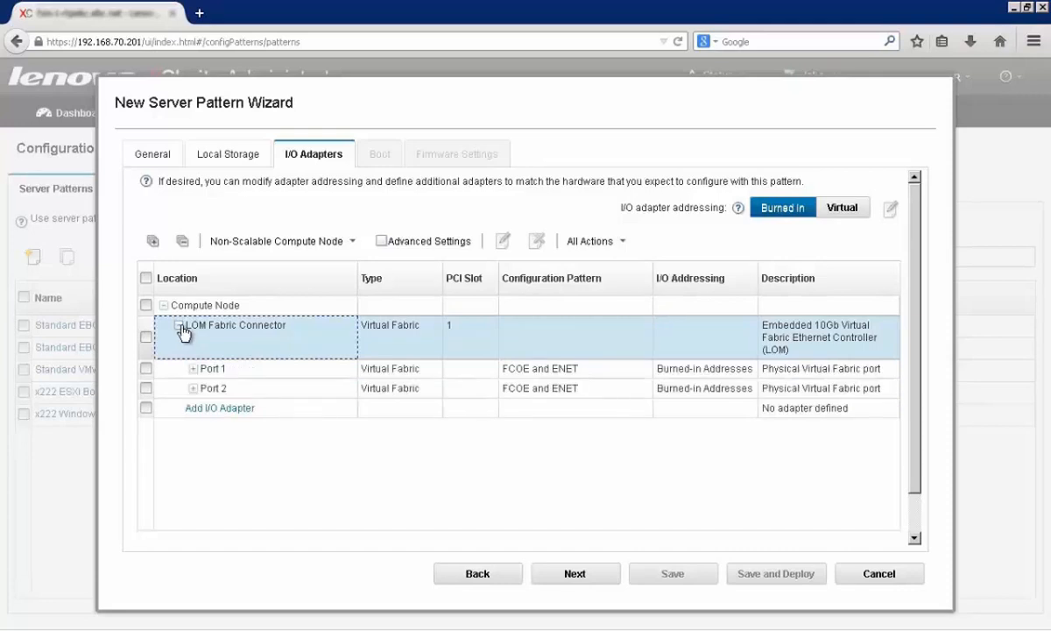
left_click(210, 368)
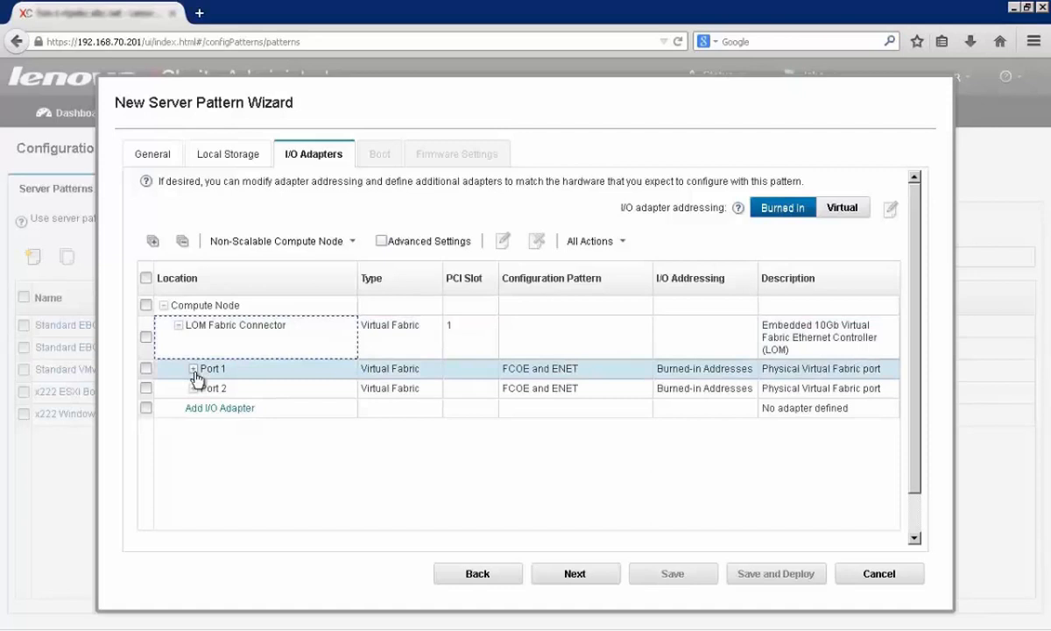
left_click(186, 369)
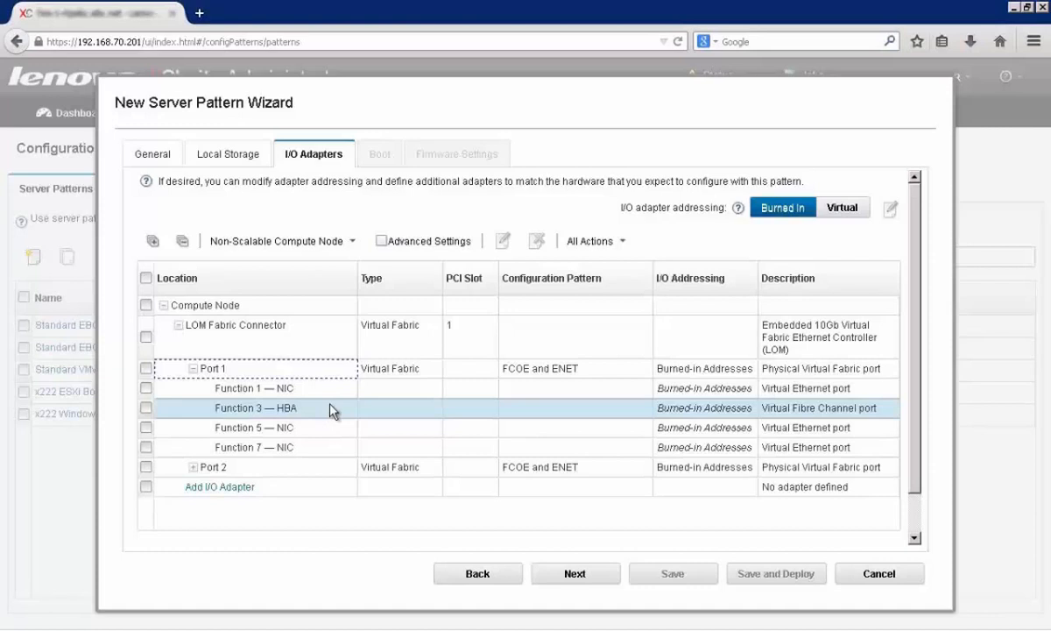
left_click(380, 241)
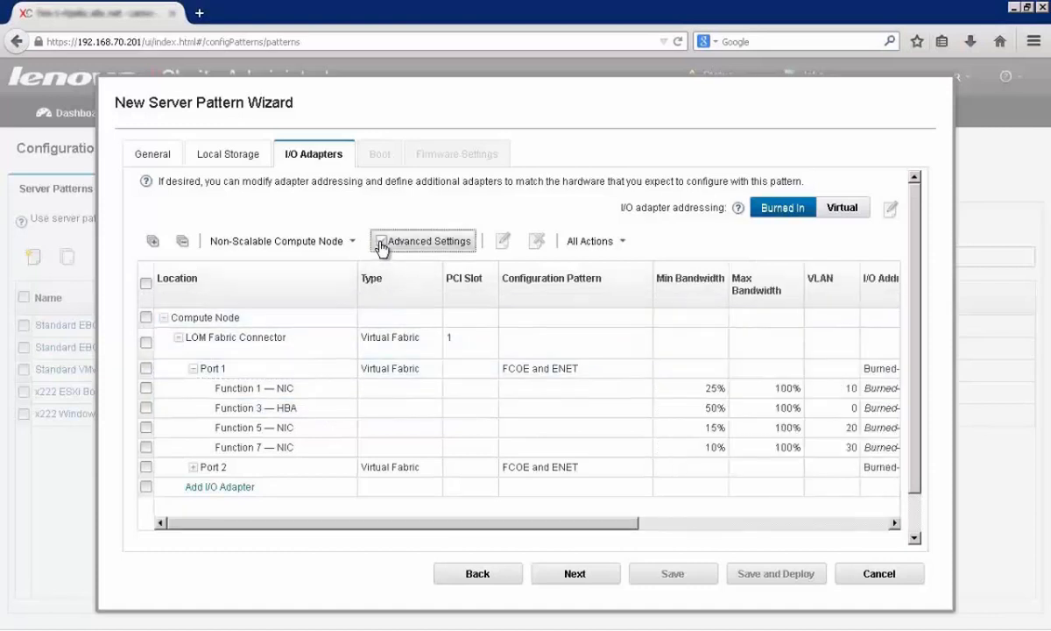
- Review Port 1 bandwidth and VLAN values, keep Burned In addressing, and advance past Boot to Firmware Settings
left_click(380, 241)
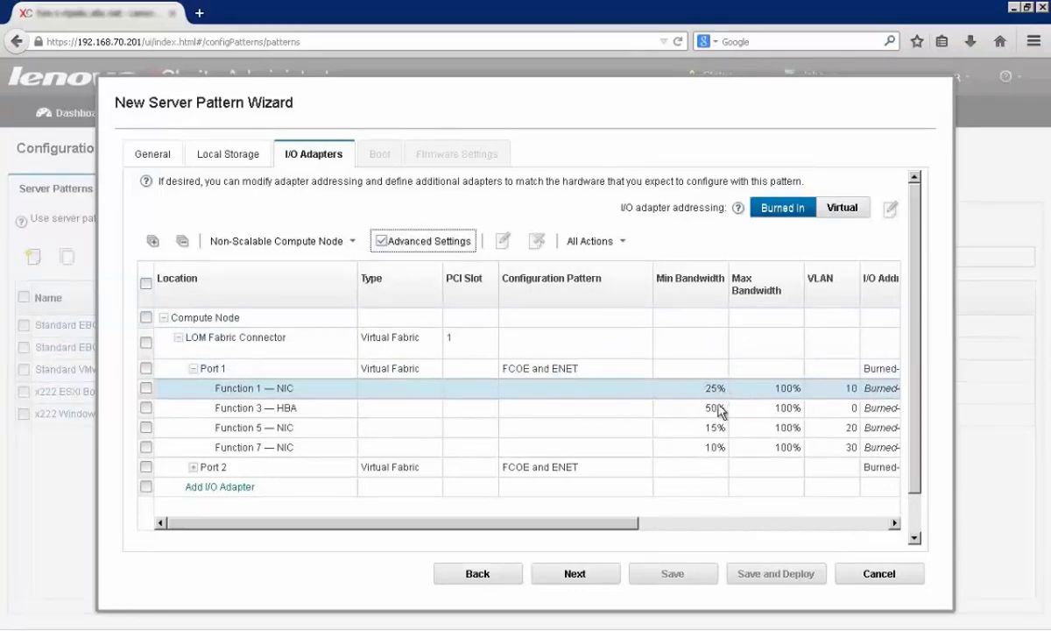
left_click(255, 407)
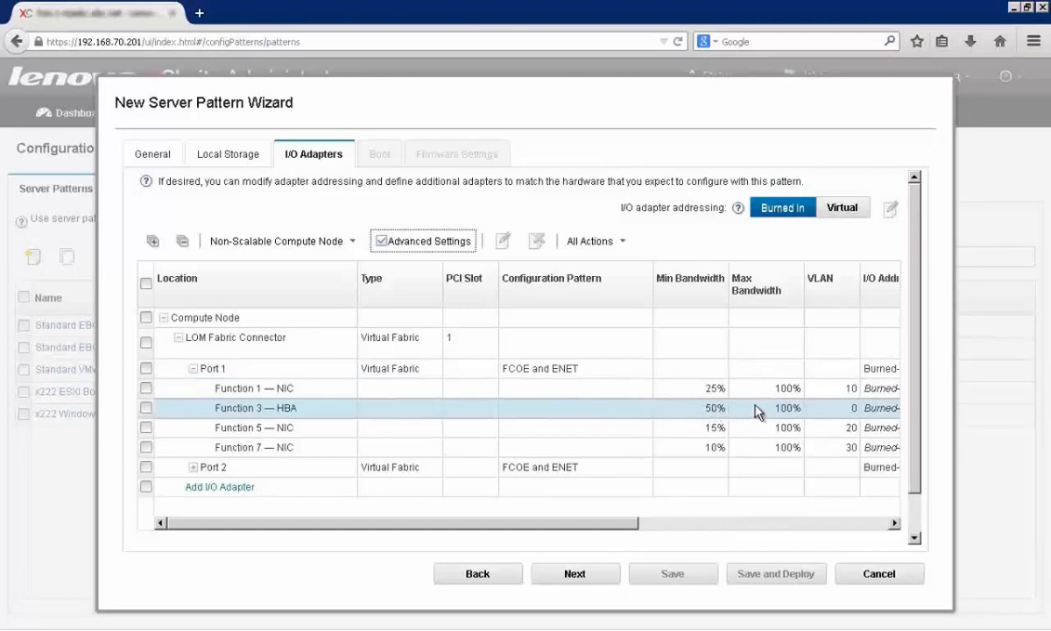
left_click(254, 388)
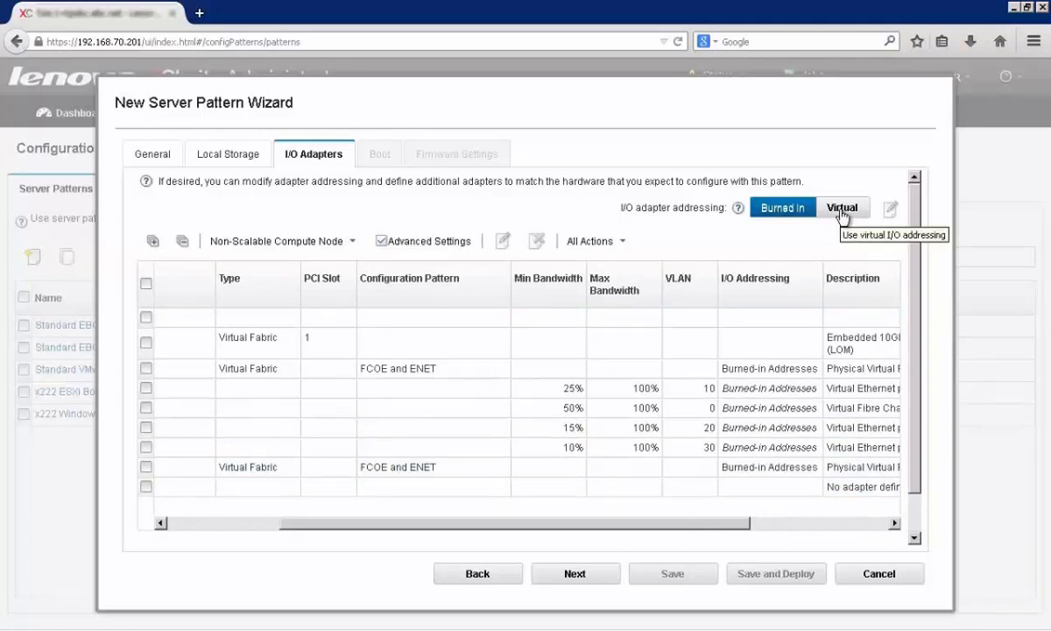
mouse_move(619, 444)
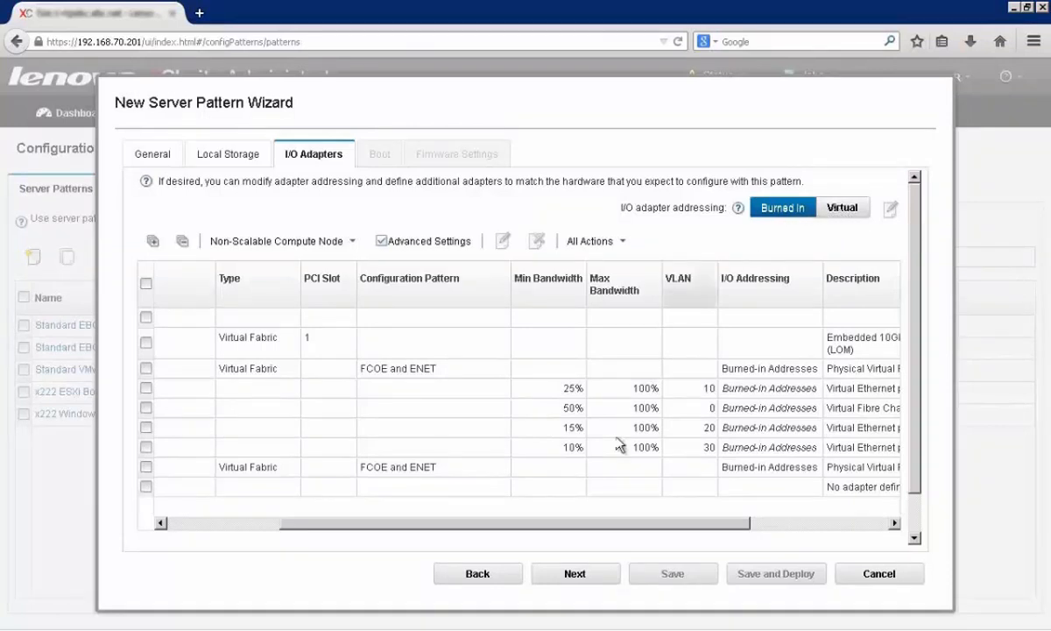
left_click(575, 573)
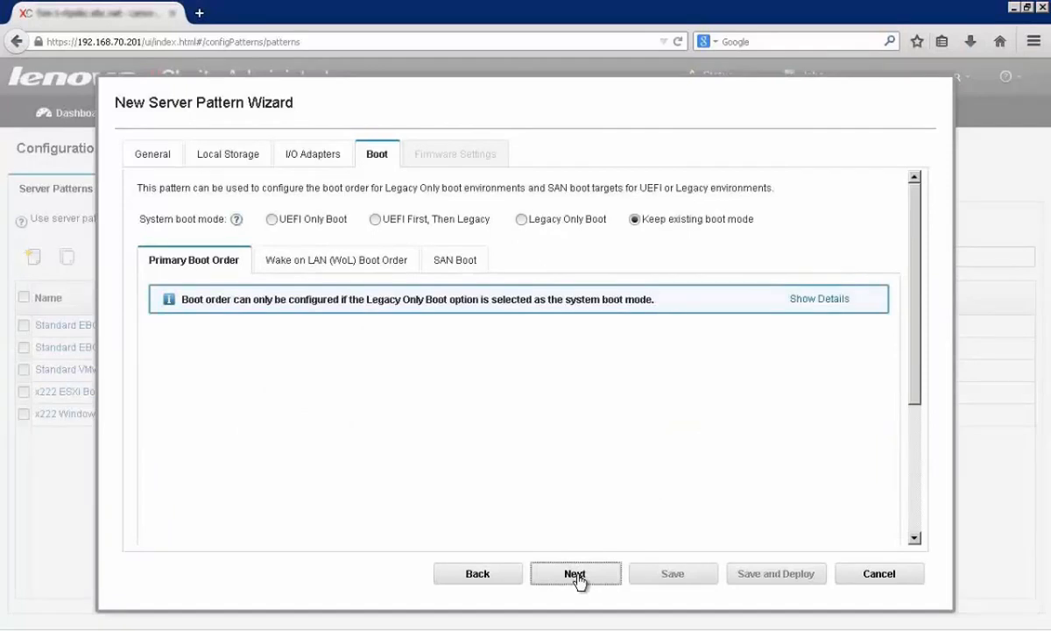
left_click(576, 573)
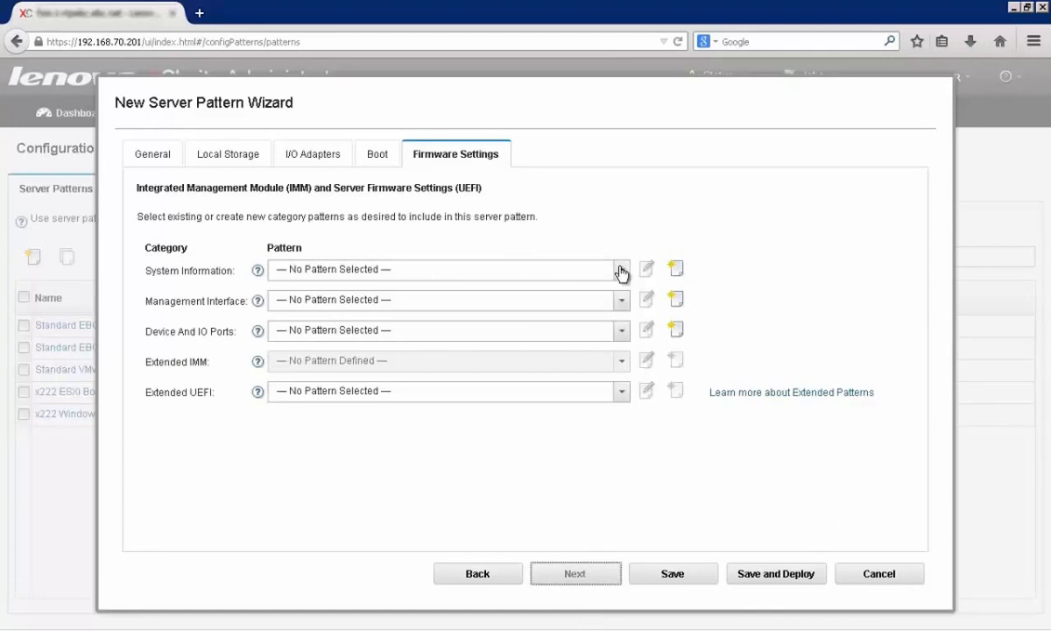
- Select Standard EBC Information for System Information and close its editor unchanged
left_click(621, 269)
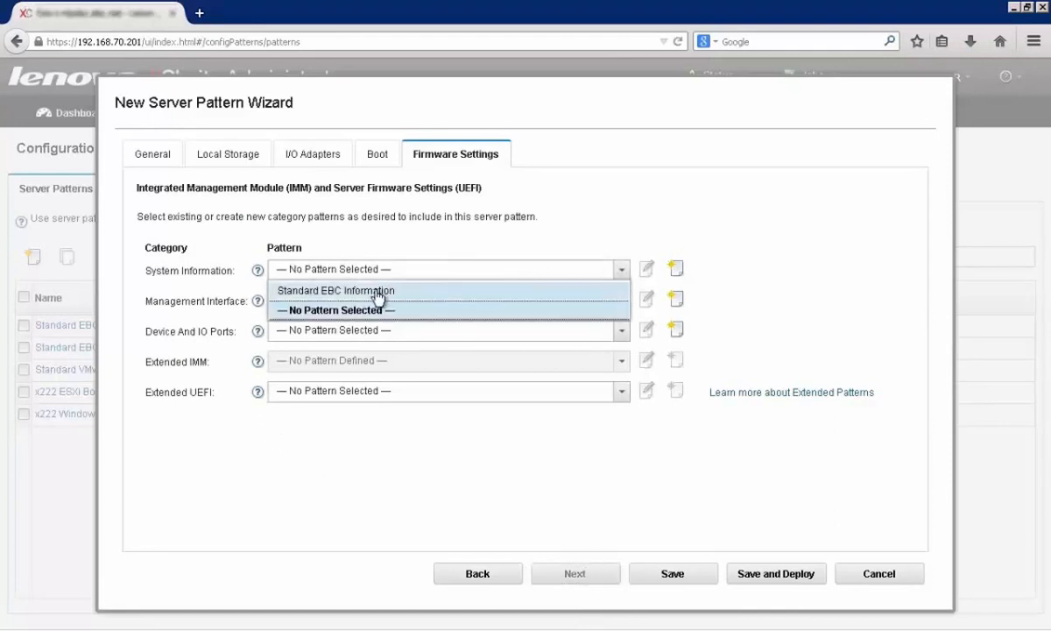
left_click(336, 290)
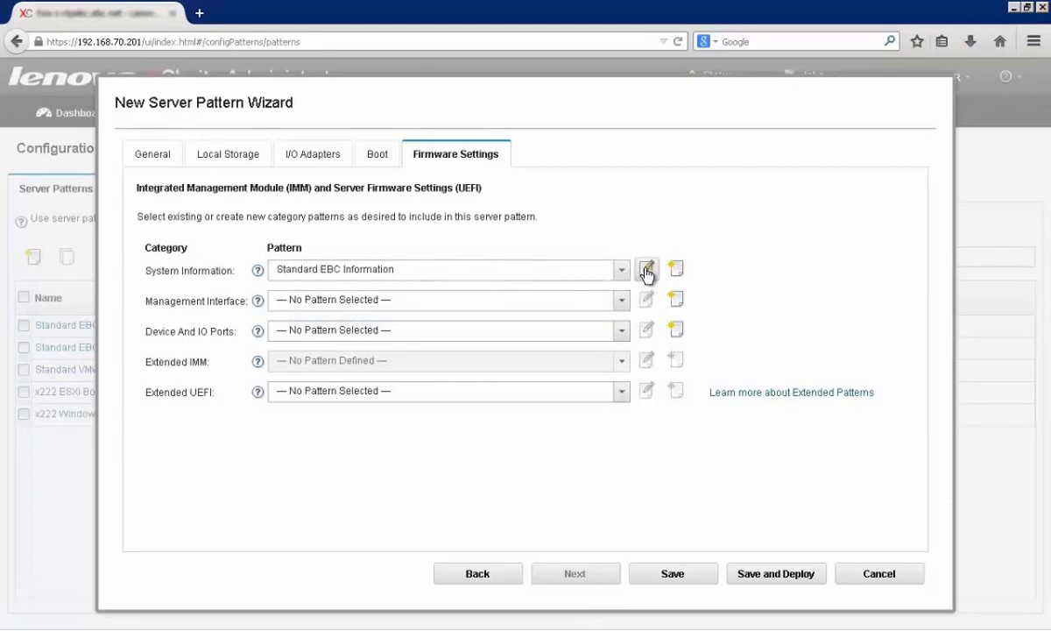
left_click(646, 269)
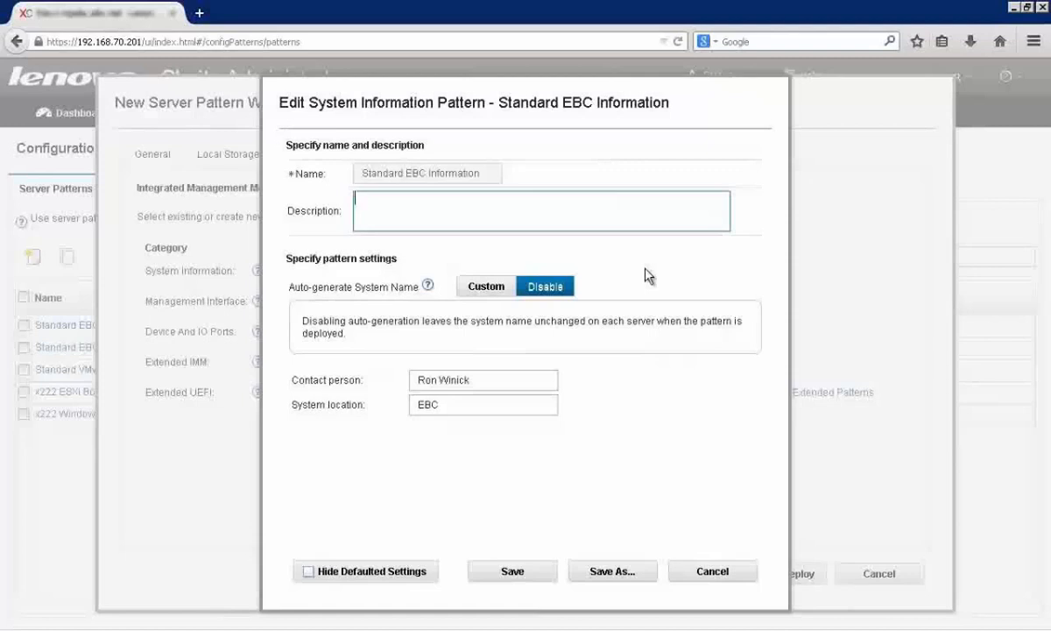
mouse_move(627, 256)
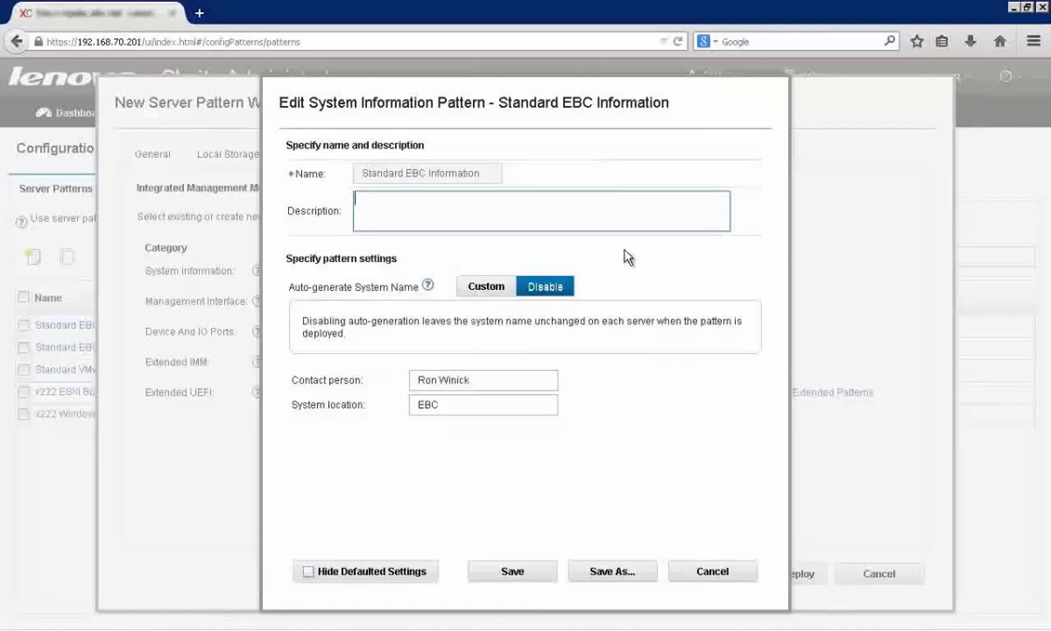
mouse_move(400, 288)
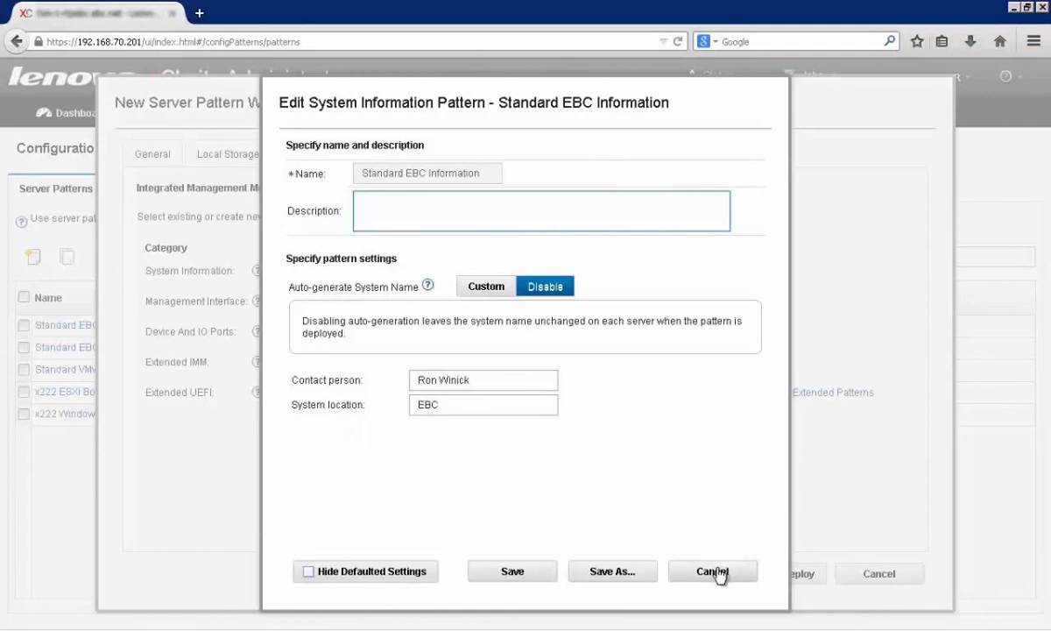
left_click(714, 570)
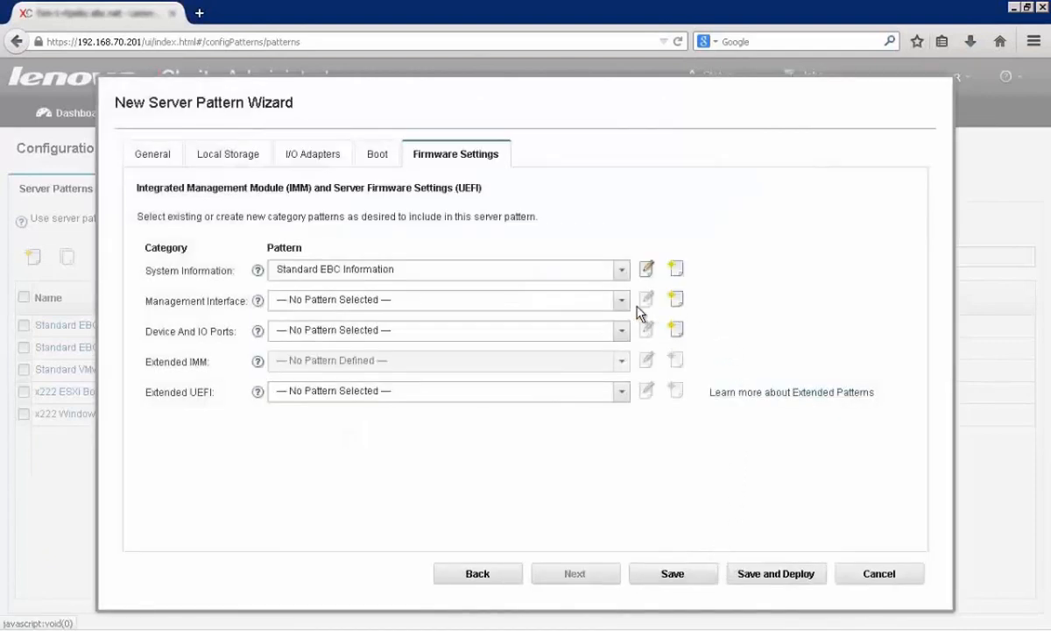
- Choose Standard IMM Settings for management interface and Standard I/O Settings for device and IO ports
left_click(621, 299)
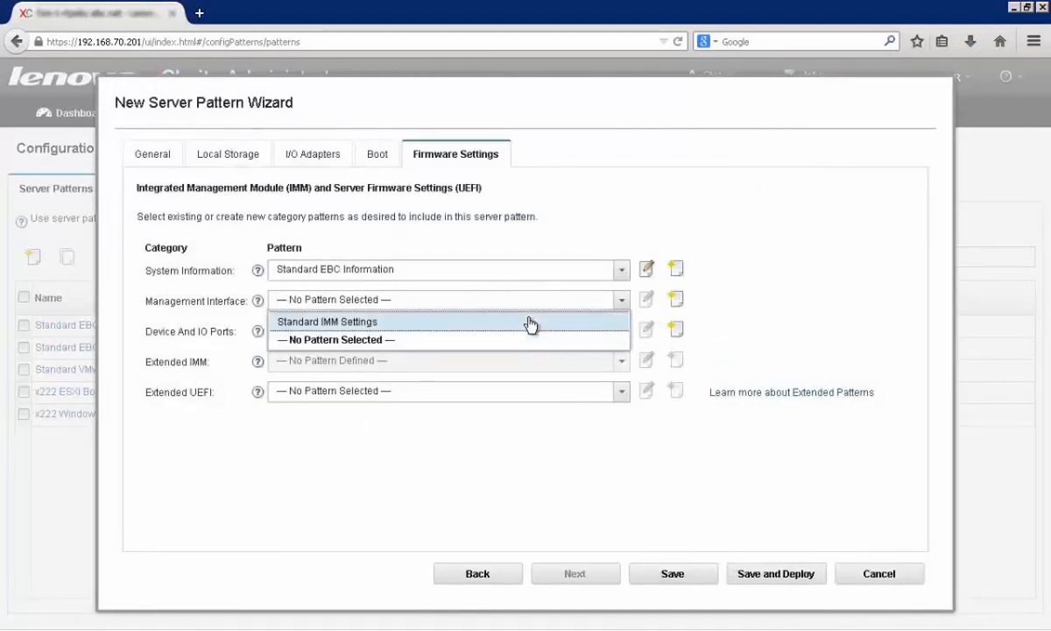
left_click(327, 322)
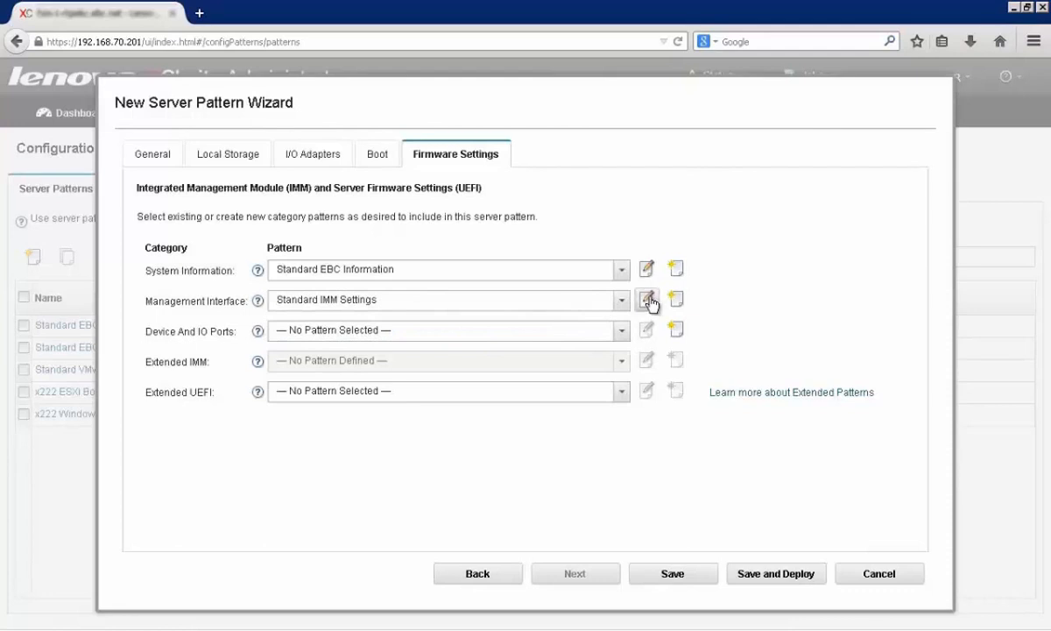
left_click(647, 299)
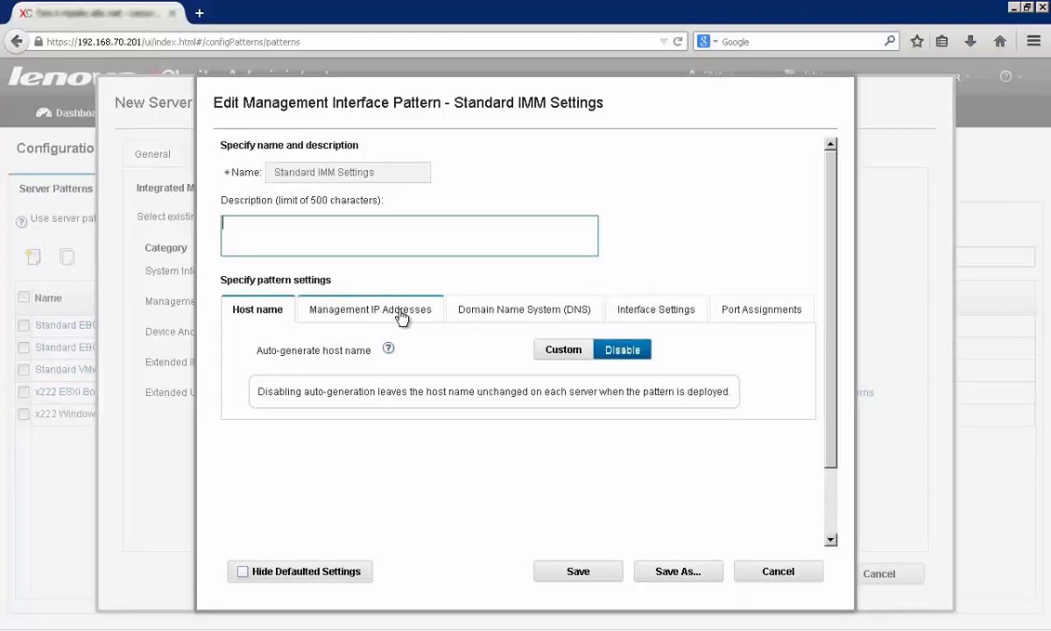
mouse_move(690, 260)
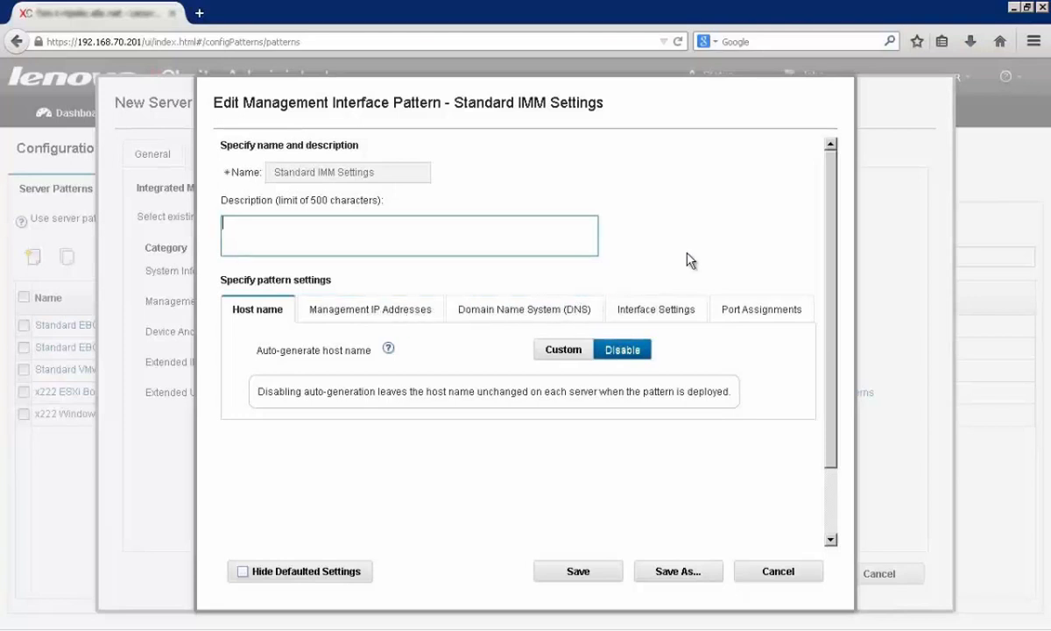
left_click(778, 570)
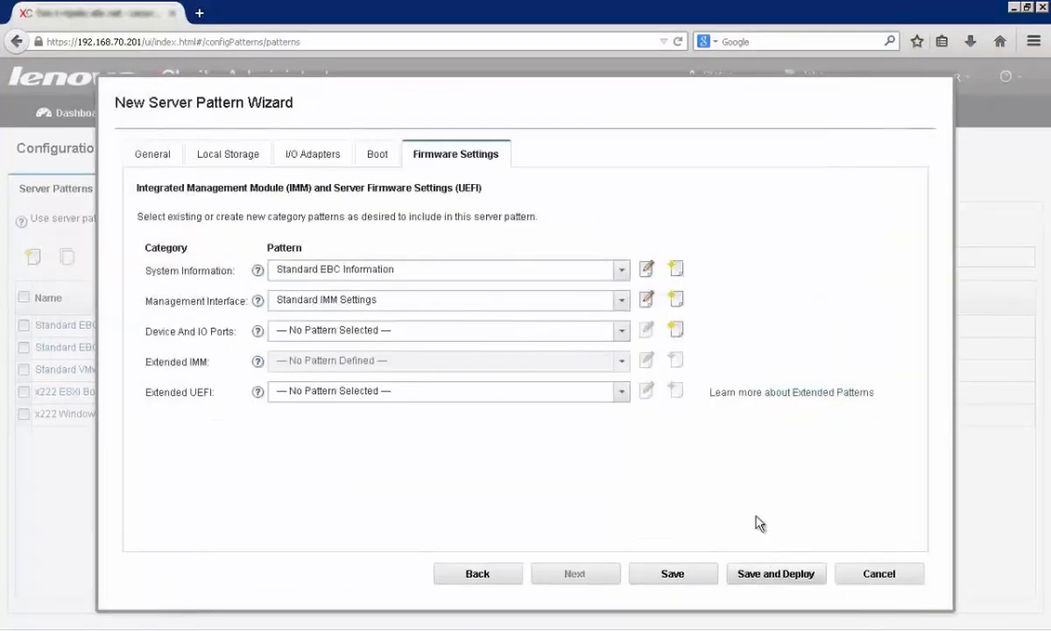
left_click(619, 329)
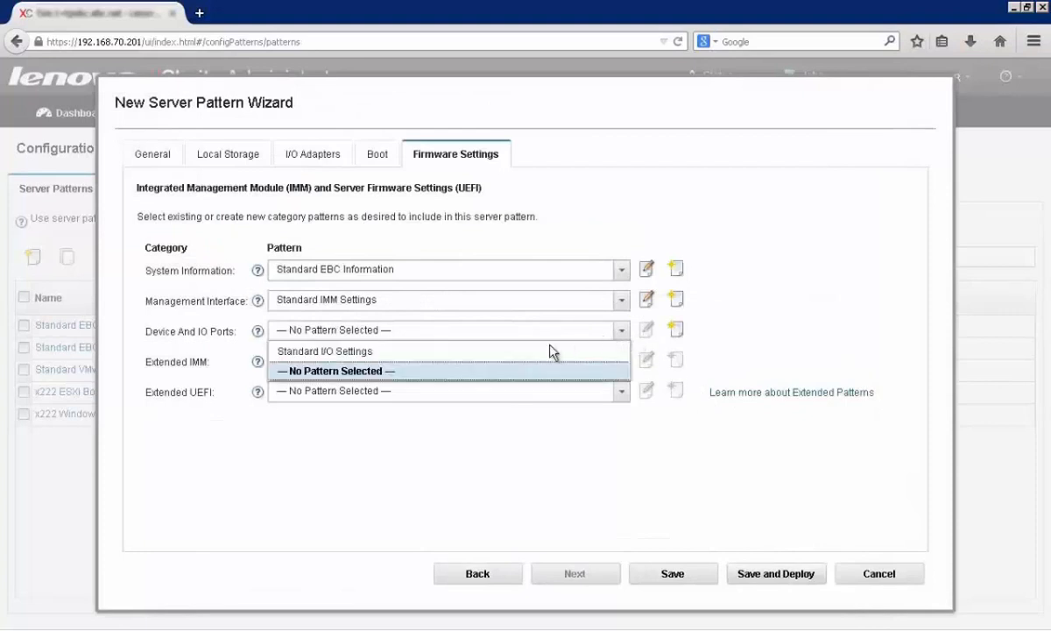
left_click(326, 352)
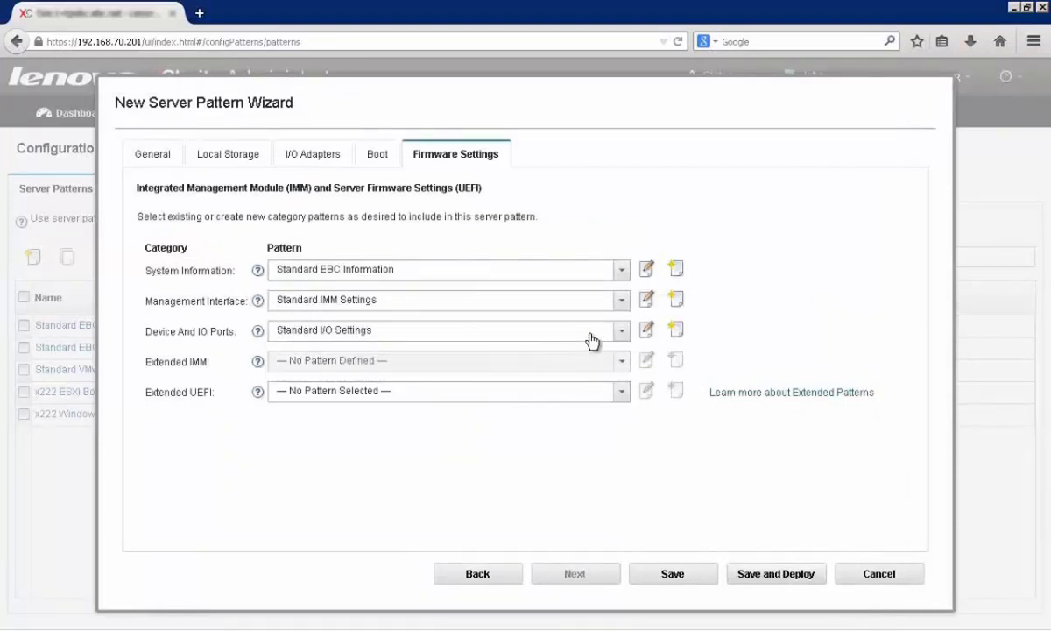
left_click(620, 391)
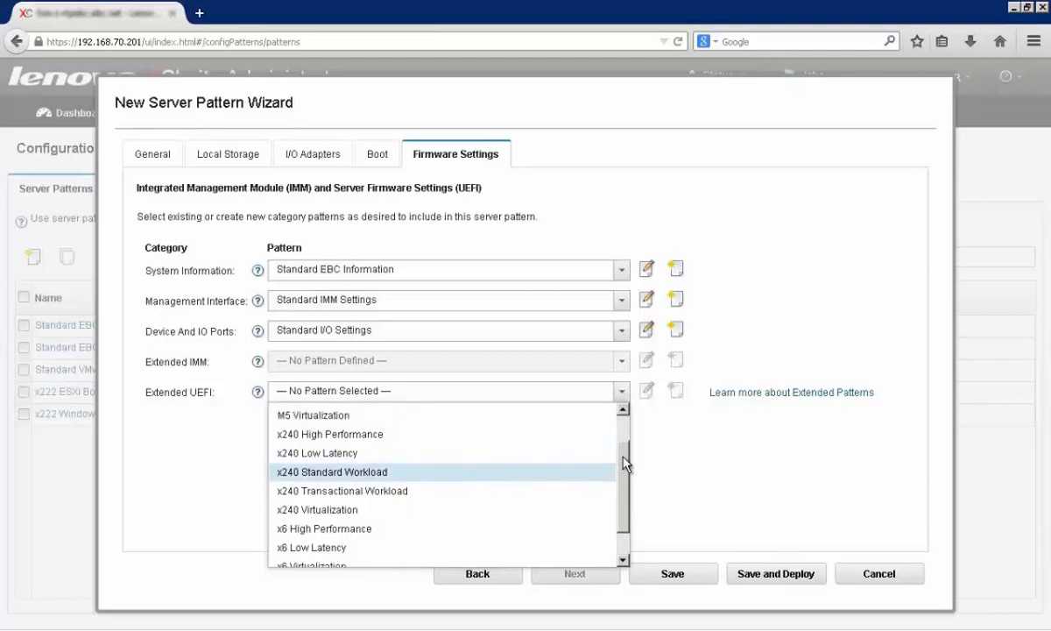
- Select x240 Virtualization for Extended UEFI and review its processor and memory settings without changes
scroll("down", 3)
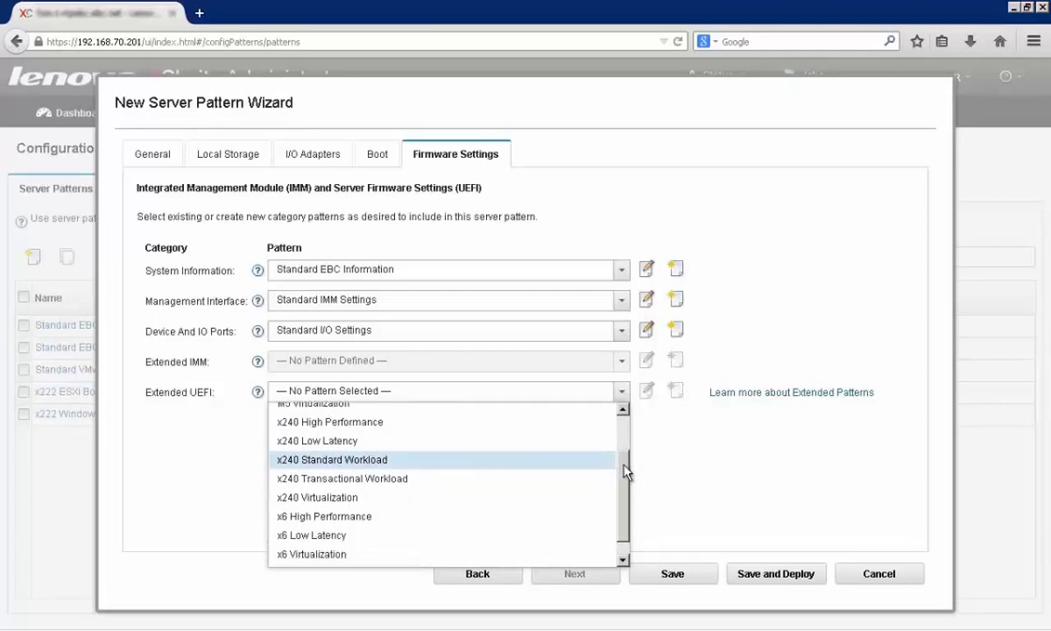
mouse_move(494, 445)
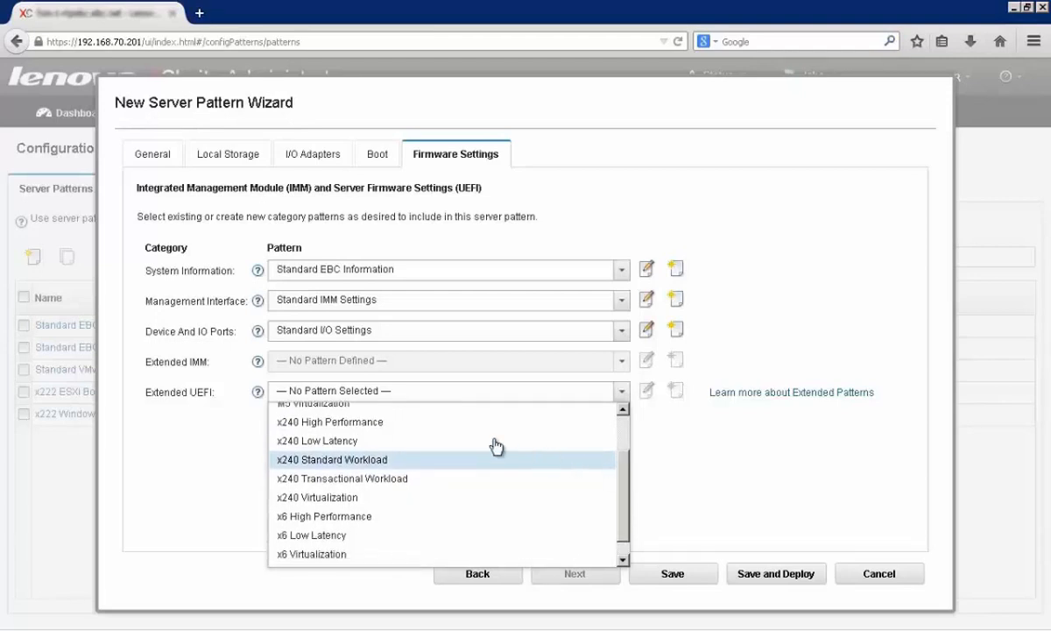
left_click(316, 496)
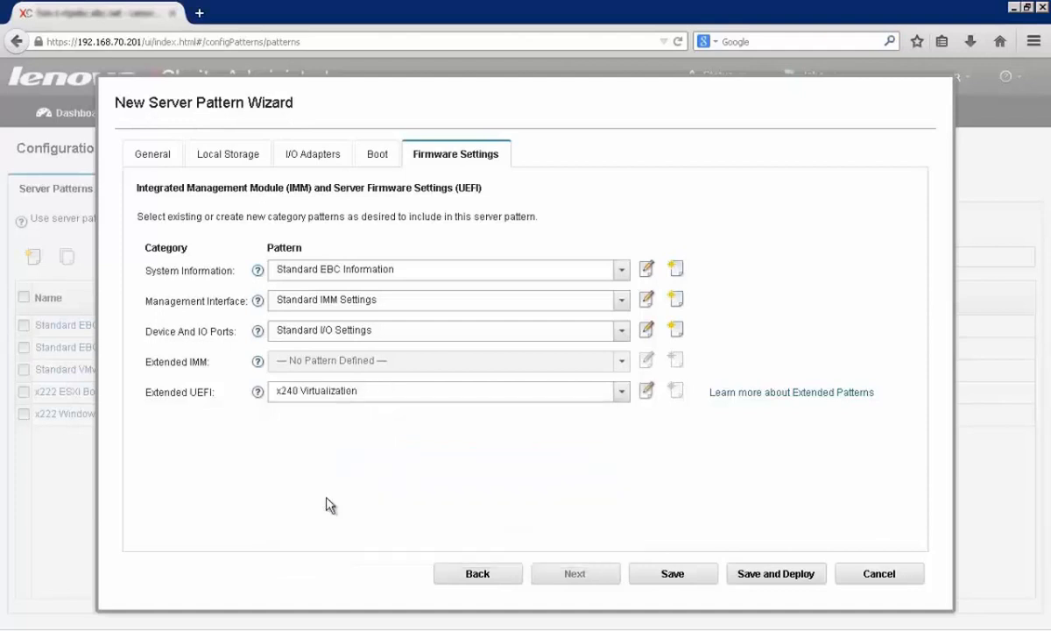
mouse_move(657, 407)
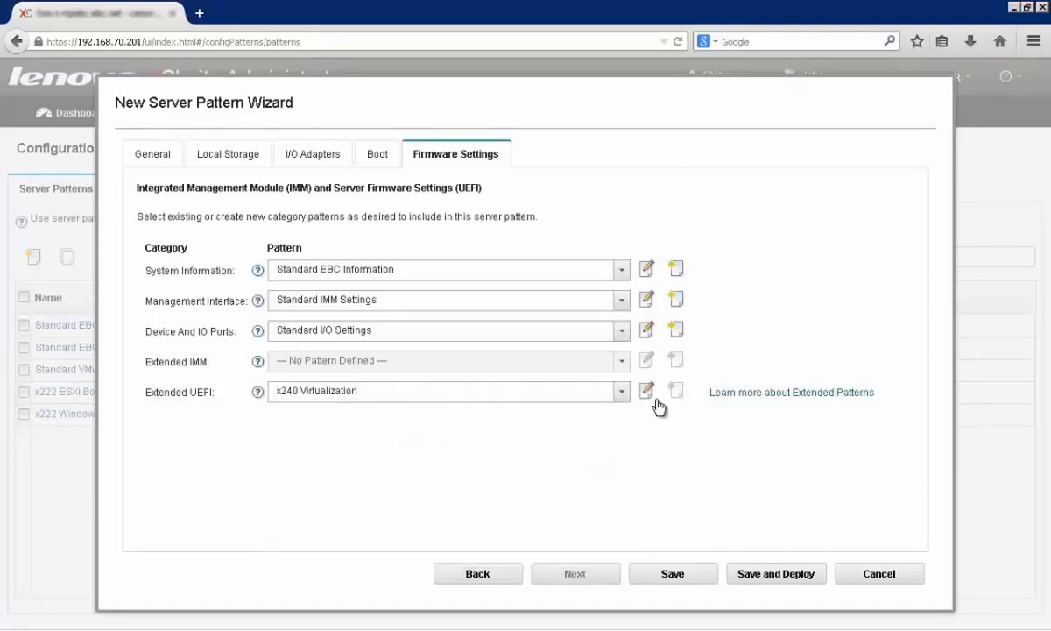
left_click(647, 391)
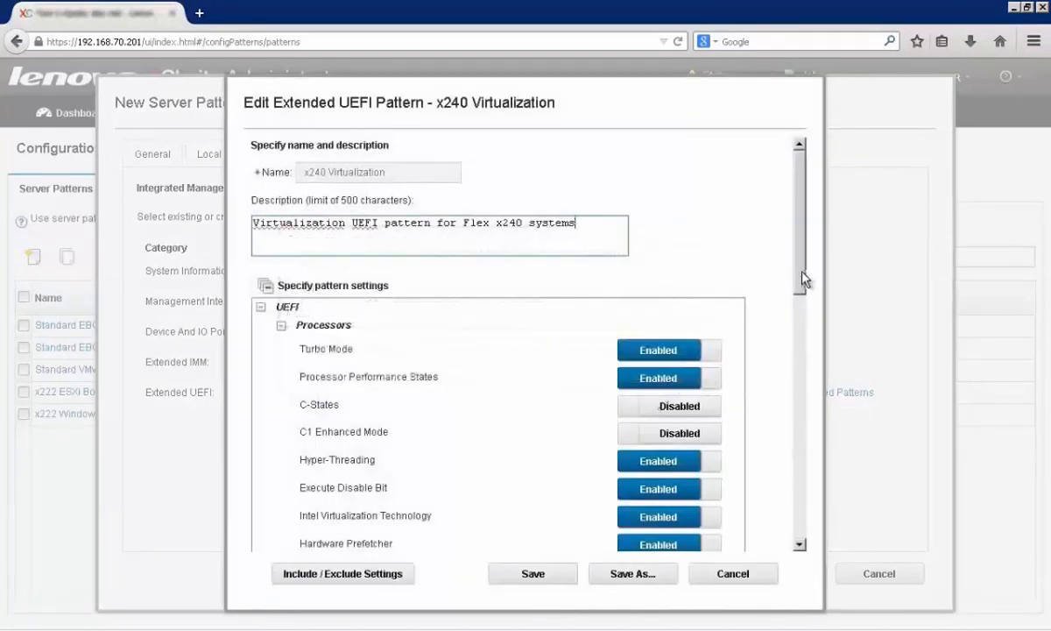
scroll("down", 3)
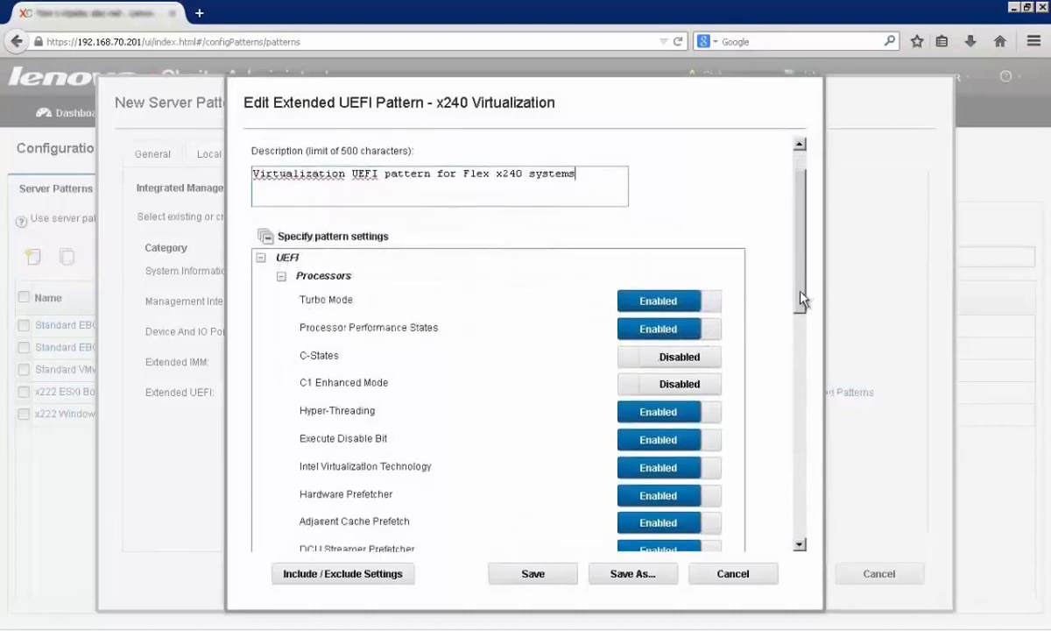
scroll("down", 3)
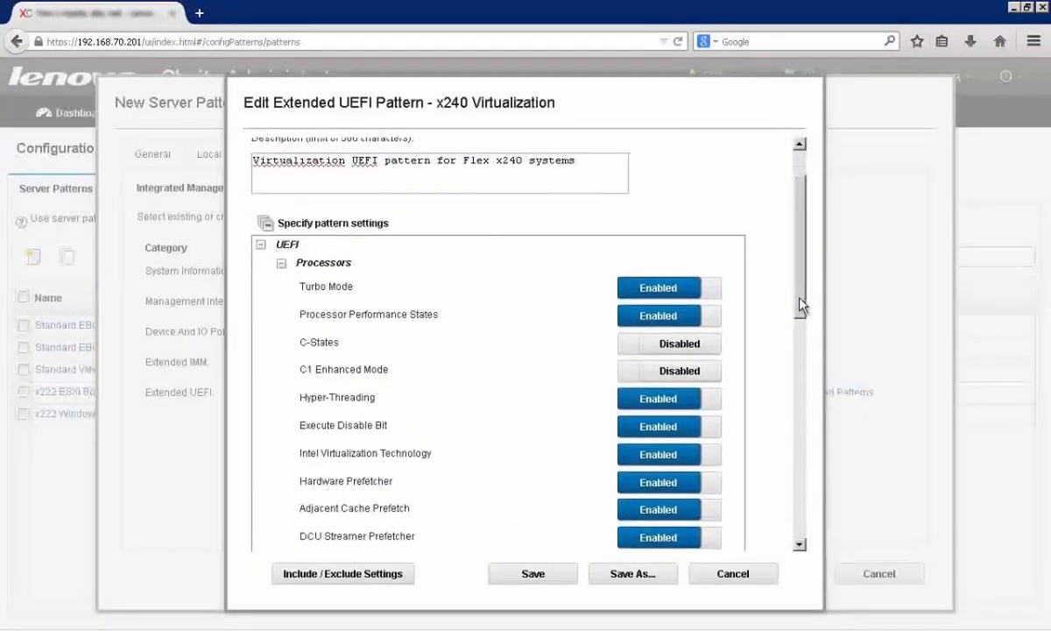
scroll("down", 3)
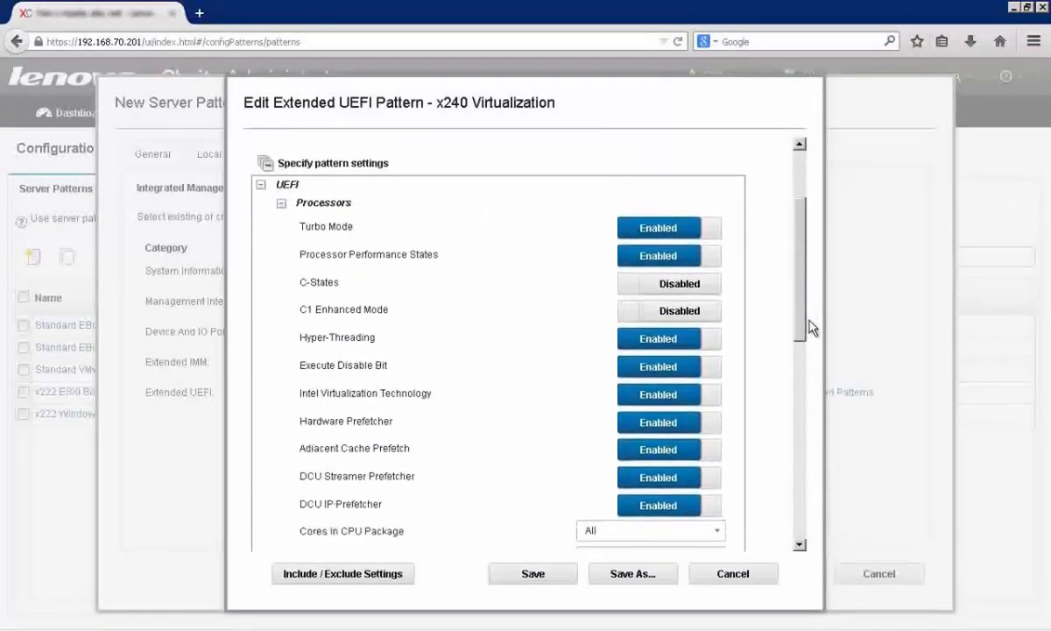
scroll("down", 3)
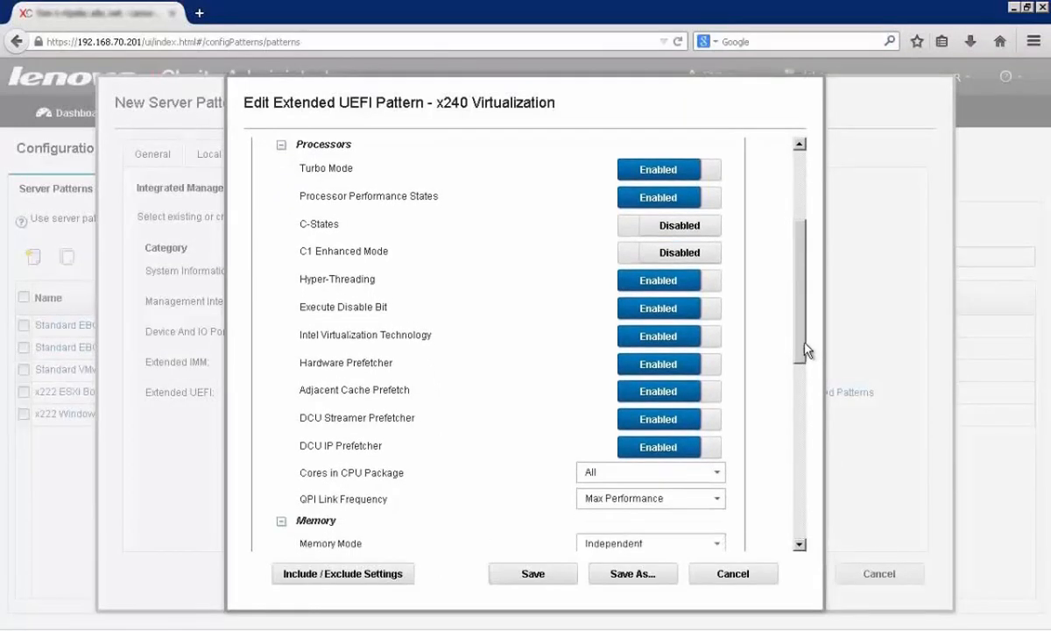
scroll("down", 3)
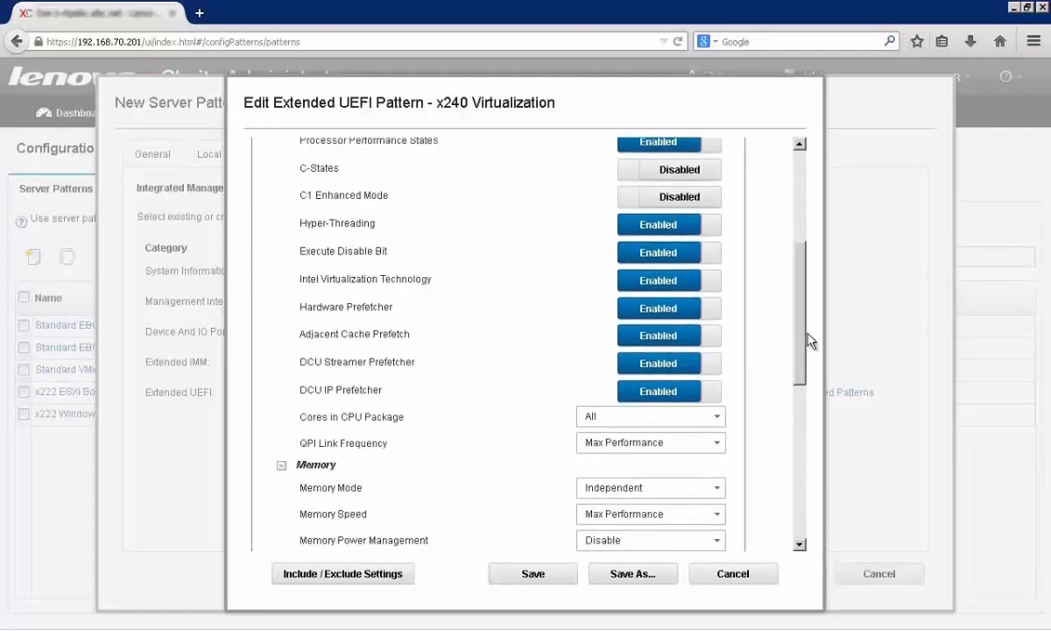
scroll("up", 3)
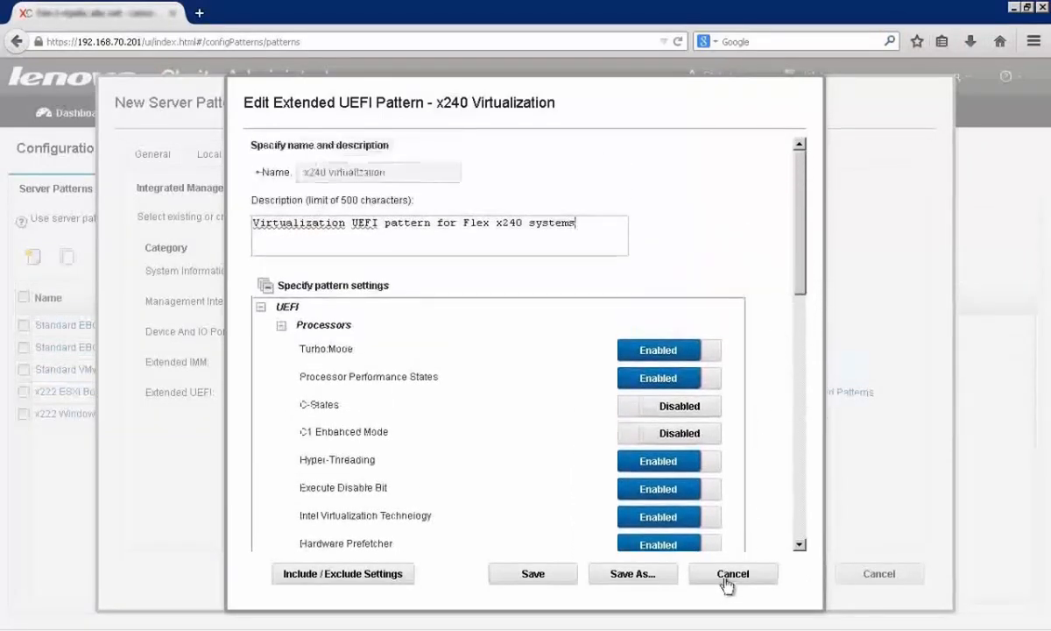
left_click(732, 573)
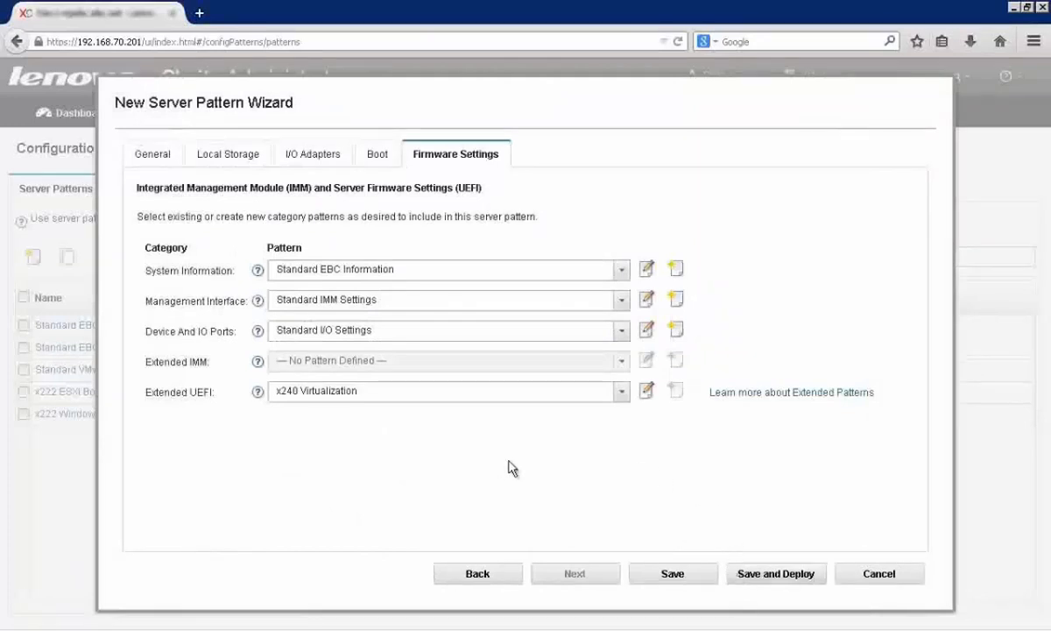
mouse_move(289, 447)
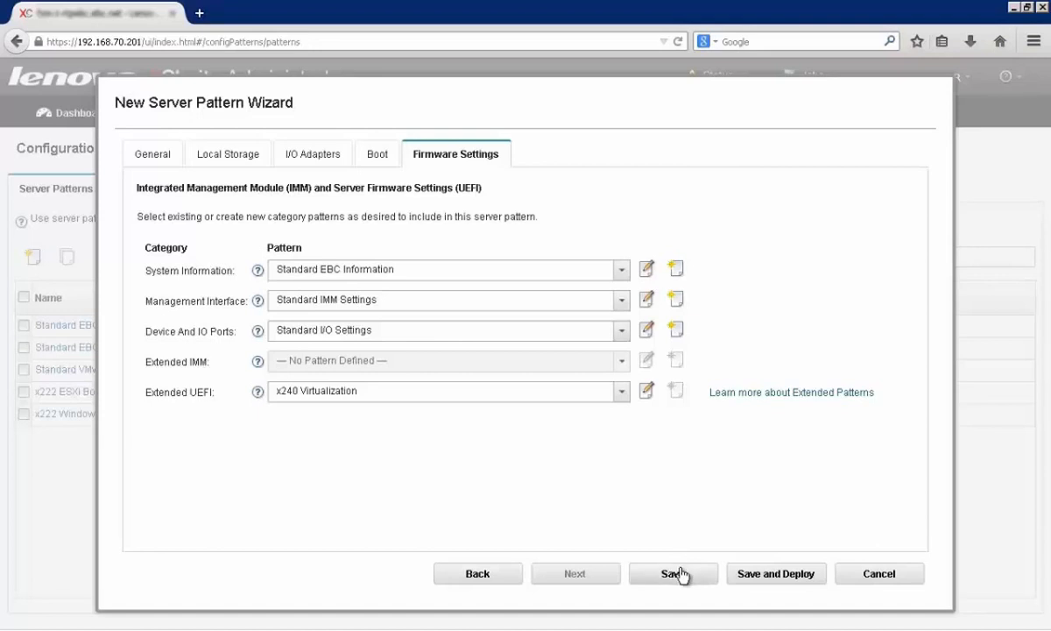
- Save the New Standard pattern and select it in the Server Patterns list
left_click(672, 573)
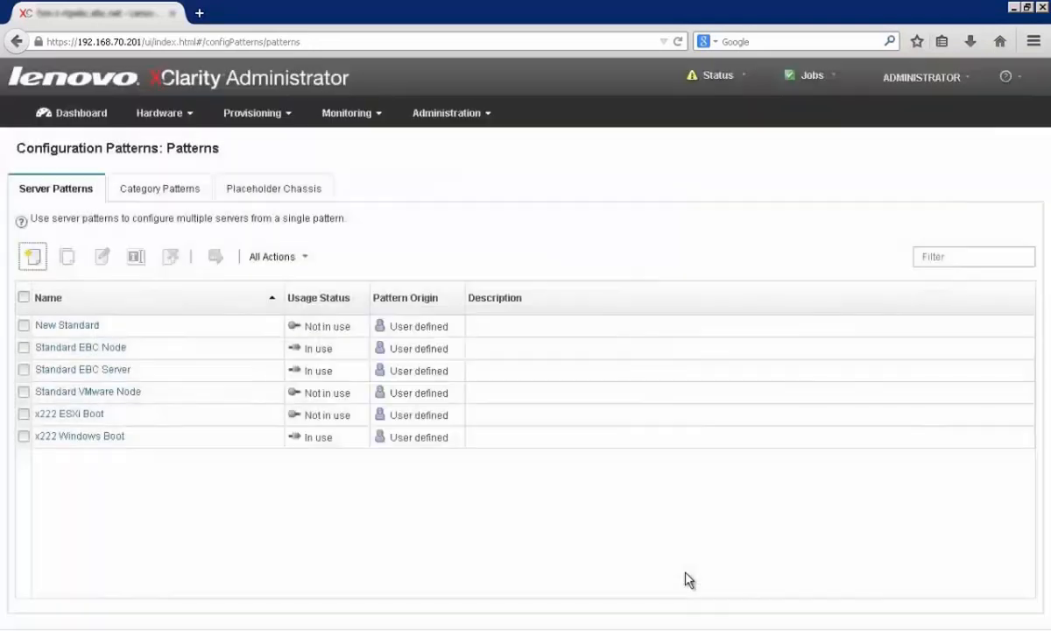
mouse_move(77, 549)
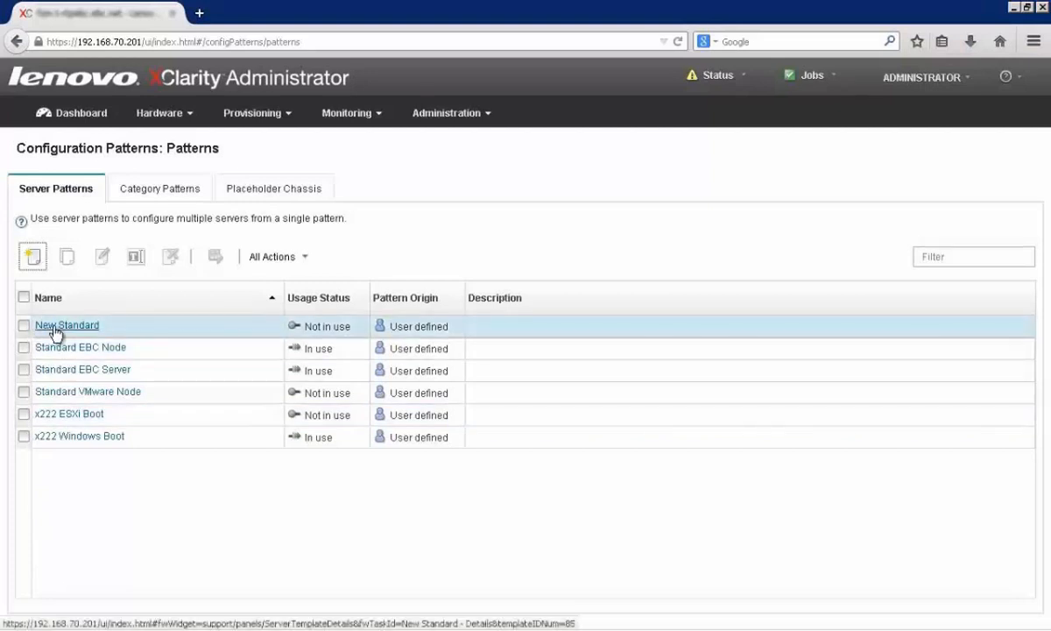
mouse_move(48, 331)
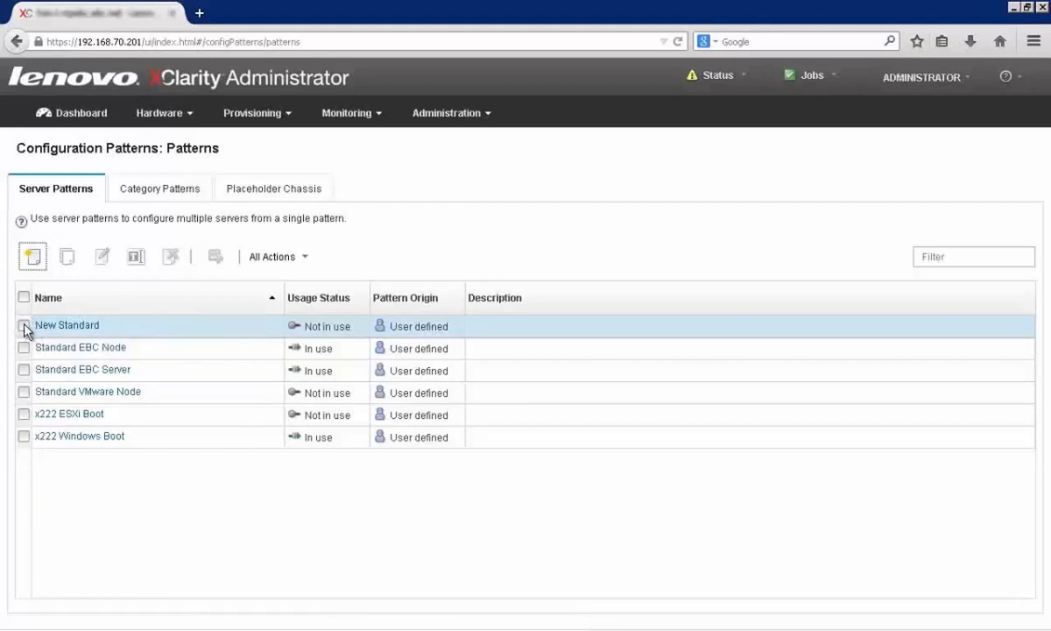
left_click(21, 325)
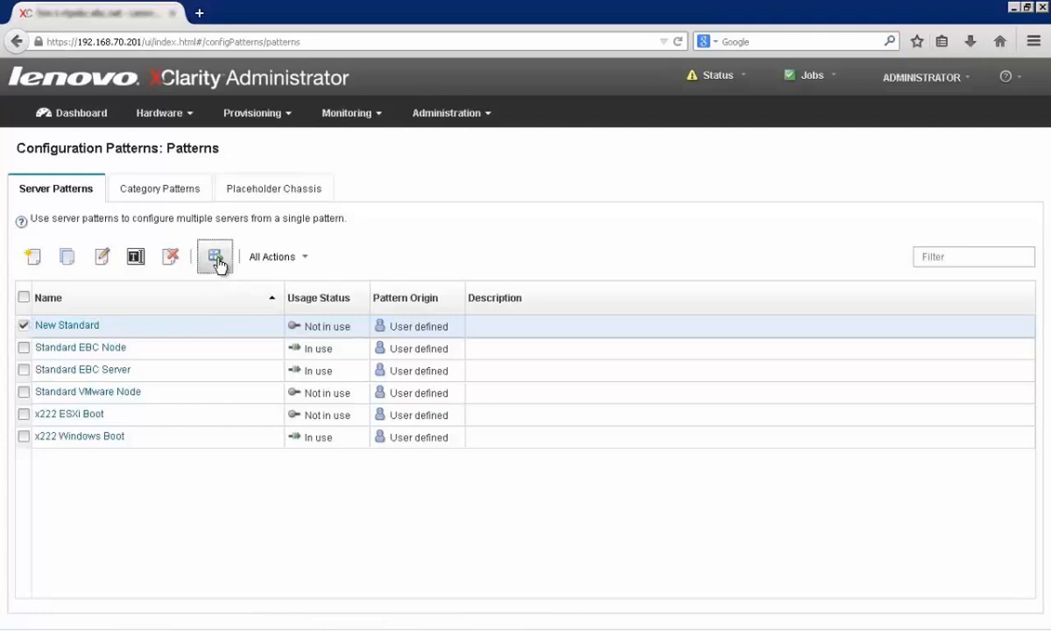
- Deploy New Standard with empty bays shown, checking Dave's New Chassis bays 1 and 2
left_click(214, 256)
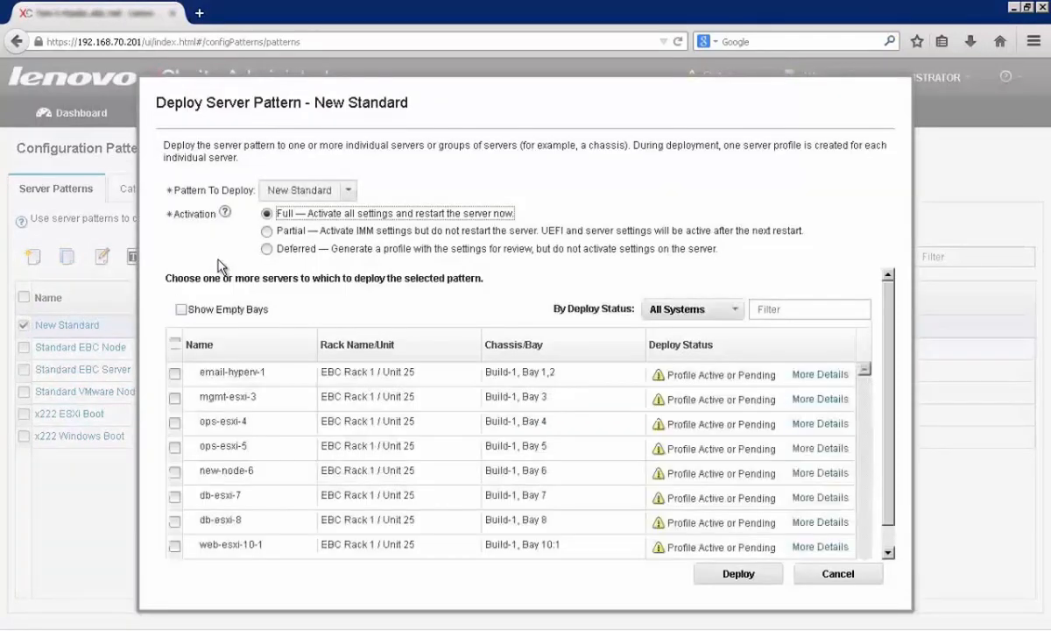
mouse_move(182, 314)
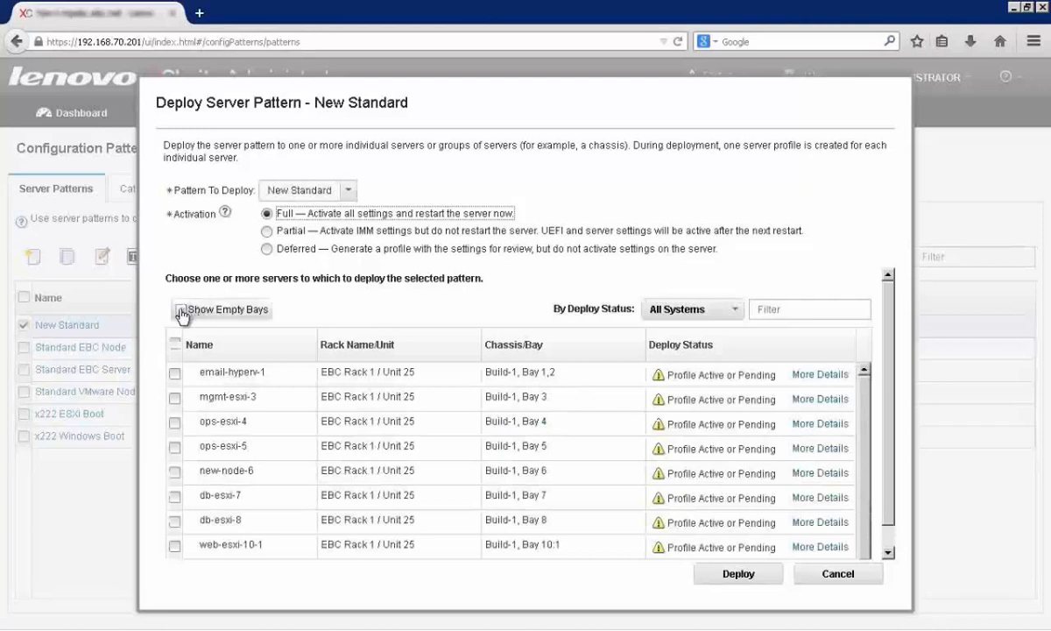
left_click(180, 311)
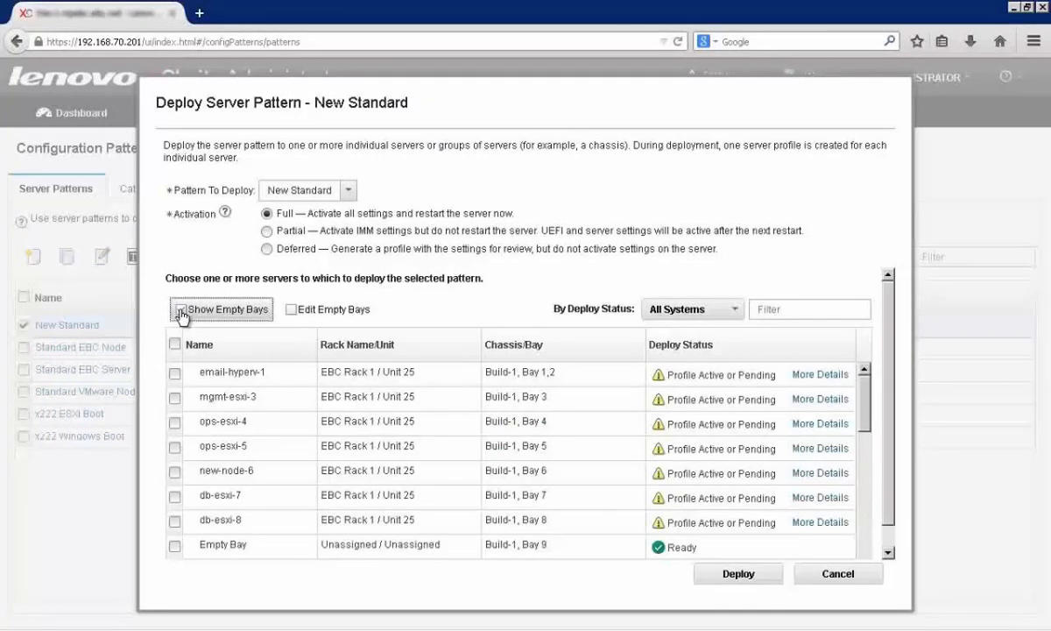
left_click(179, 309)
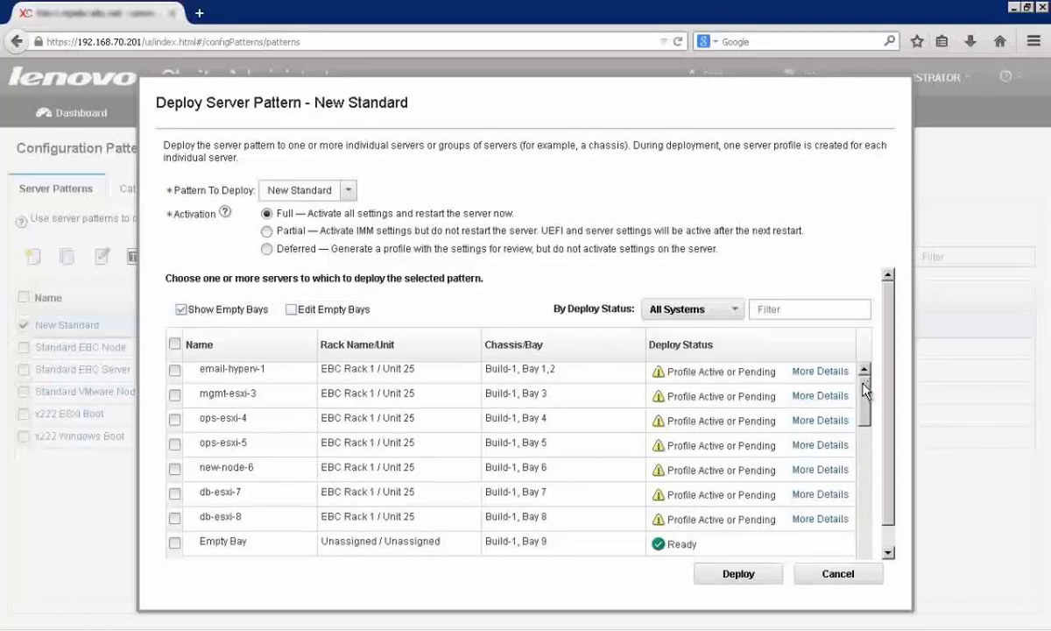
scroll("down", 3)
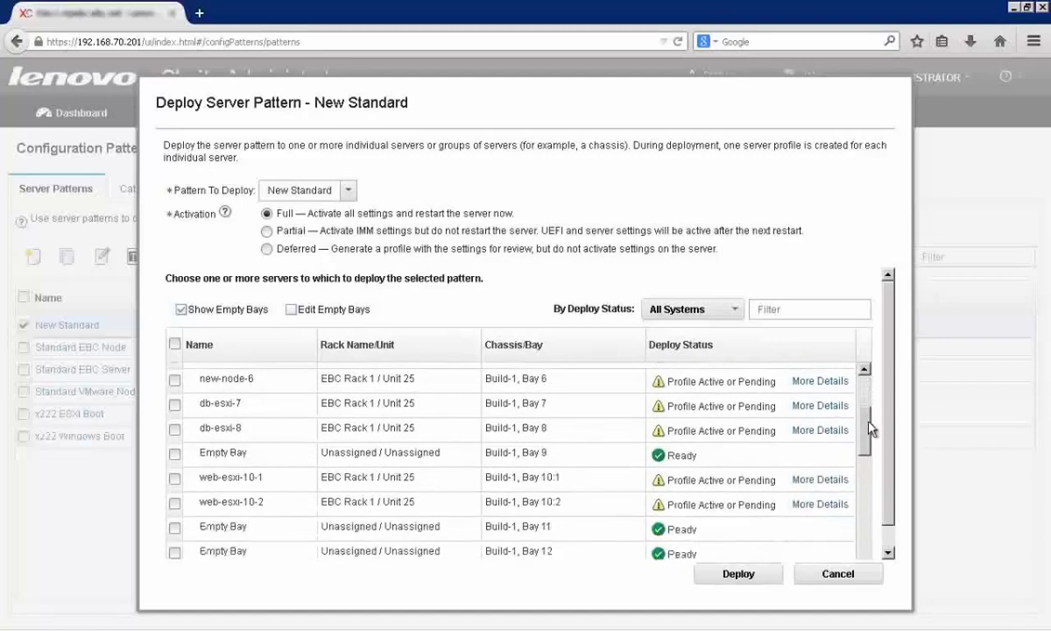
scroll("down", 3)
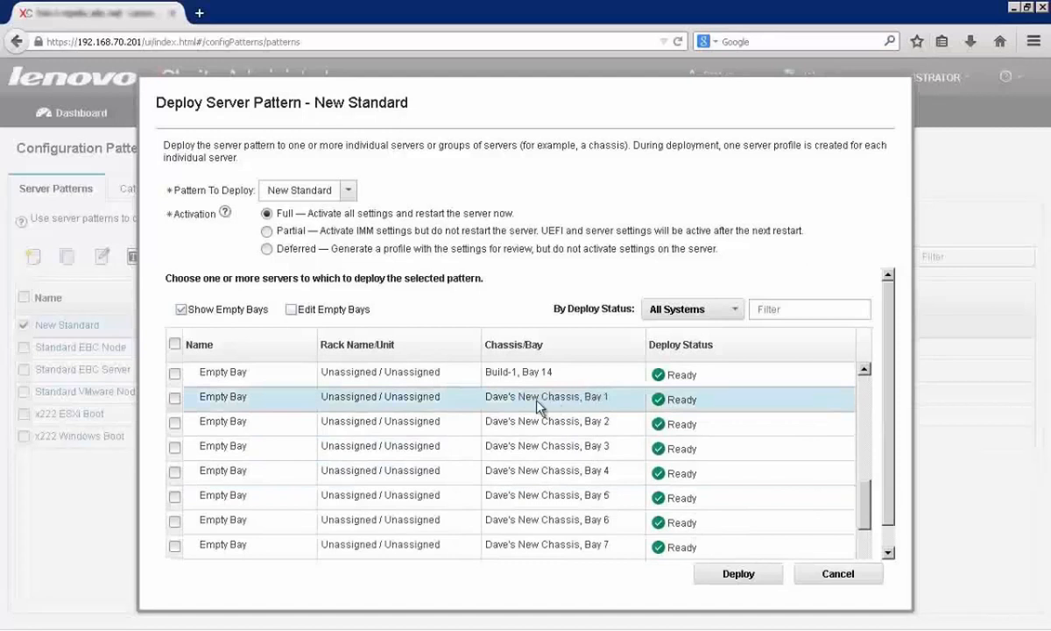
mouse_move(173, 406)
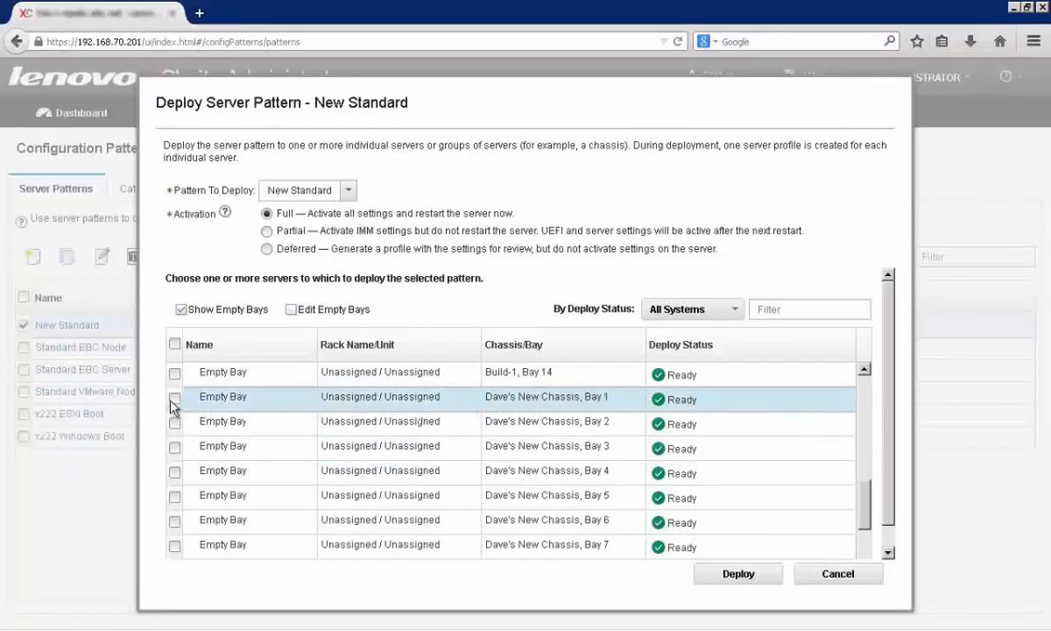
left_click(173, 396)
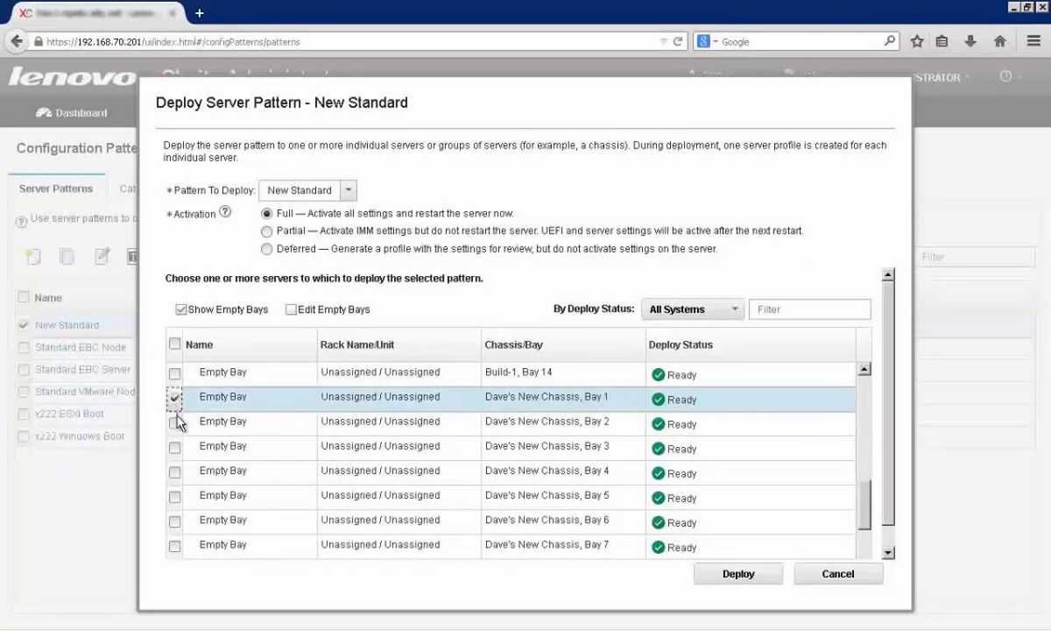
left_click(175, 421)
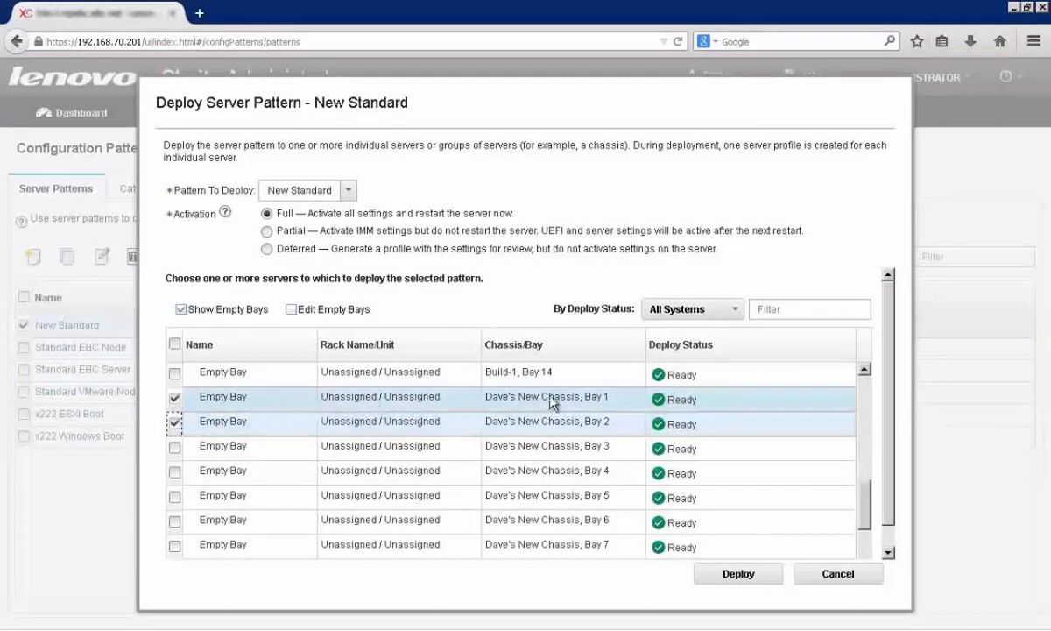
mouse_move(615, 407)
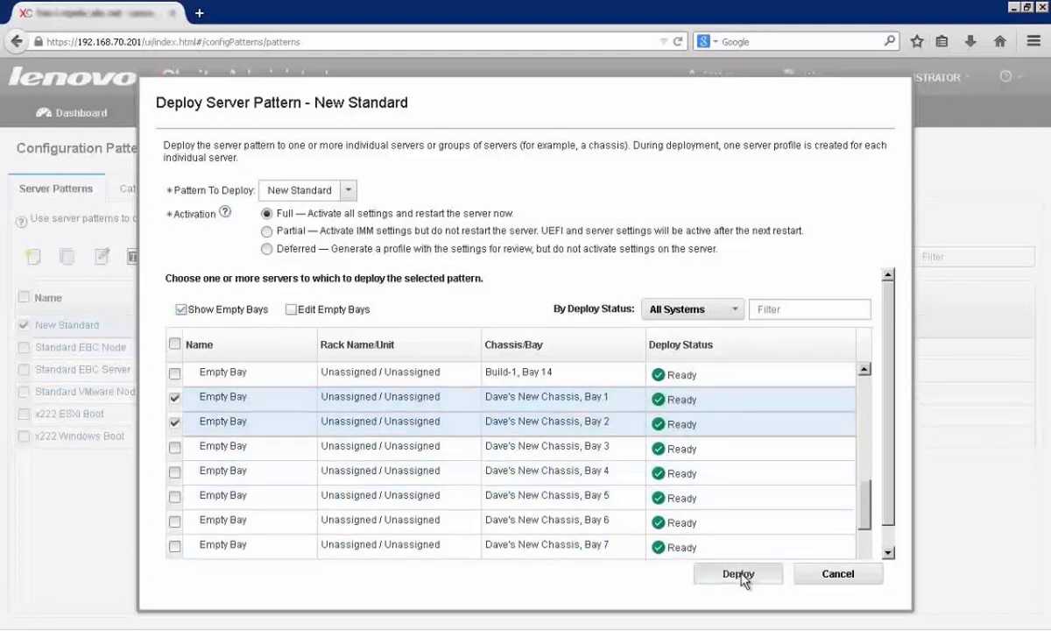
- Deploy the New Standard pattern to bays 1 and 2 and confirm the submission
left_click(739, 574)
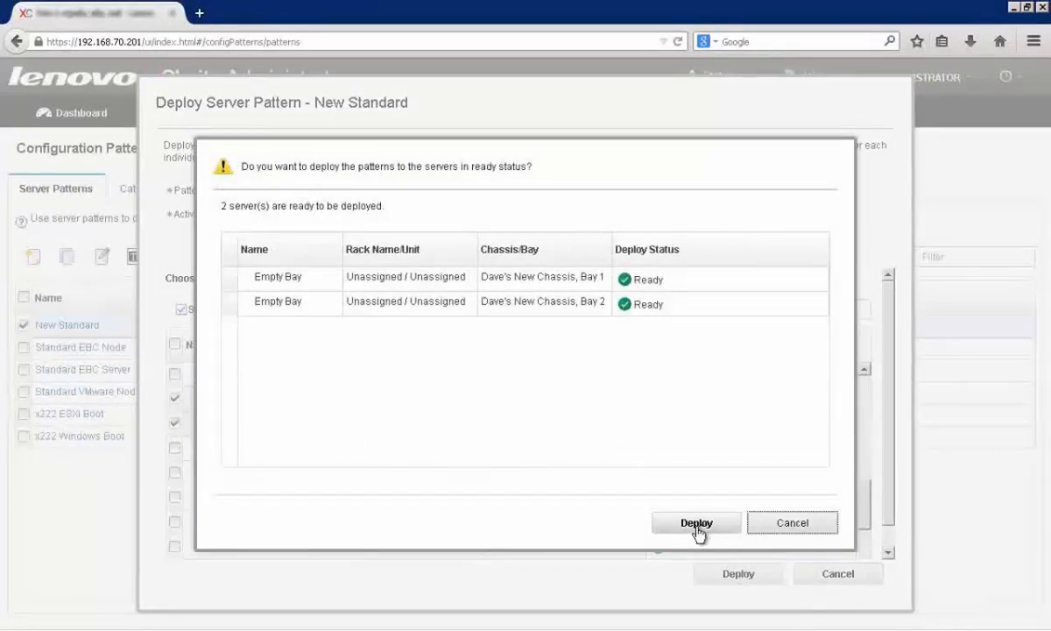
left_click(695, 522)
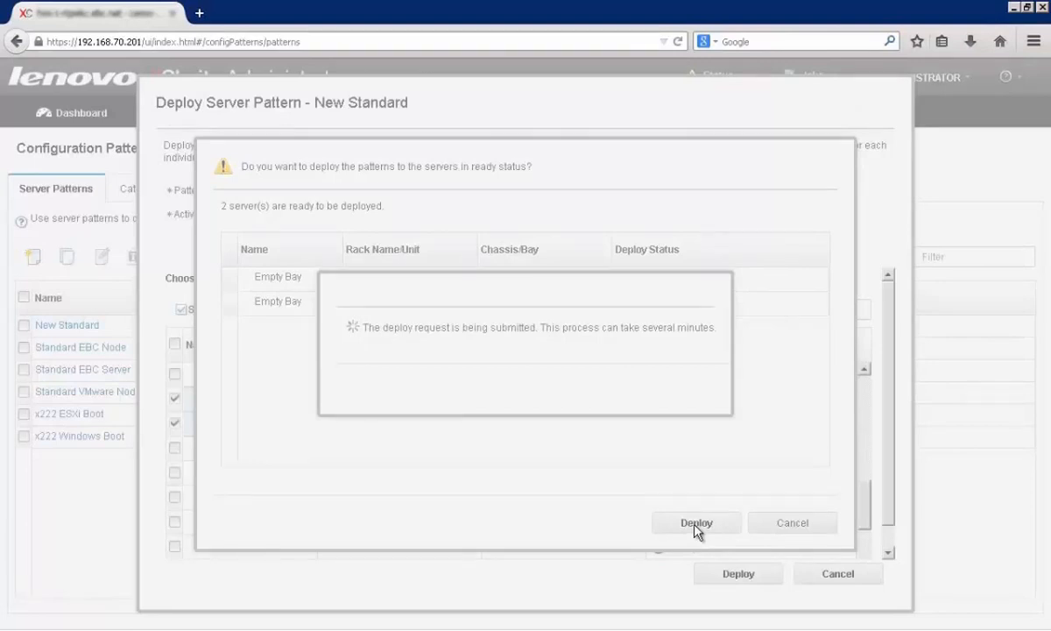
left_click(695, 522)
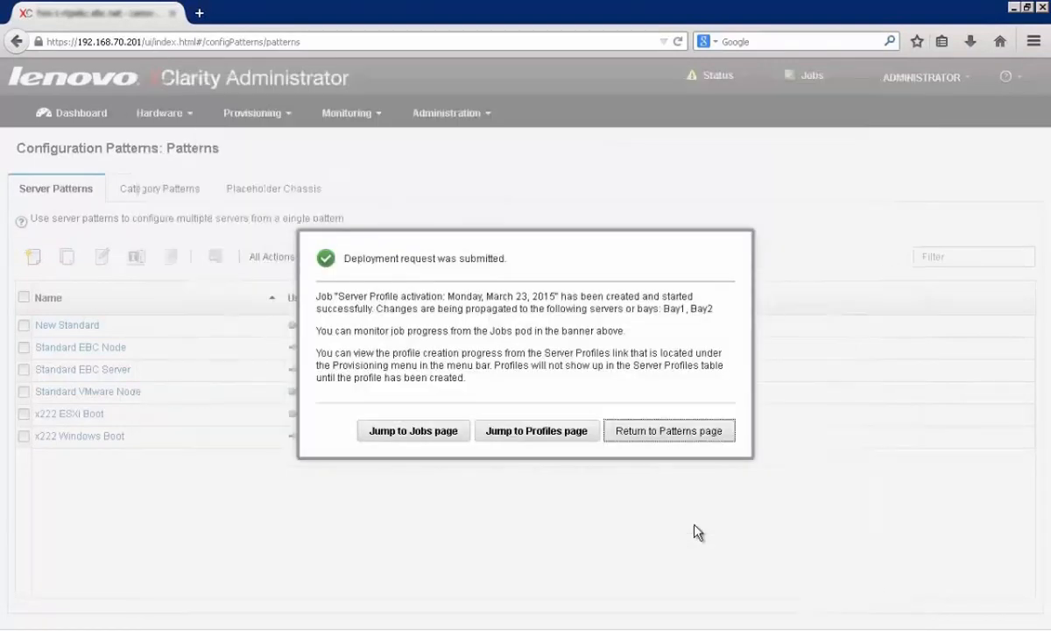
mouse_move(529, 442)
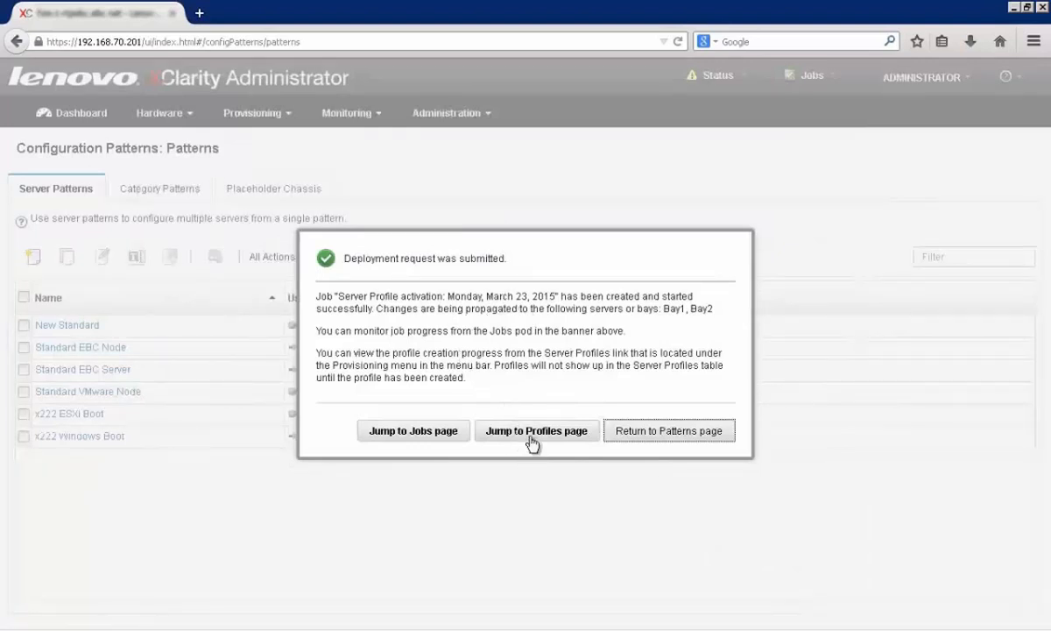
- Open the Server Profiles page and select New Standard-profile1
left_click(536, 430)
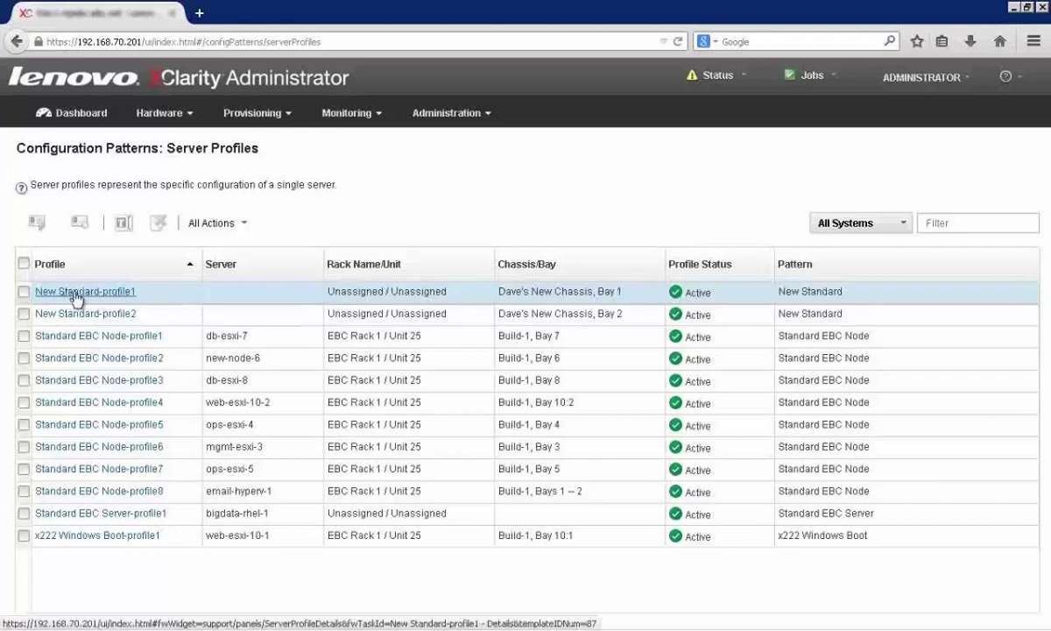
mouse_move(66, 276)
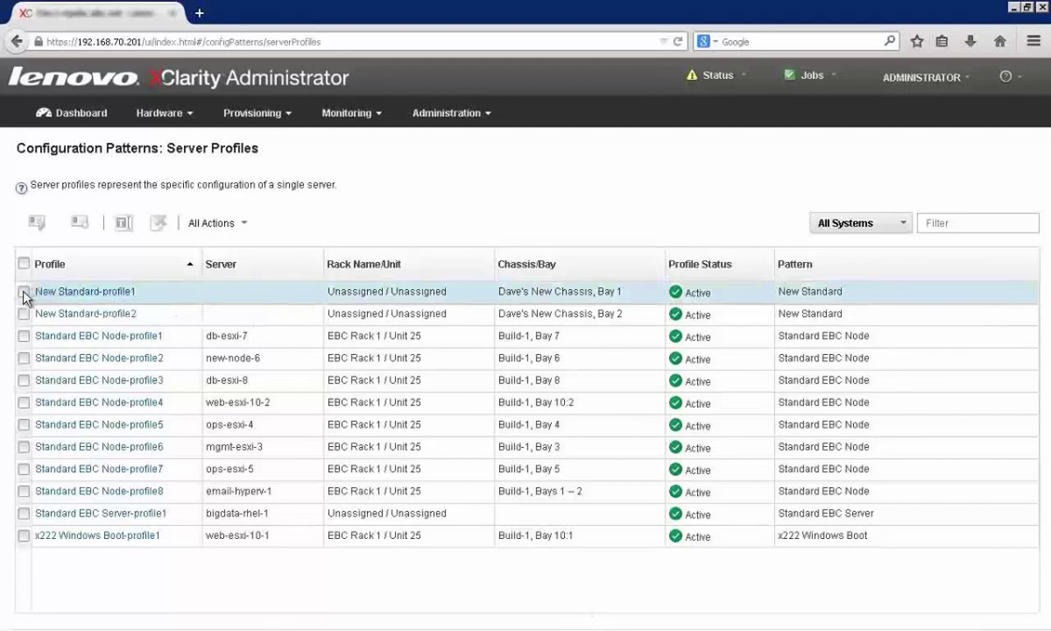
left_click(25, 289)
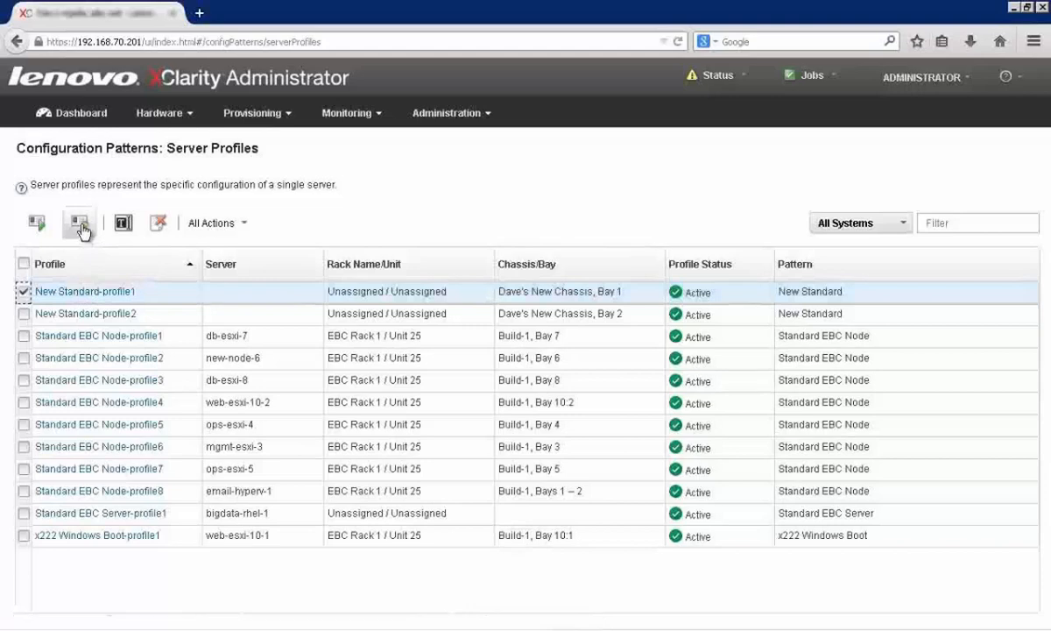
mouse_move(84, 229)
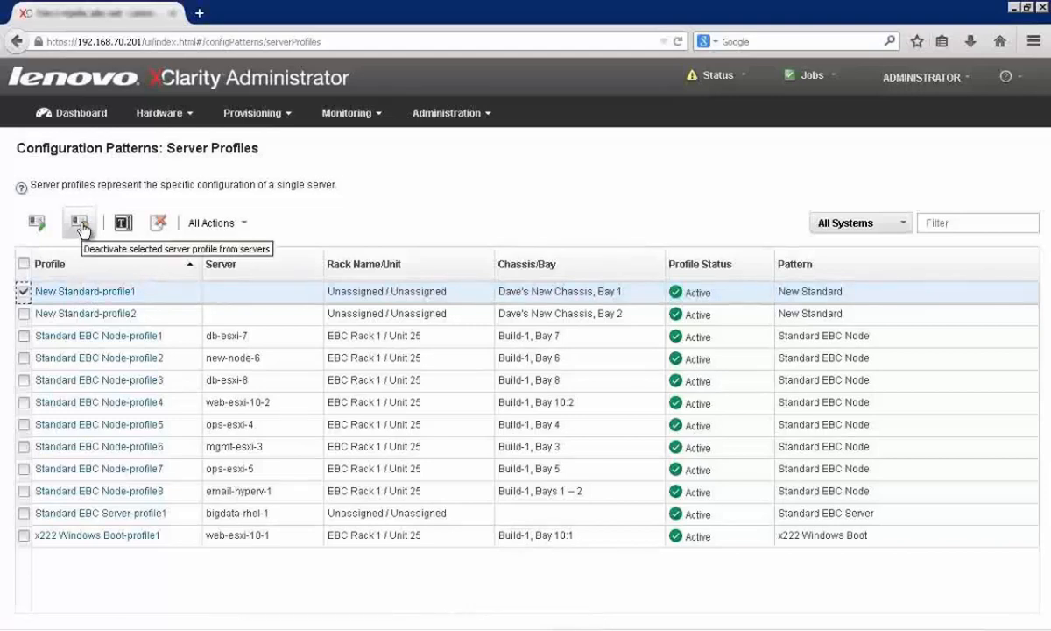
- Deactivate New Standard-profile1, freeing bay 1, and close the summary
left_click(77, 222)
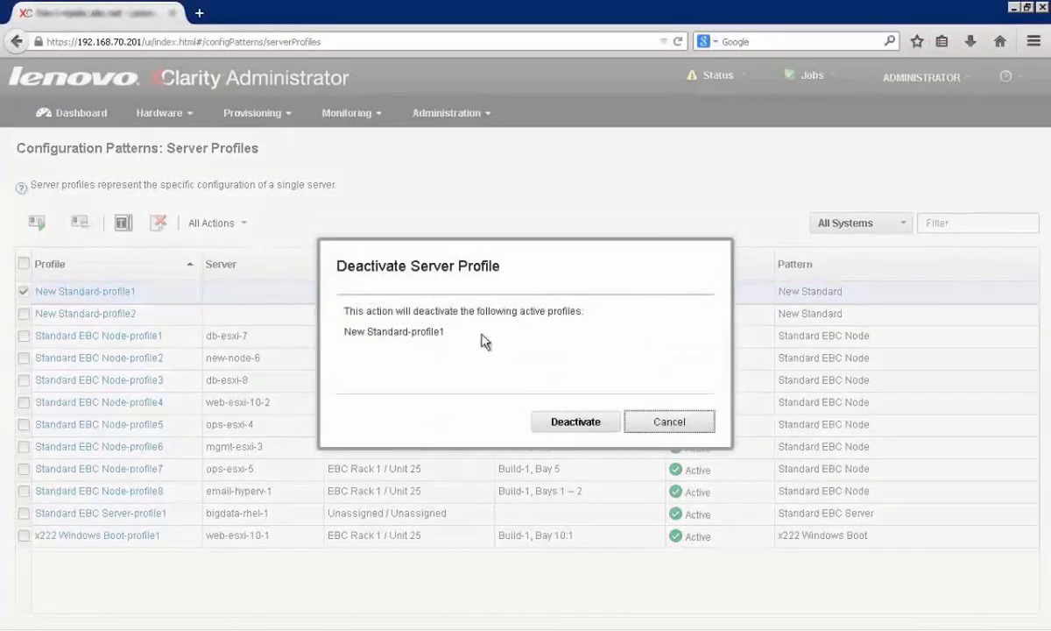
left_click(575, 420)
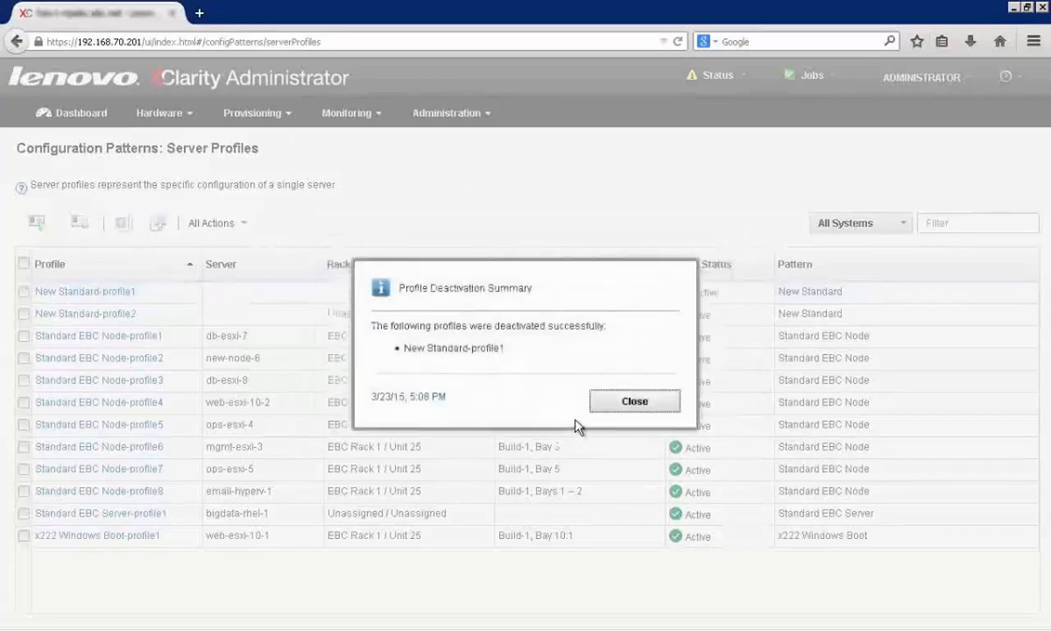
mouse_move(617, 407)
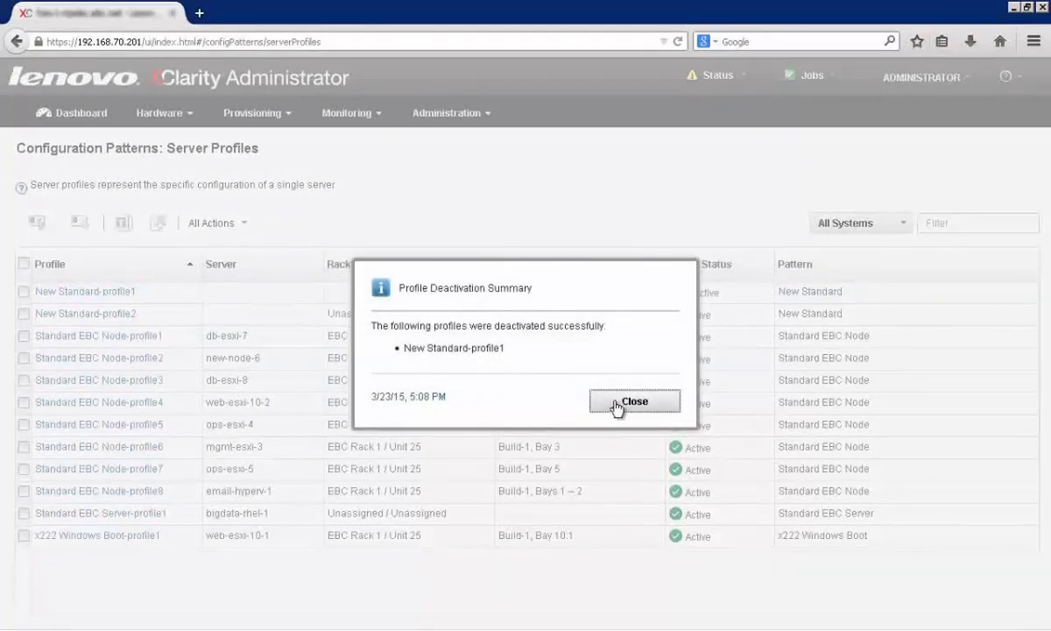
left_click(634, 400)
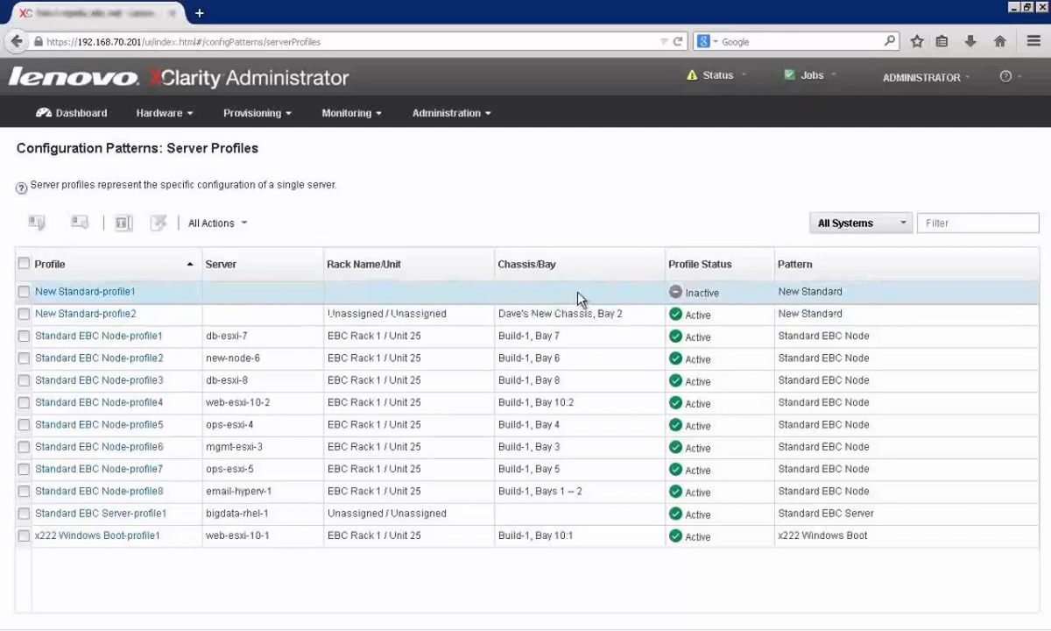
mouse_move(256, 301)
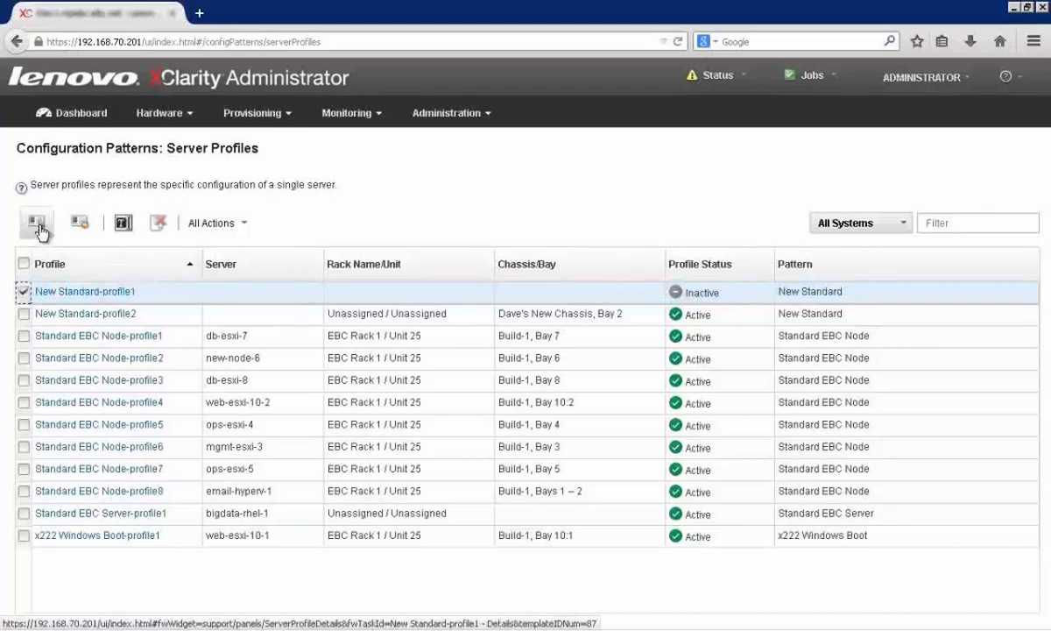
- Activate New Standard-profile1 on empty bay 3 of Dave's New Chassis
left_click(35, 222)
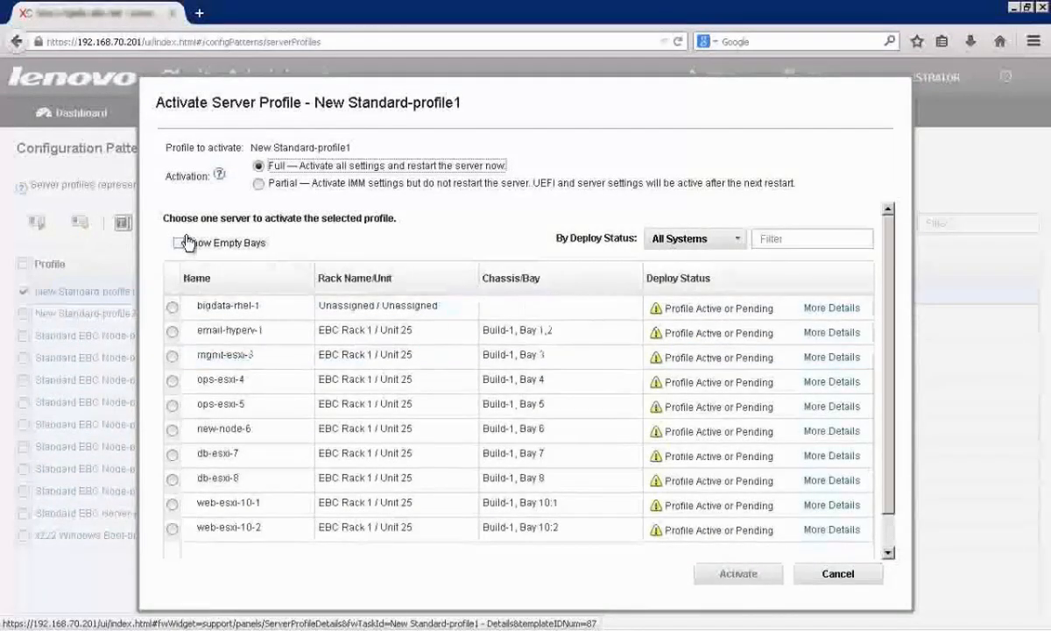
left_click(179, 242)
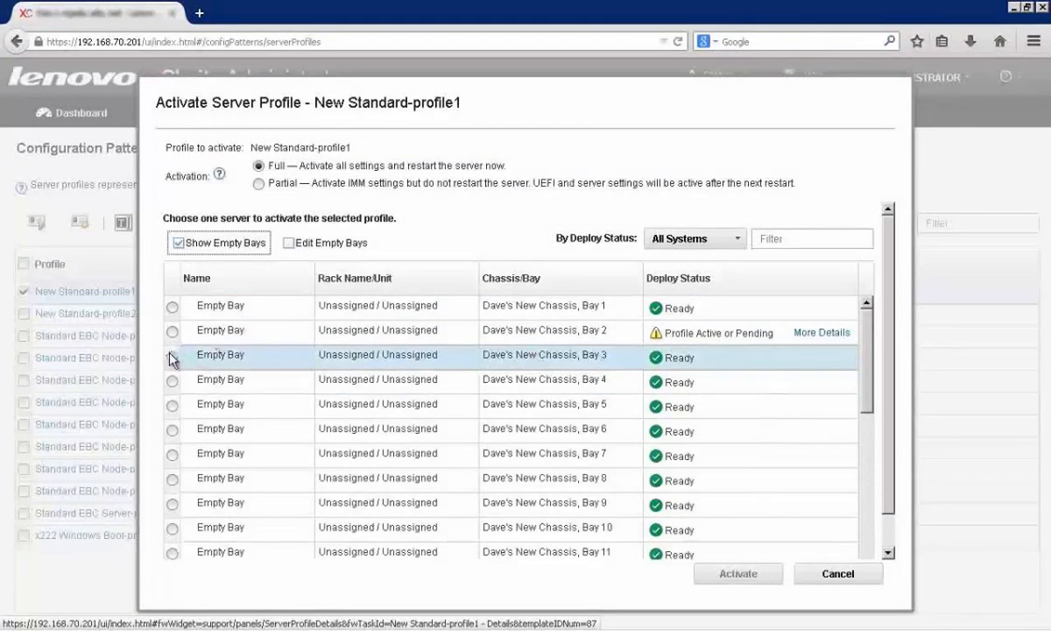
left_click(172, 354)
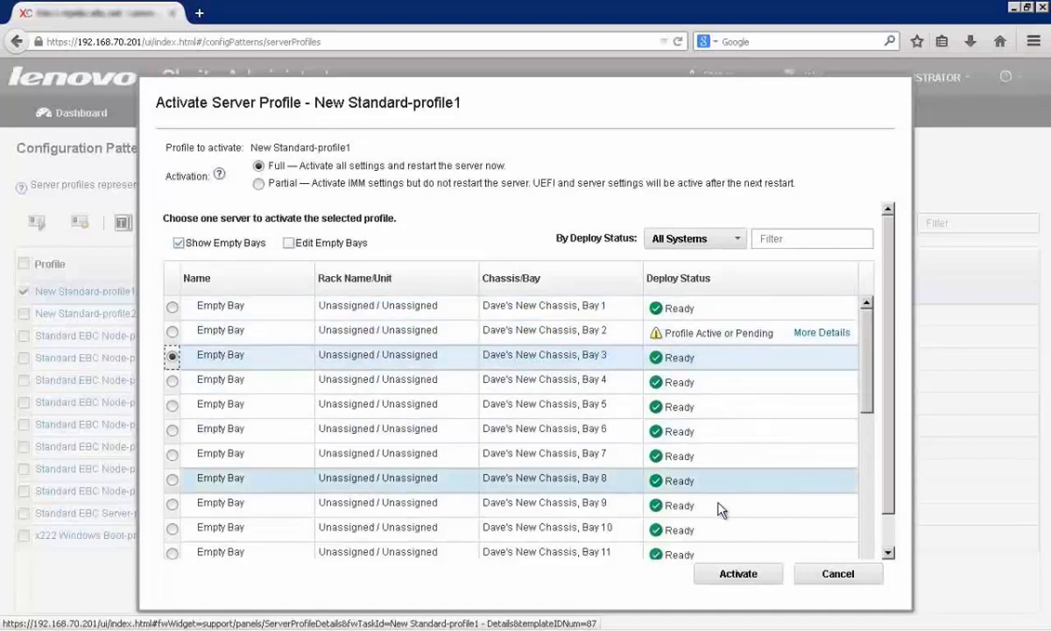
left_click(737, 572)
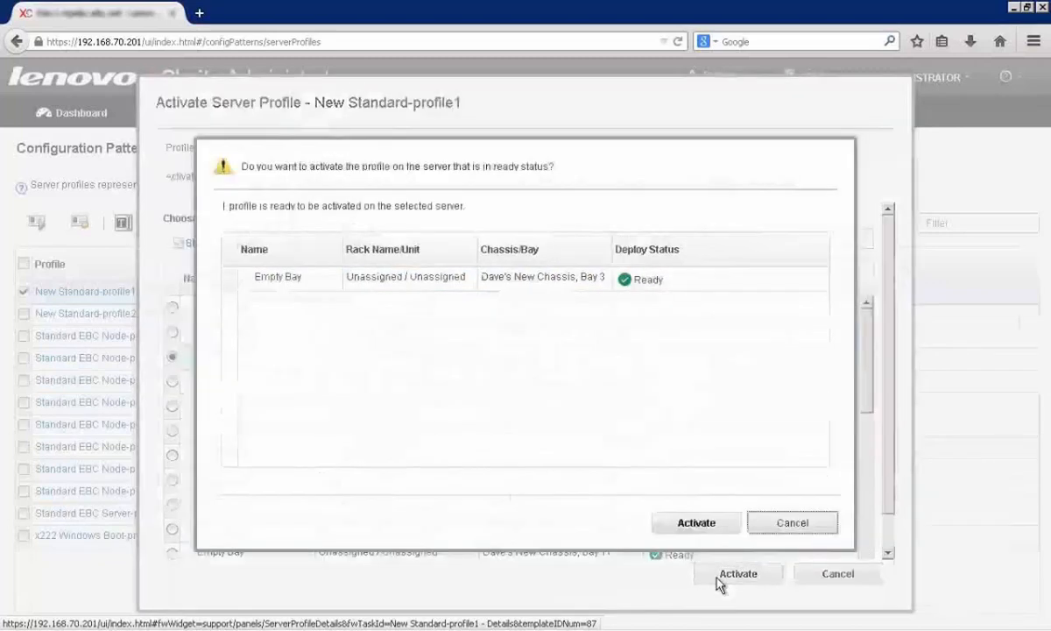
left_click(695, 522)
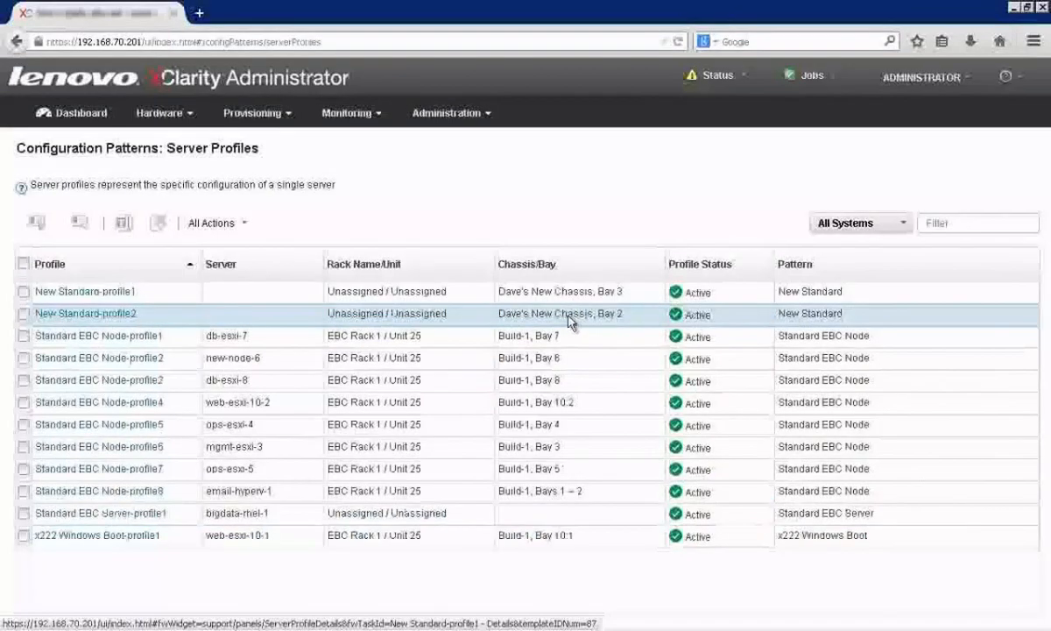
mouse_move(571, 322)
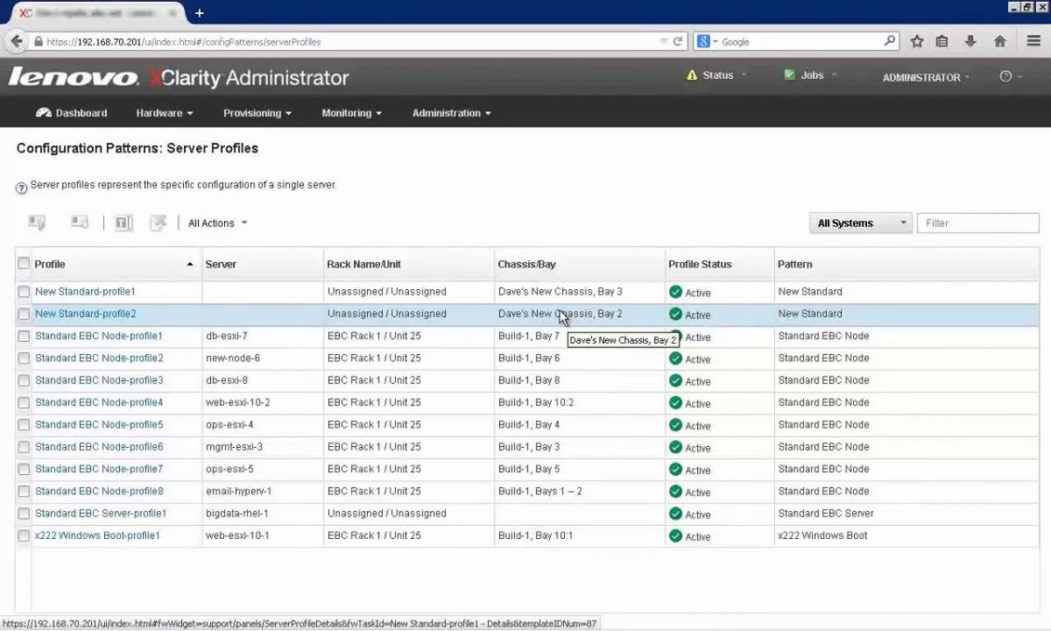
mouse_move(529, 319)
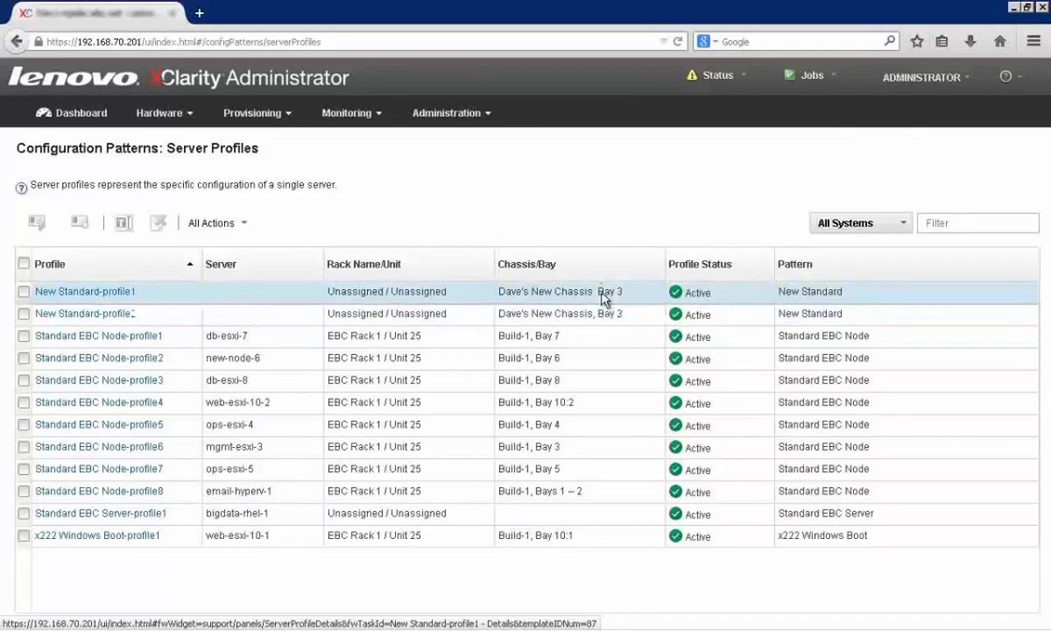
mouse_move(584, 232)
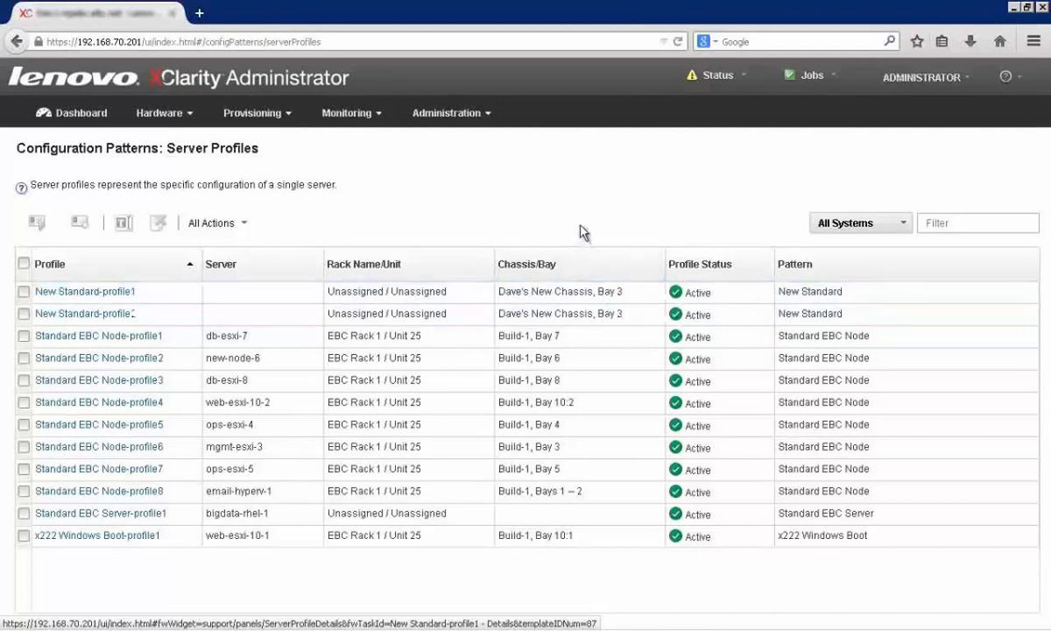